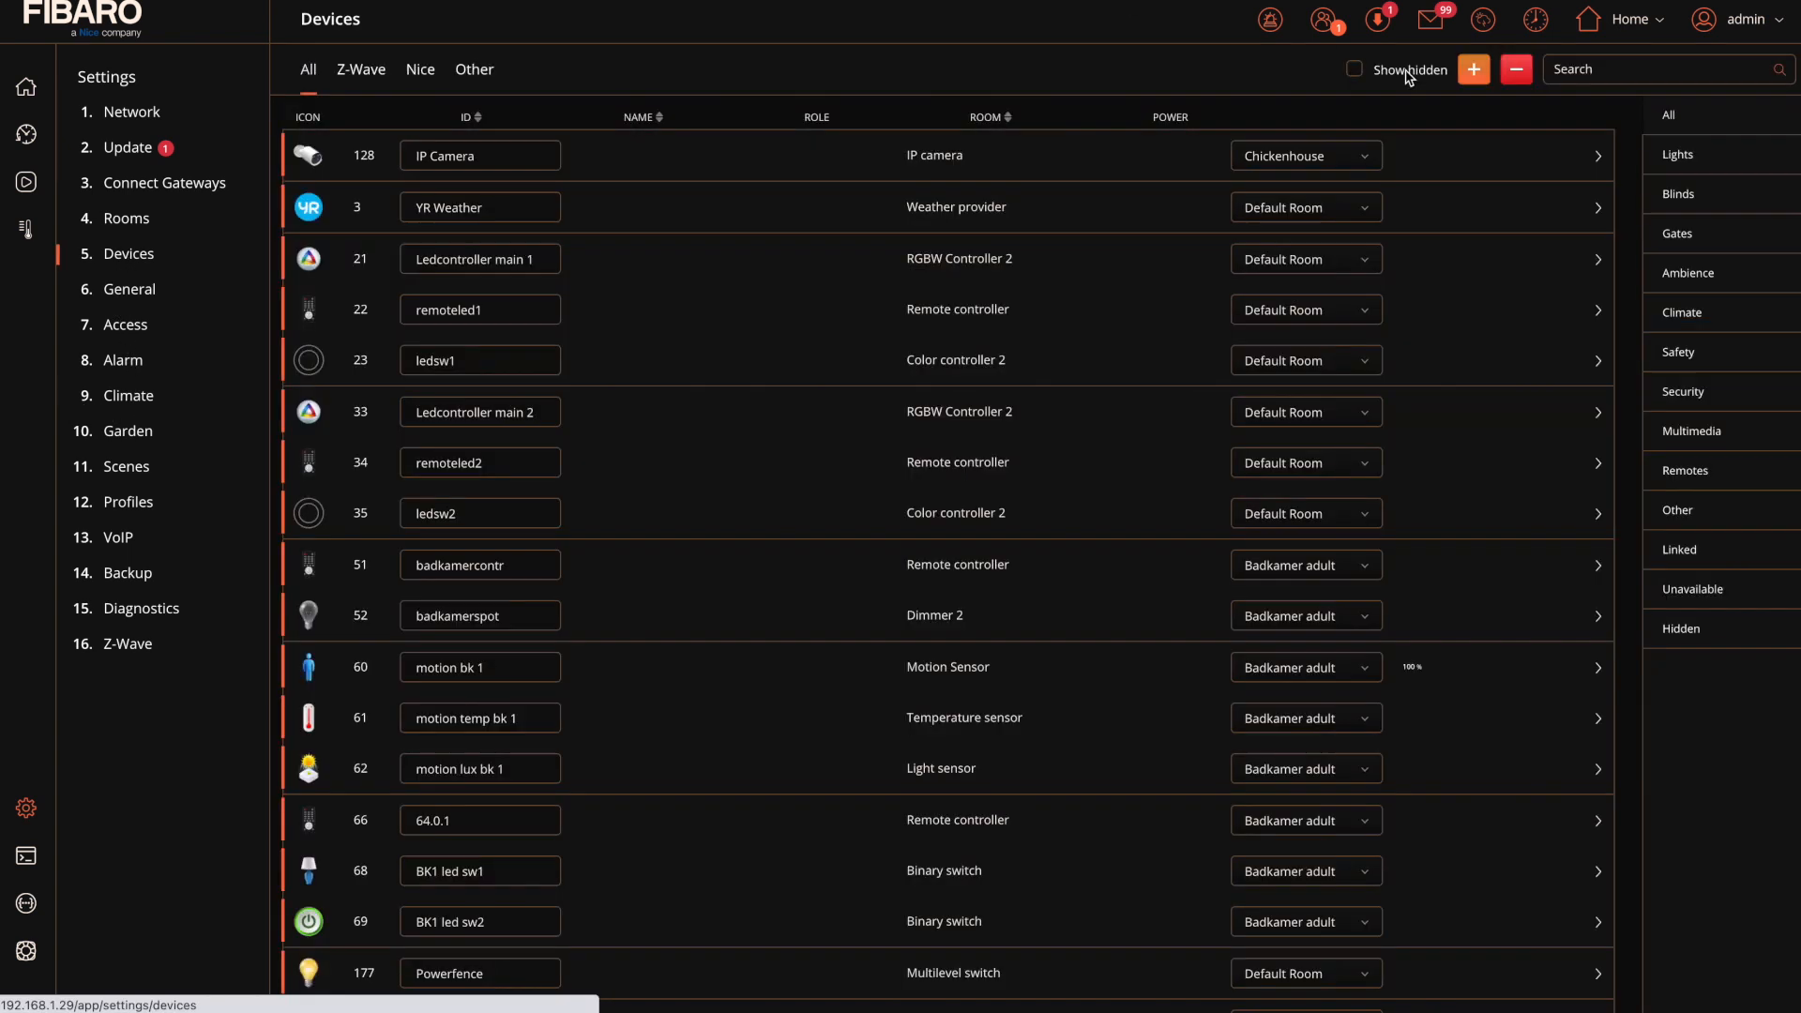
# - Start adding a Z-Wave device with the learning window lengthened to 60 s
pyautogui.click(1475, 69)
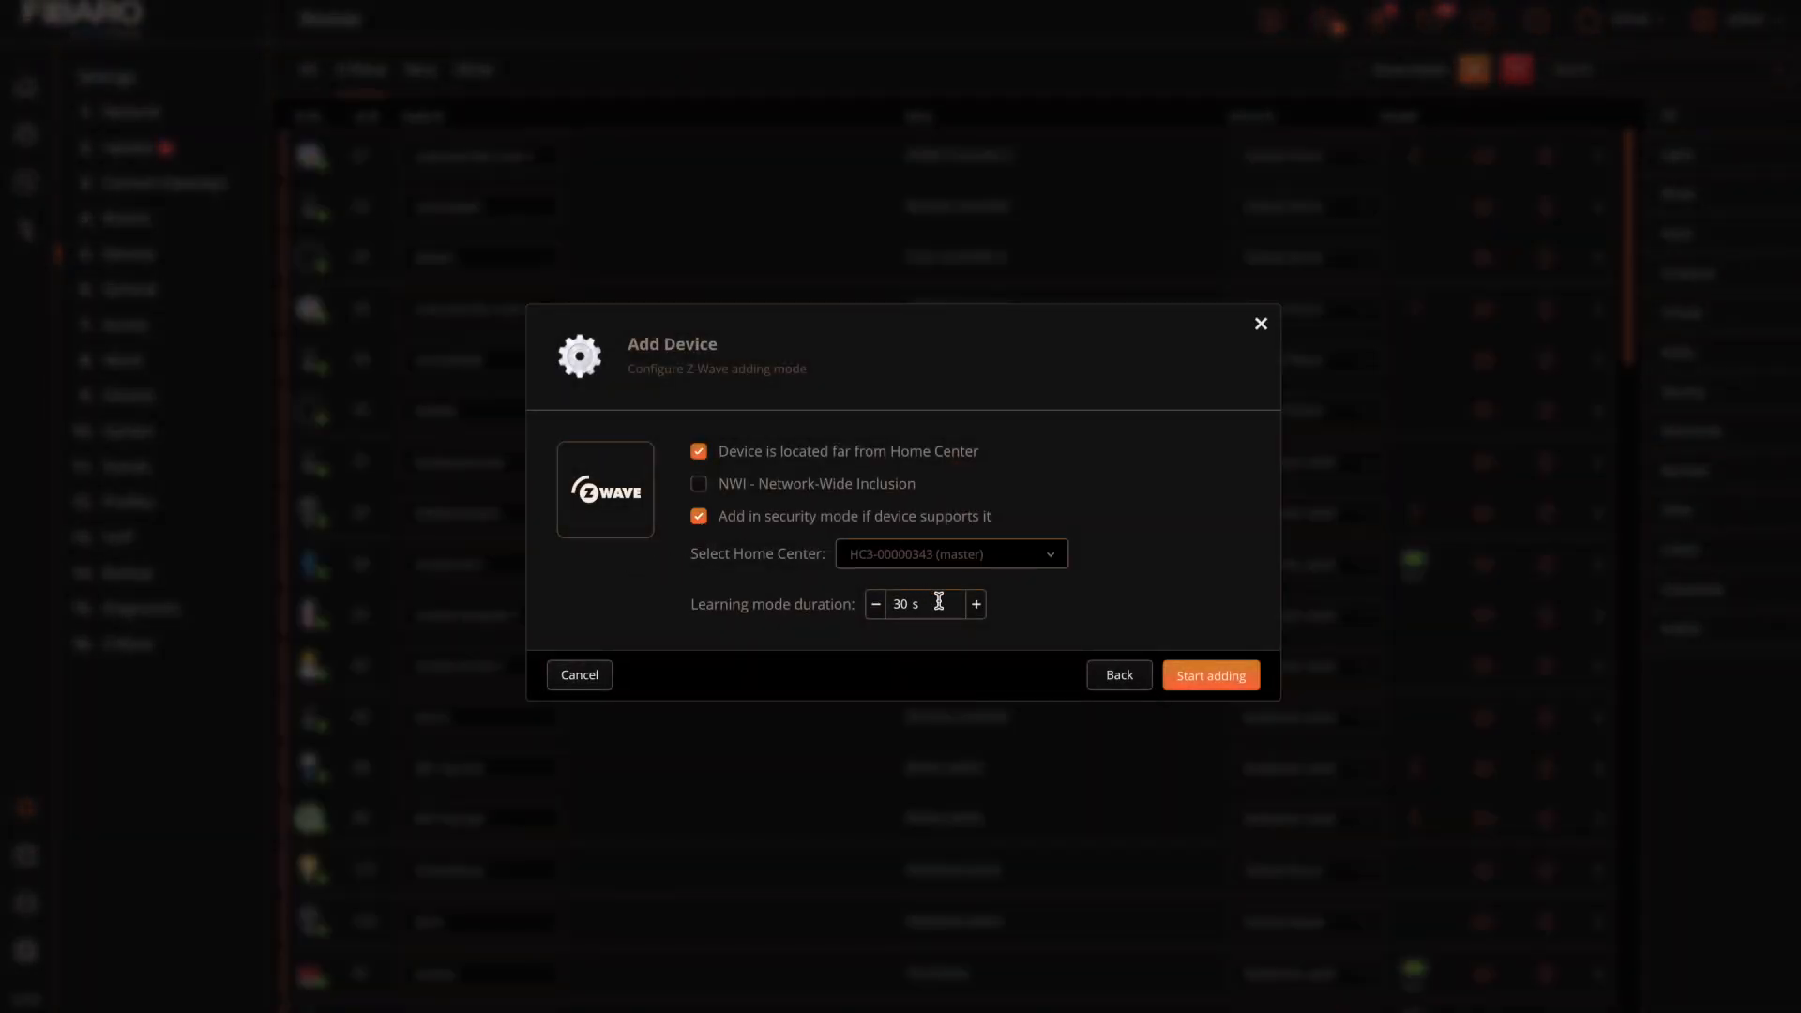
pyautogui.click(976, 602)
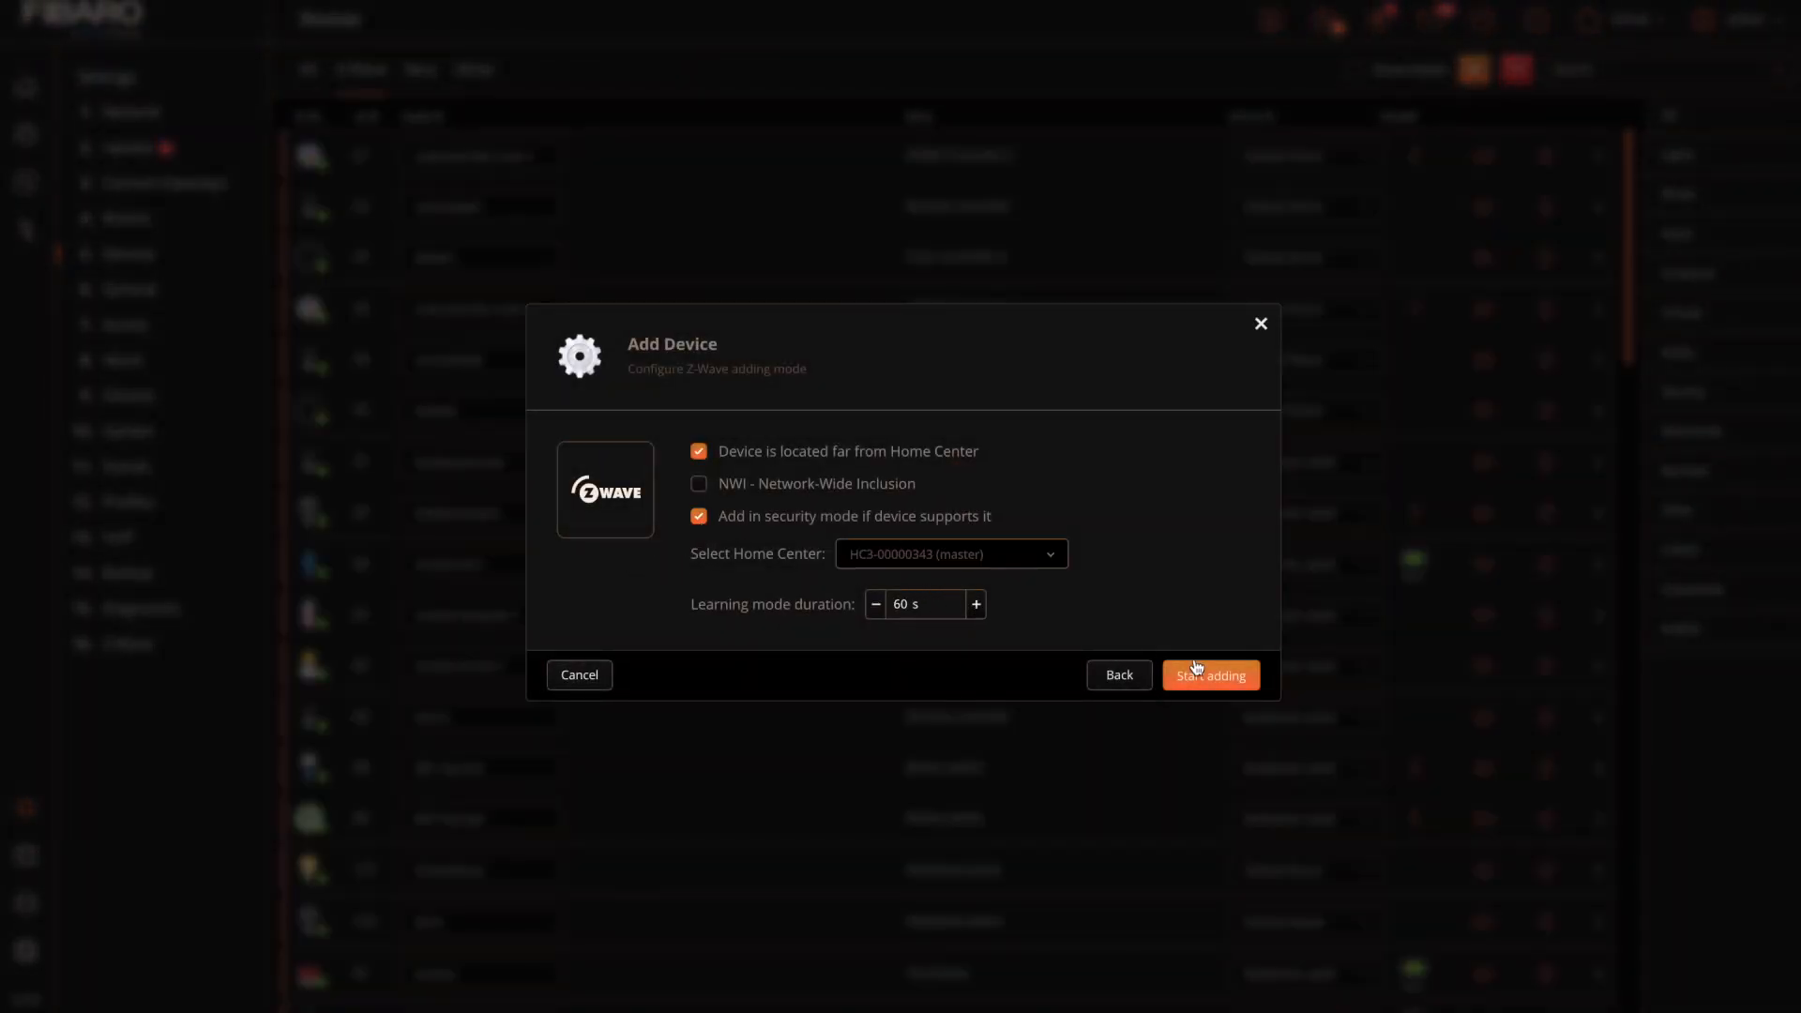
pyautogui.click(1211, 674)
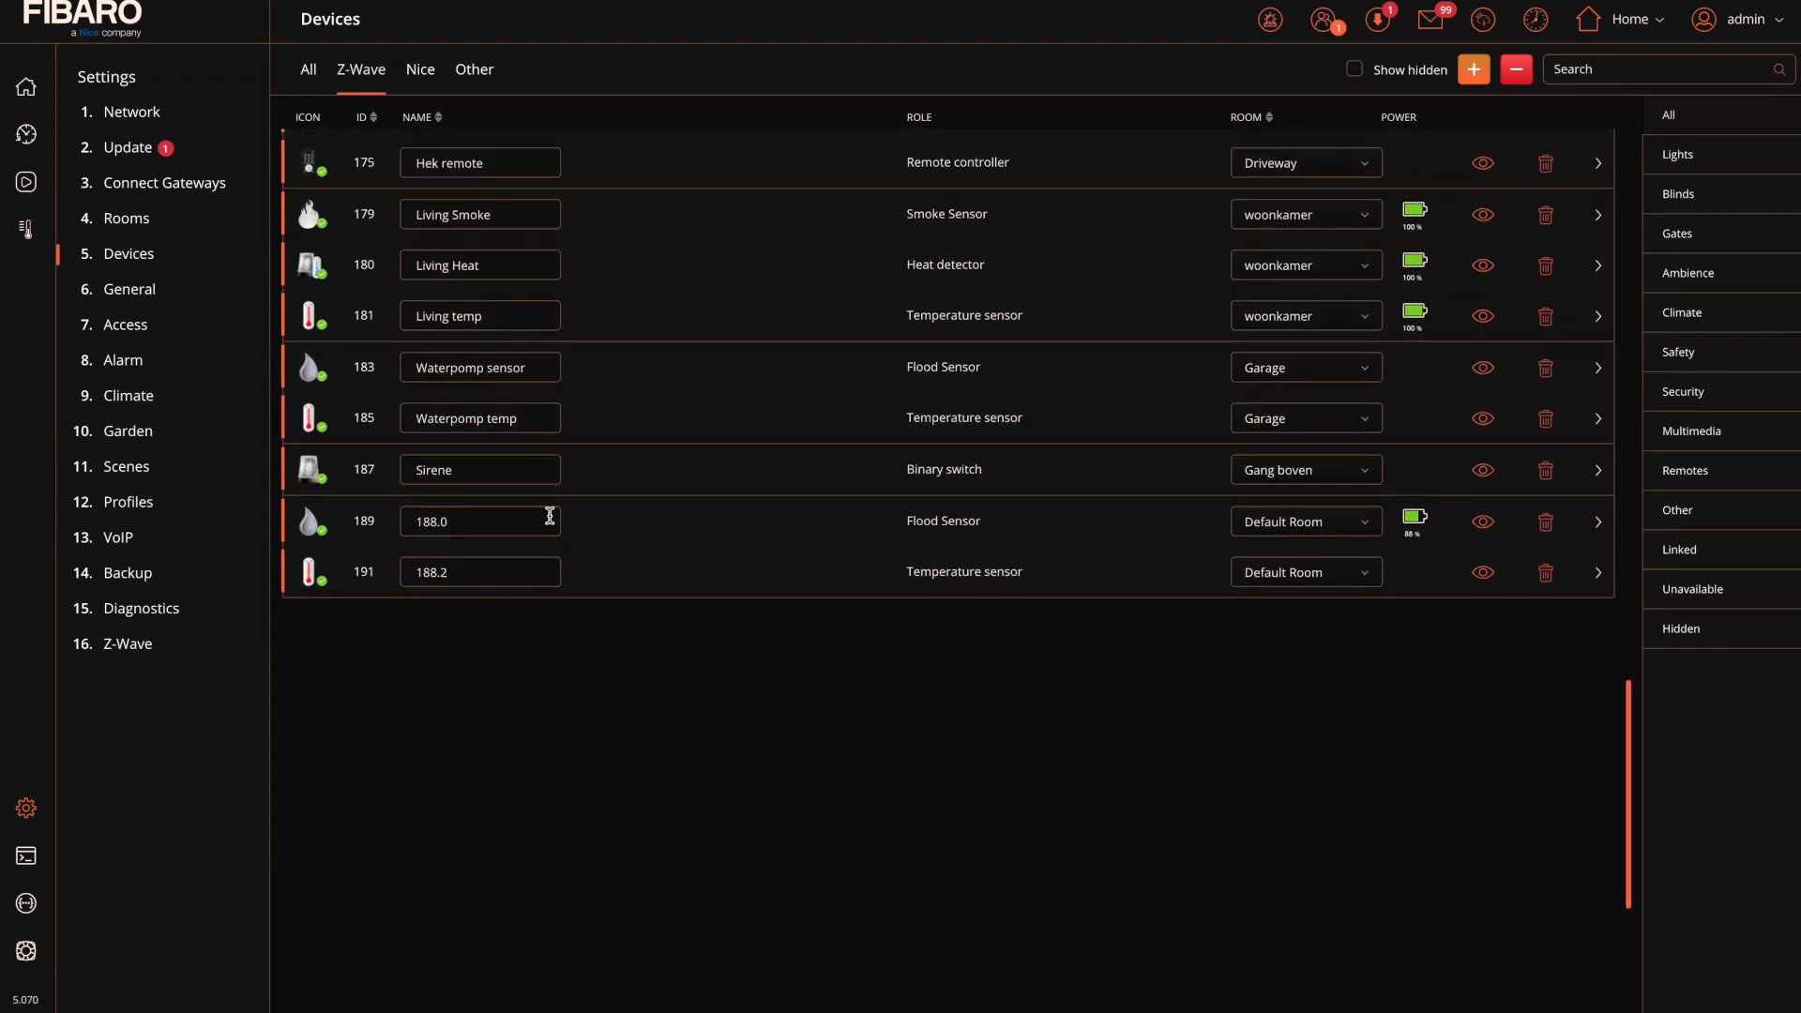
# - Name device 189 'Water guesthouse' and its temperature sensor 191 'Temp guesthouse'
pyautogui.write('W')
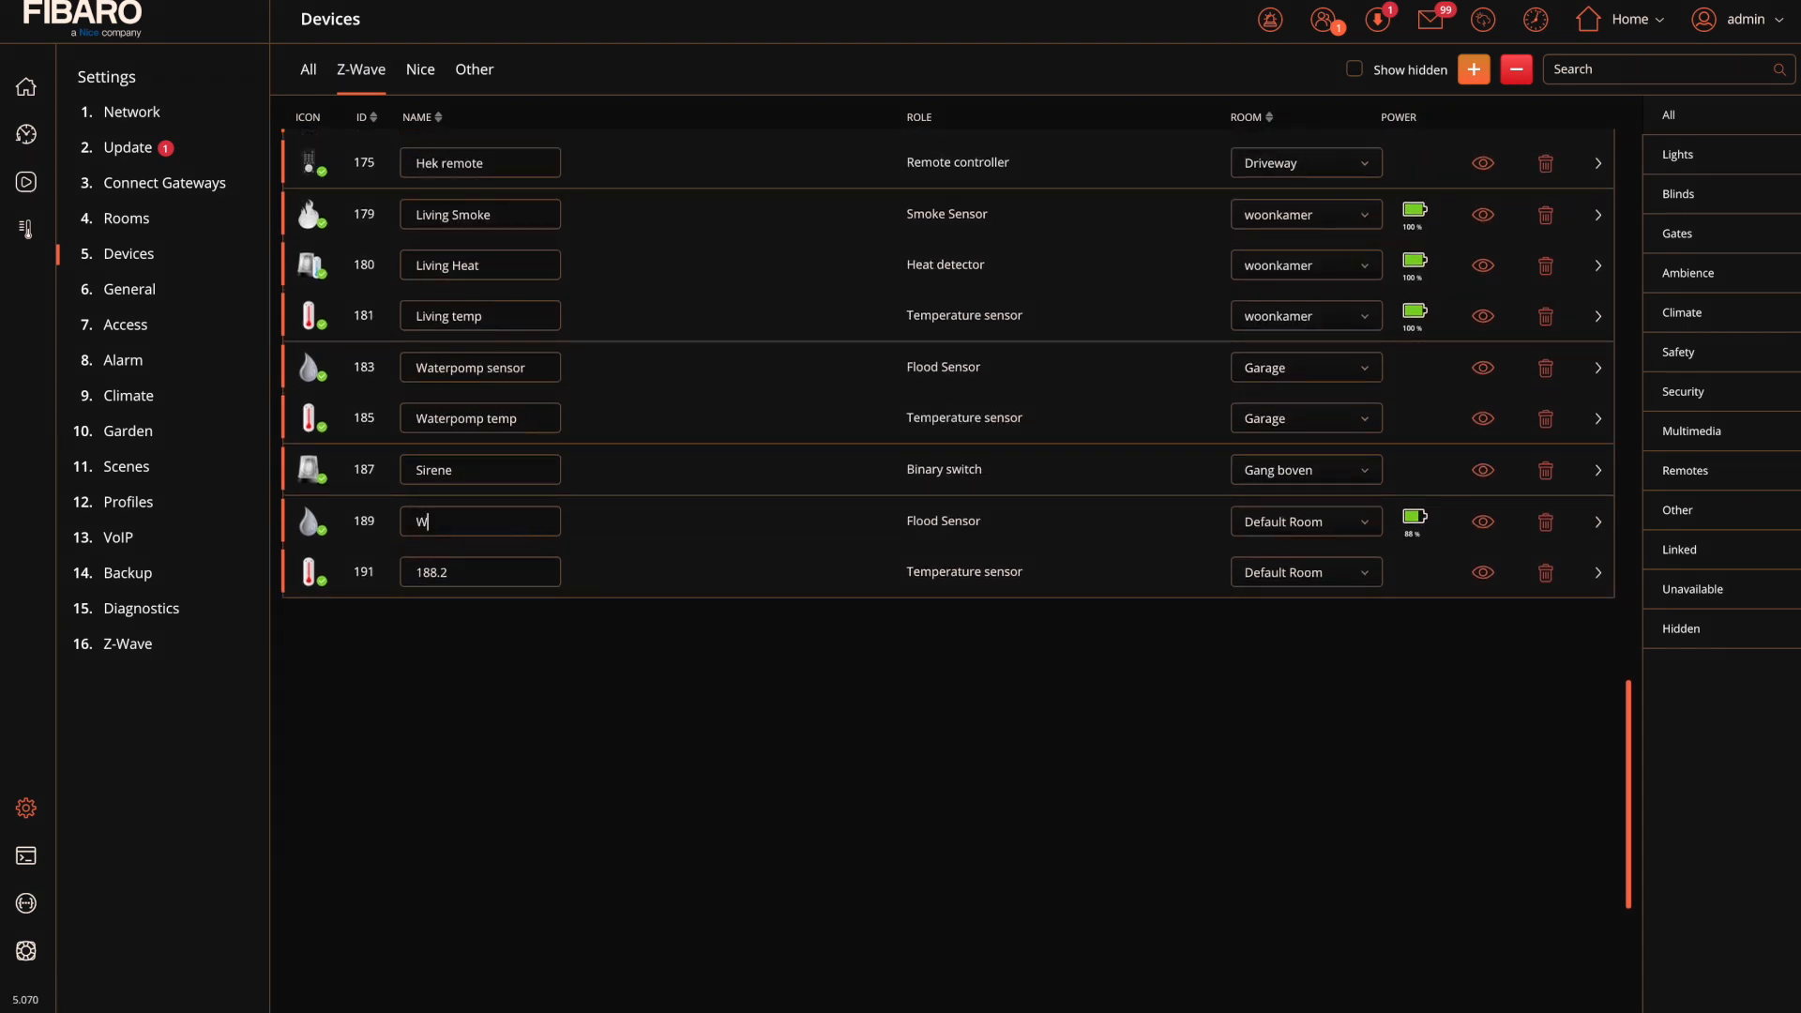
pyautogui.write('ater guesth')
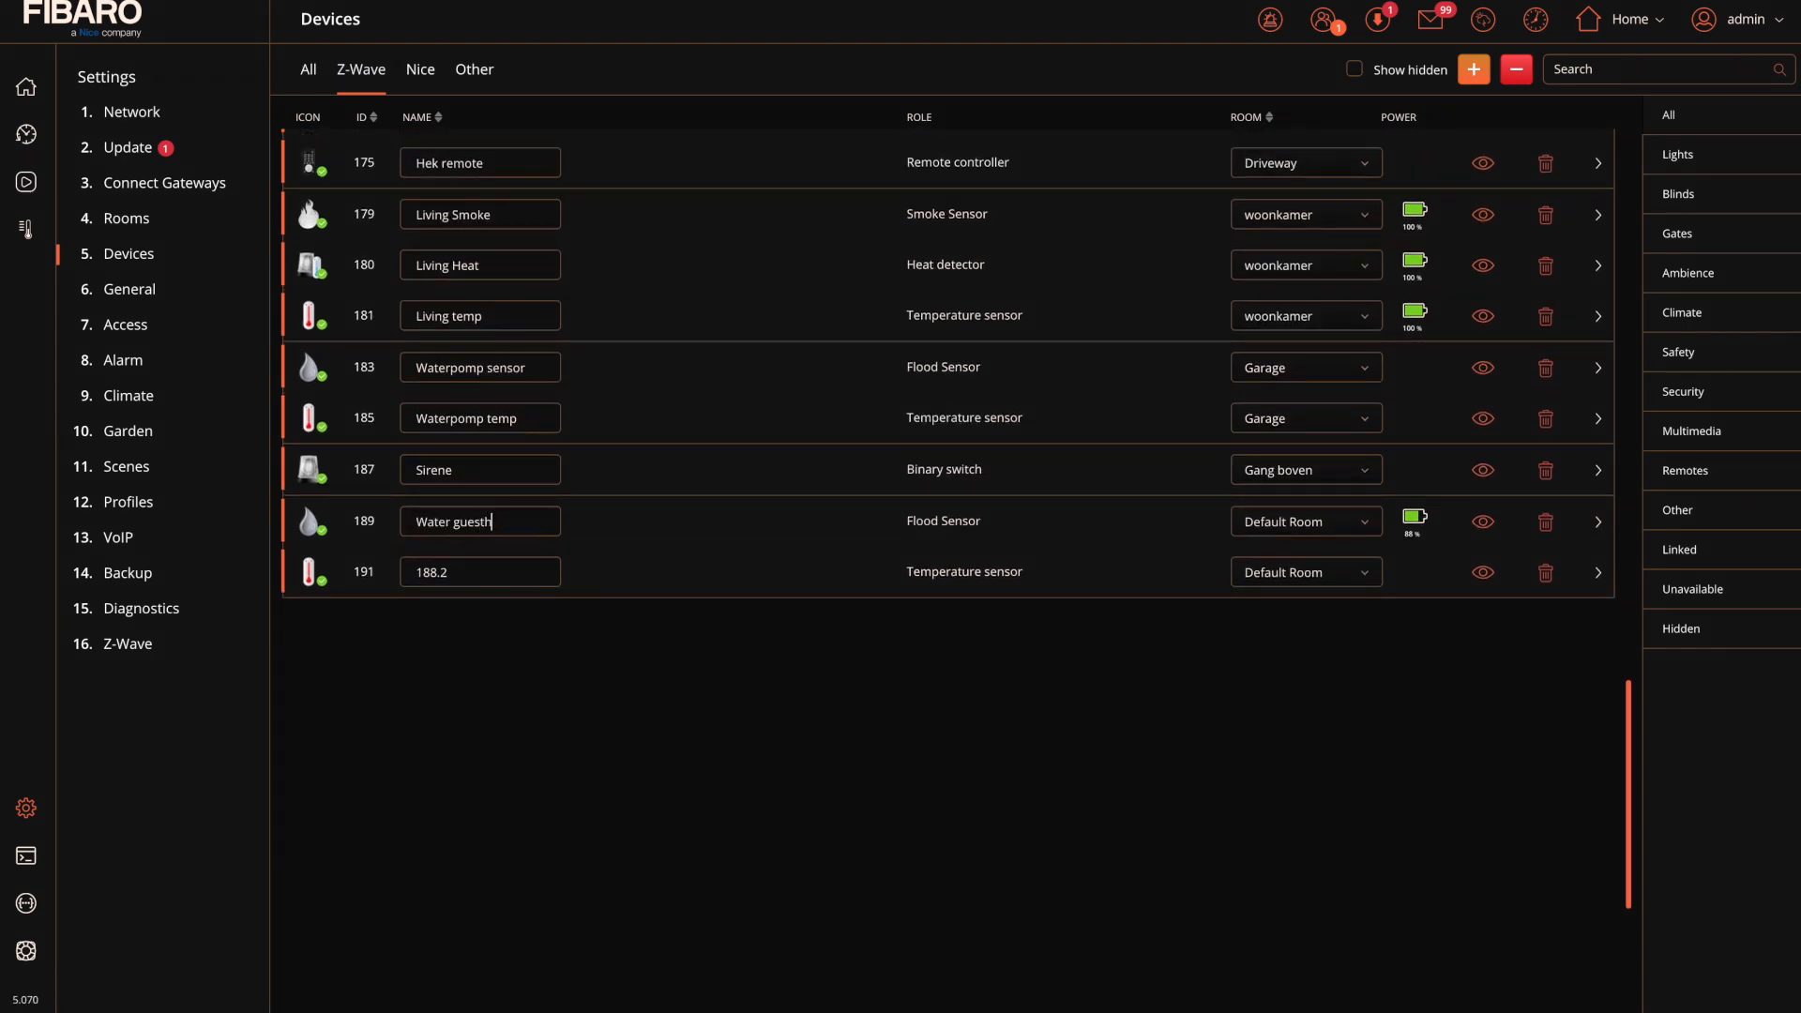
pyautogui.click(480, 571)
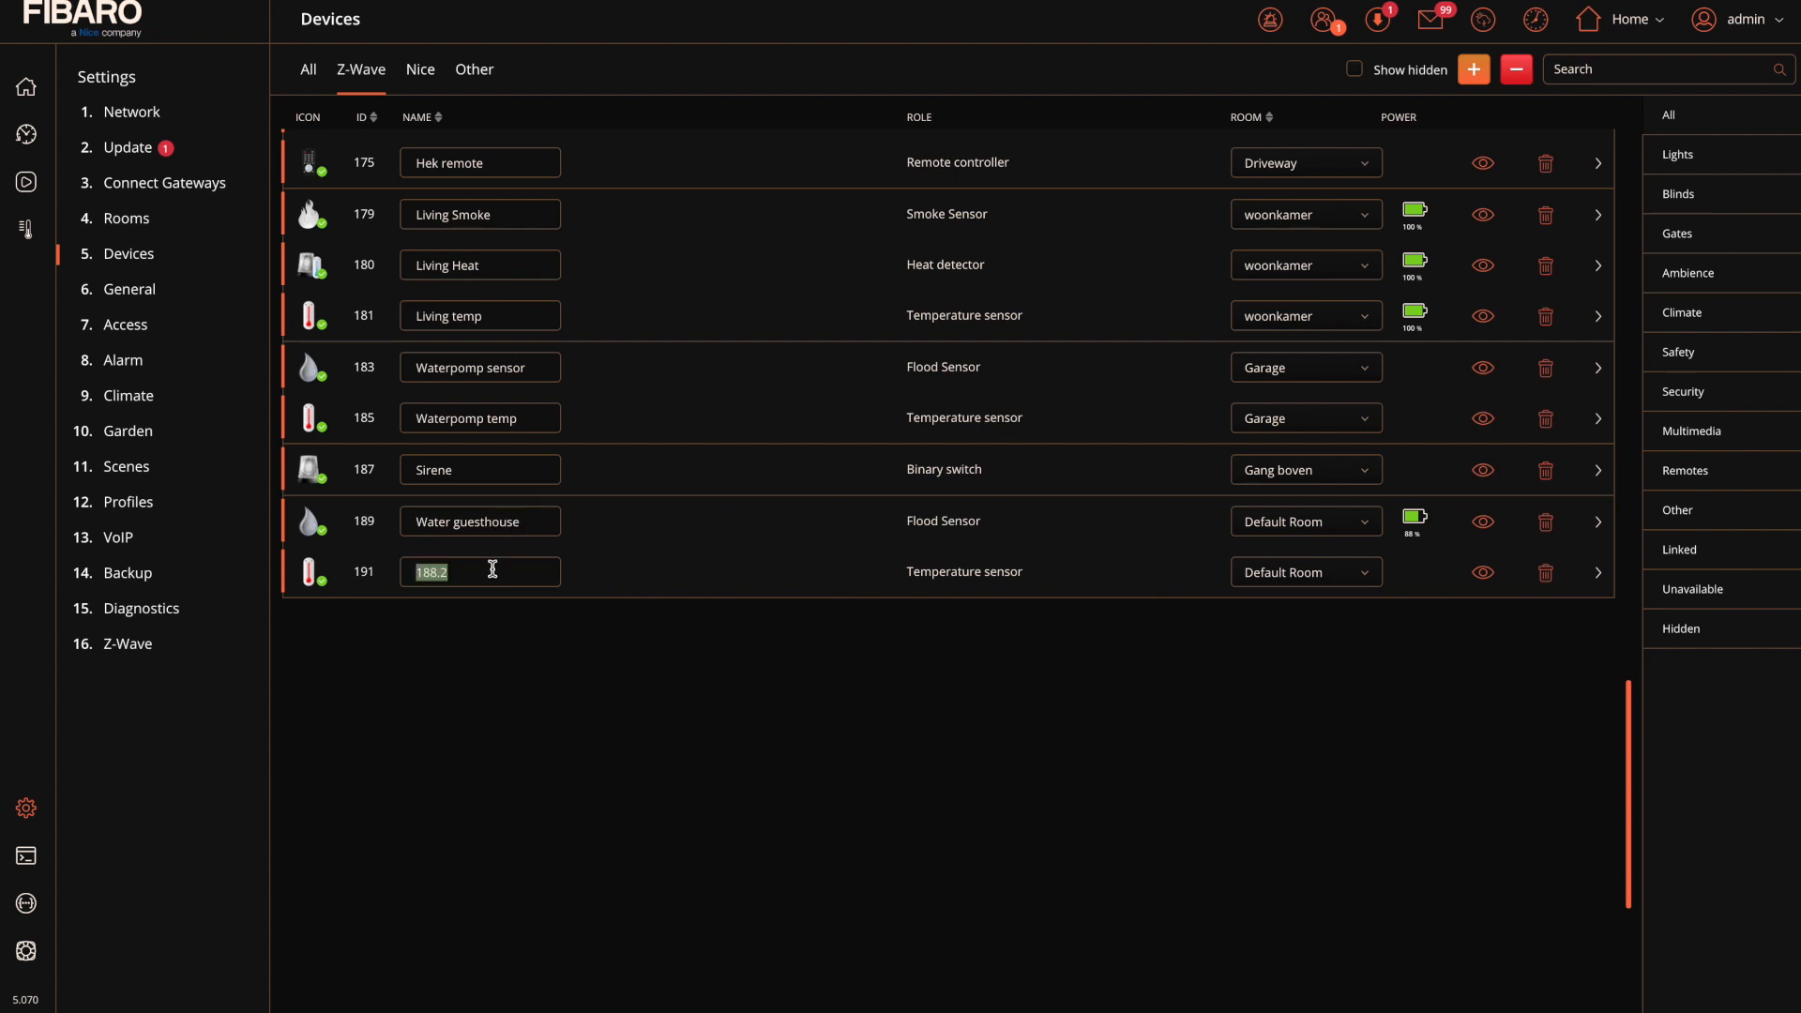
pyautogui.write('Temp')
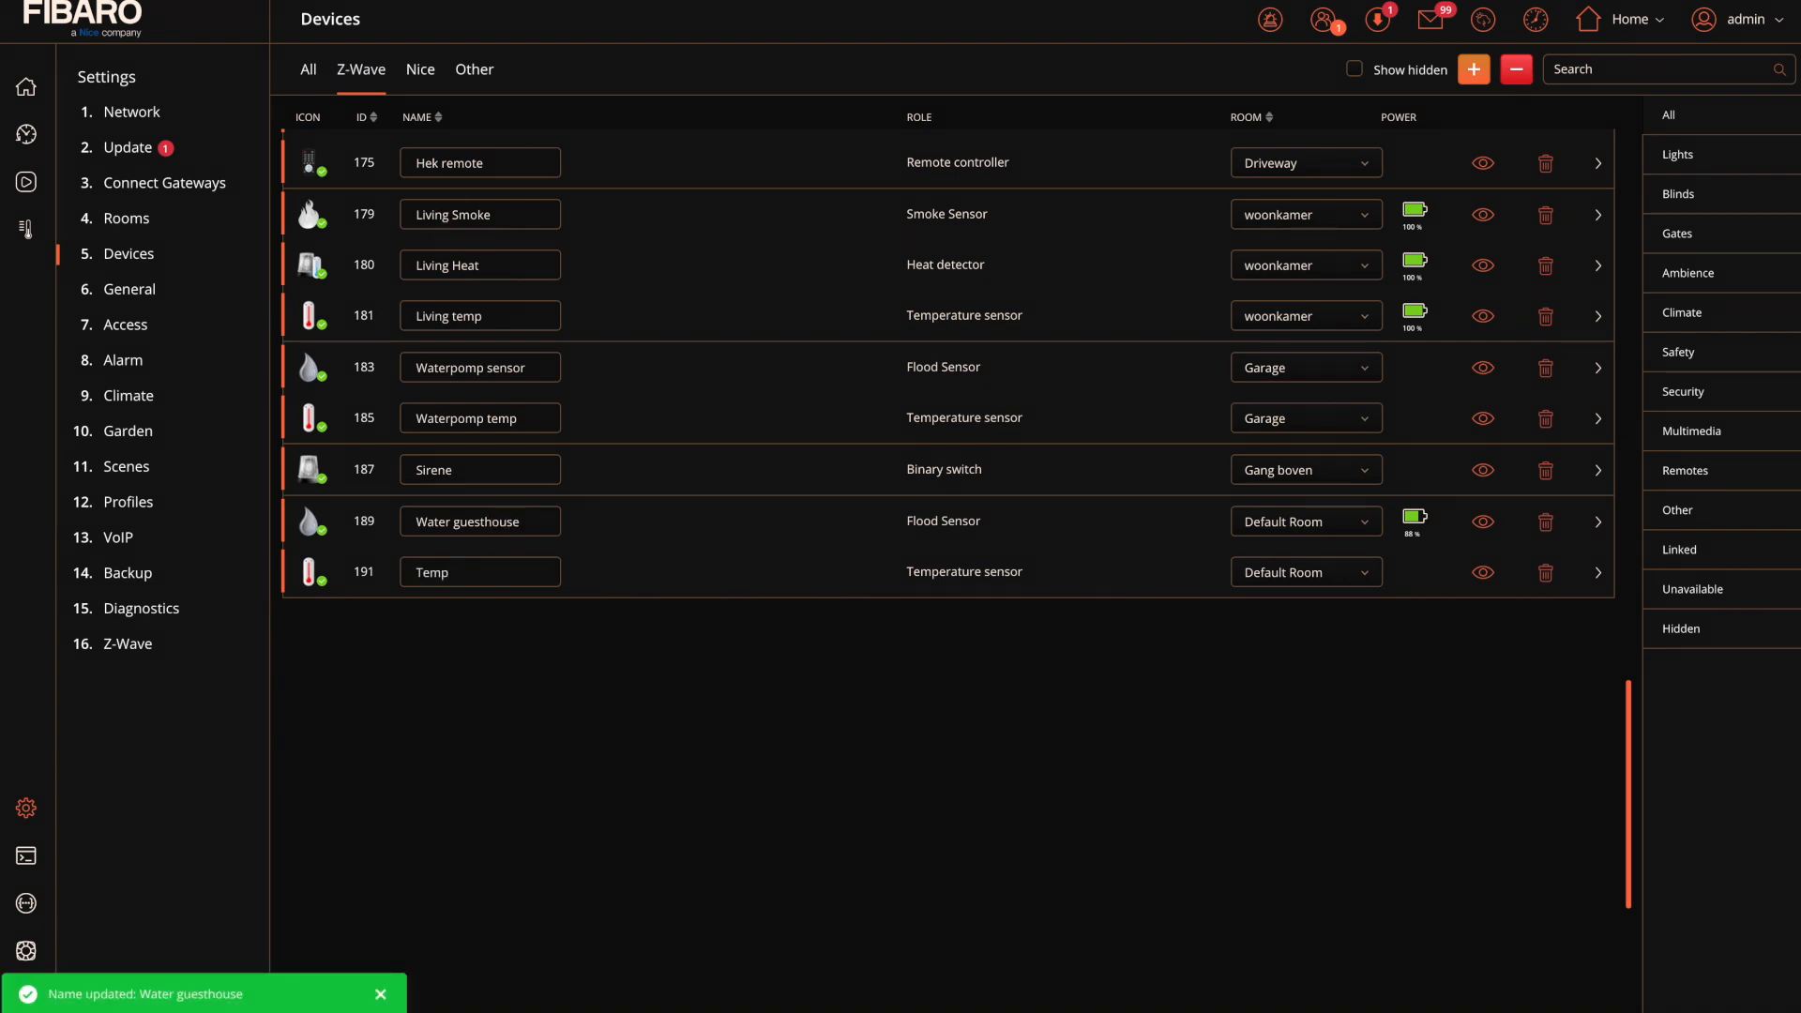
pyautogui.write('geu')
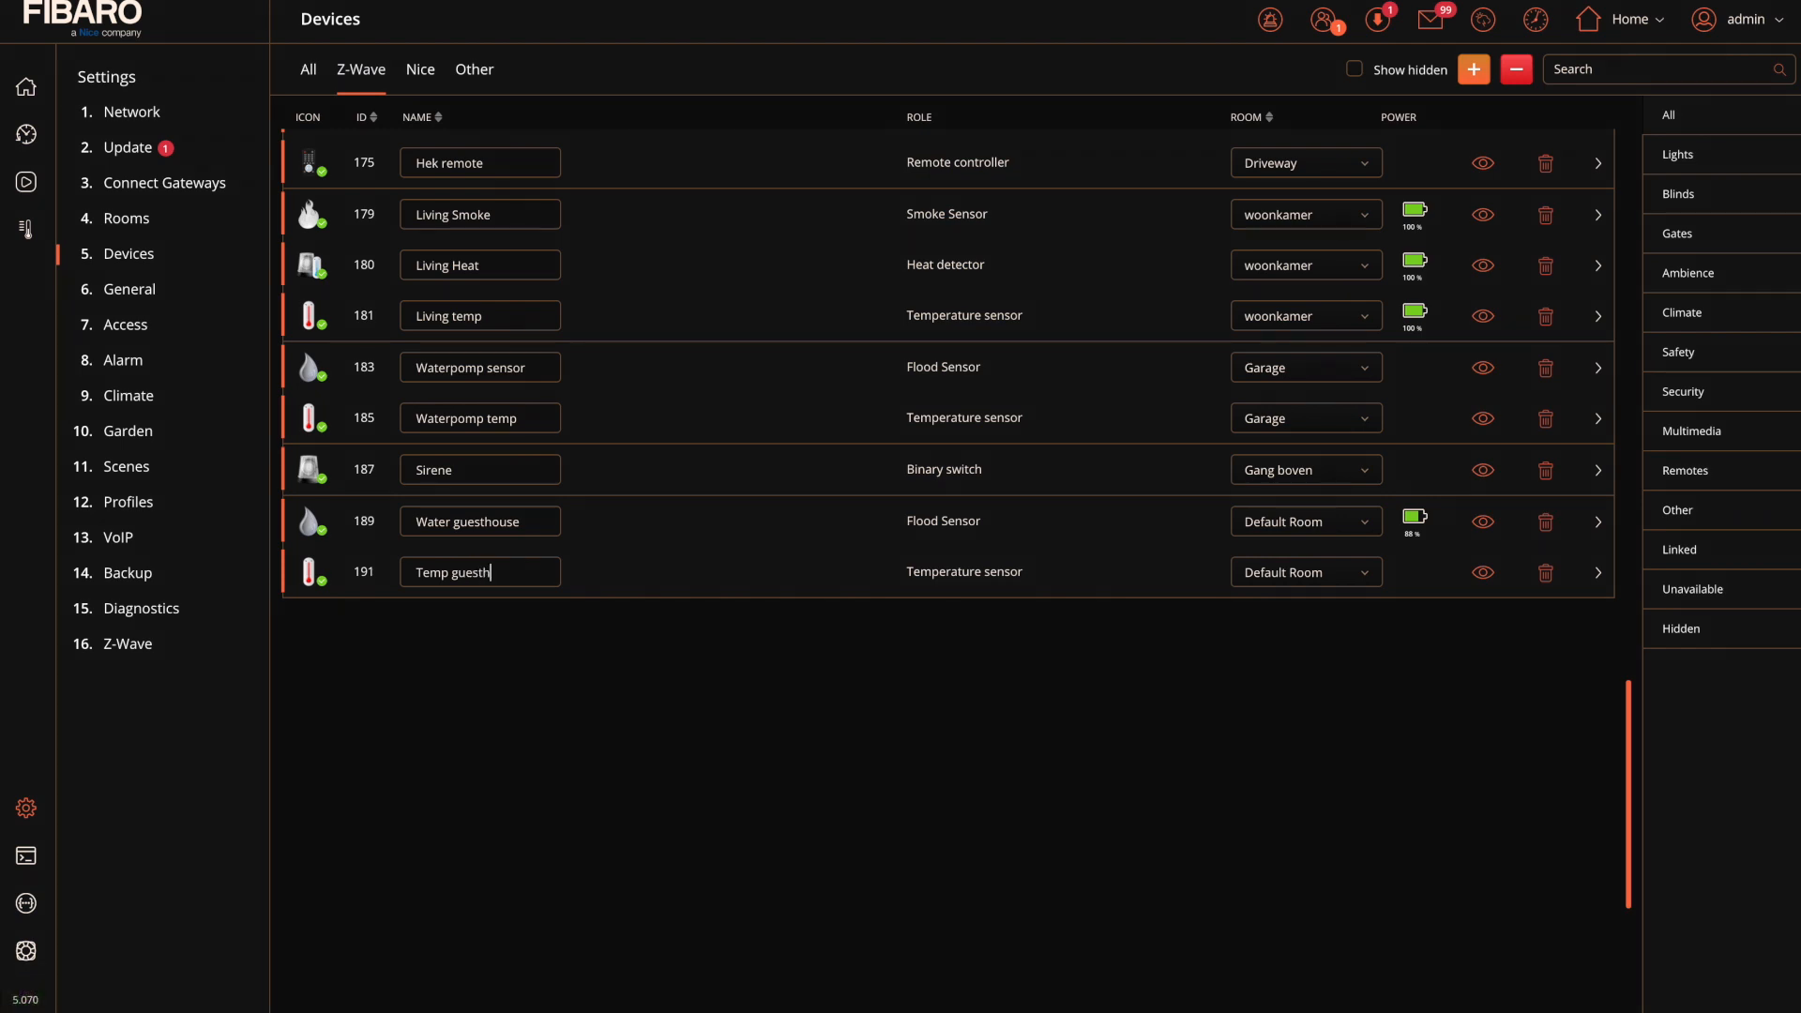
pyautogui.write('ouse')
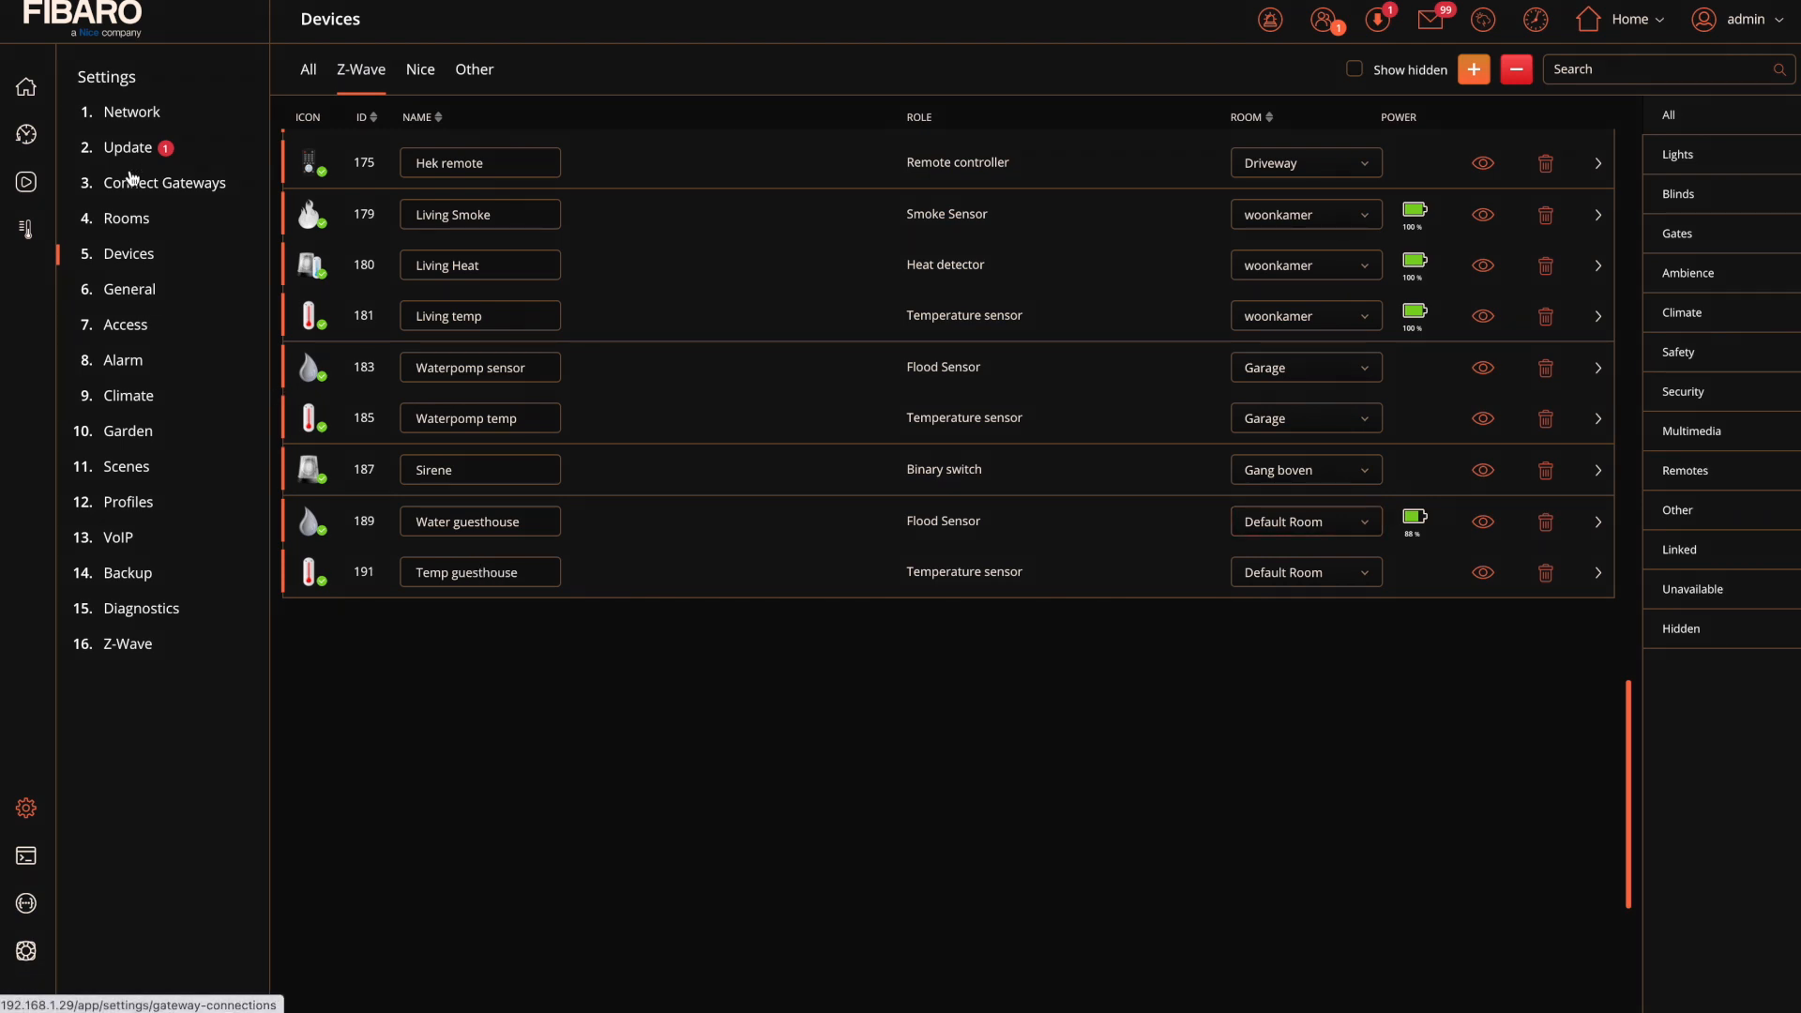
pyautogui.moveTo(129, 194)
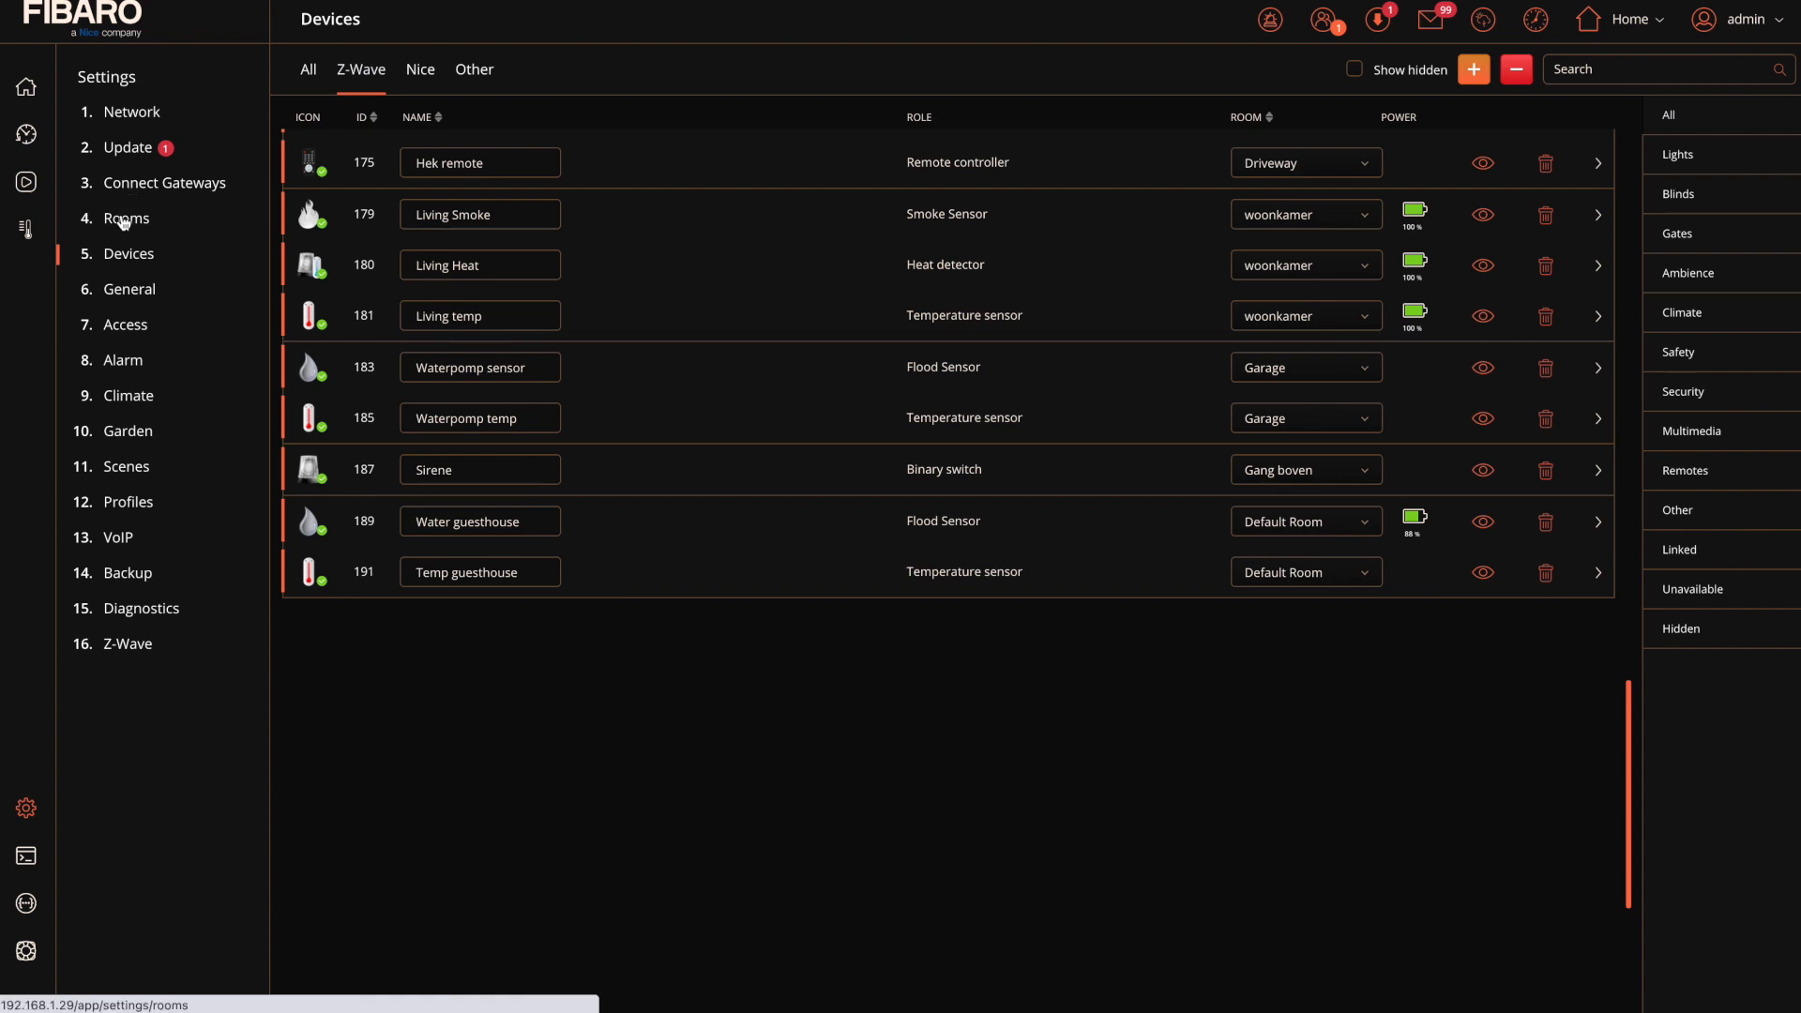
# - Create room 'Guesthoust' in Default Section with Guest Room category and a wooden house icon
pyautogui.click(124, 218)
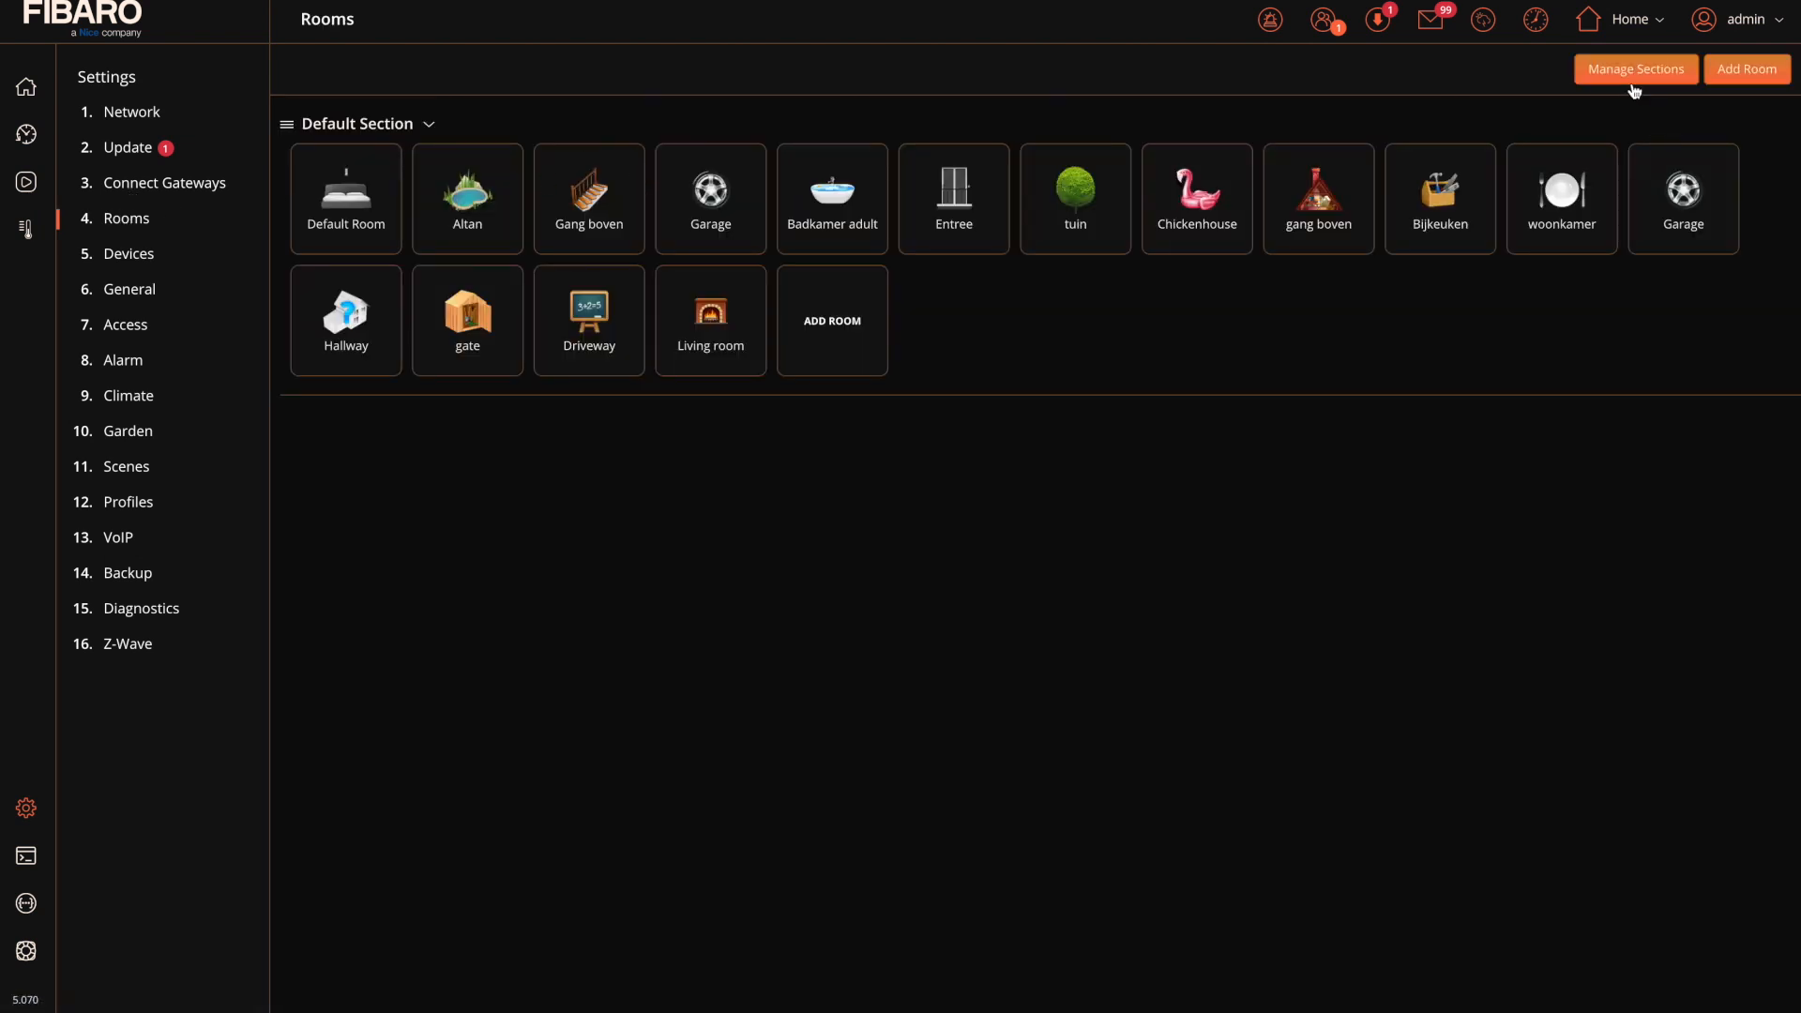
pyautogui.click(1745, 70)
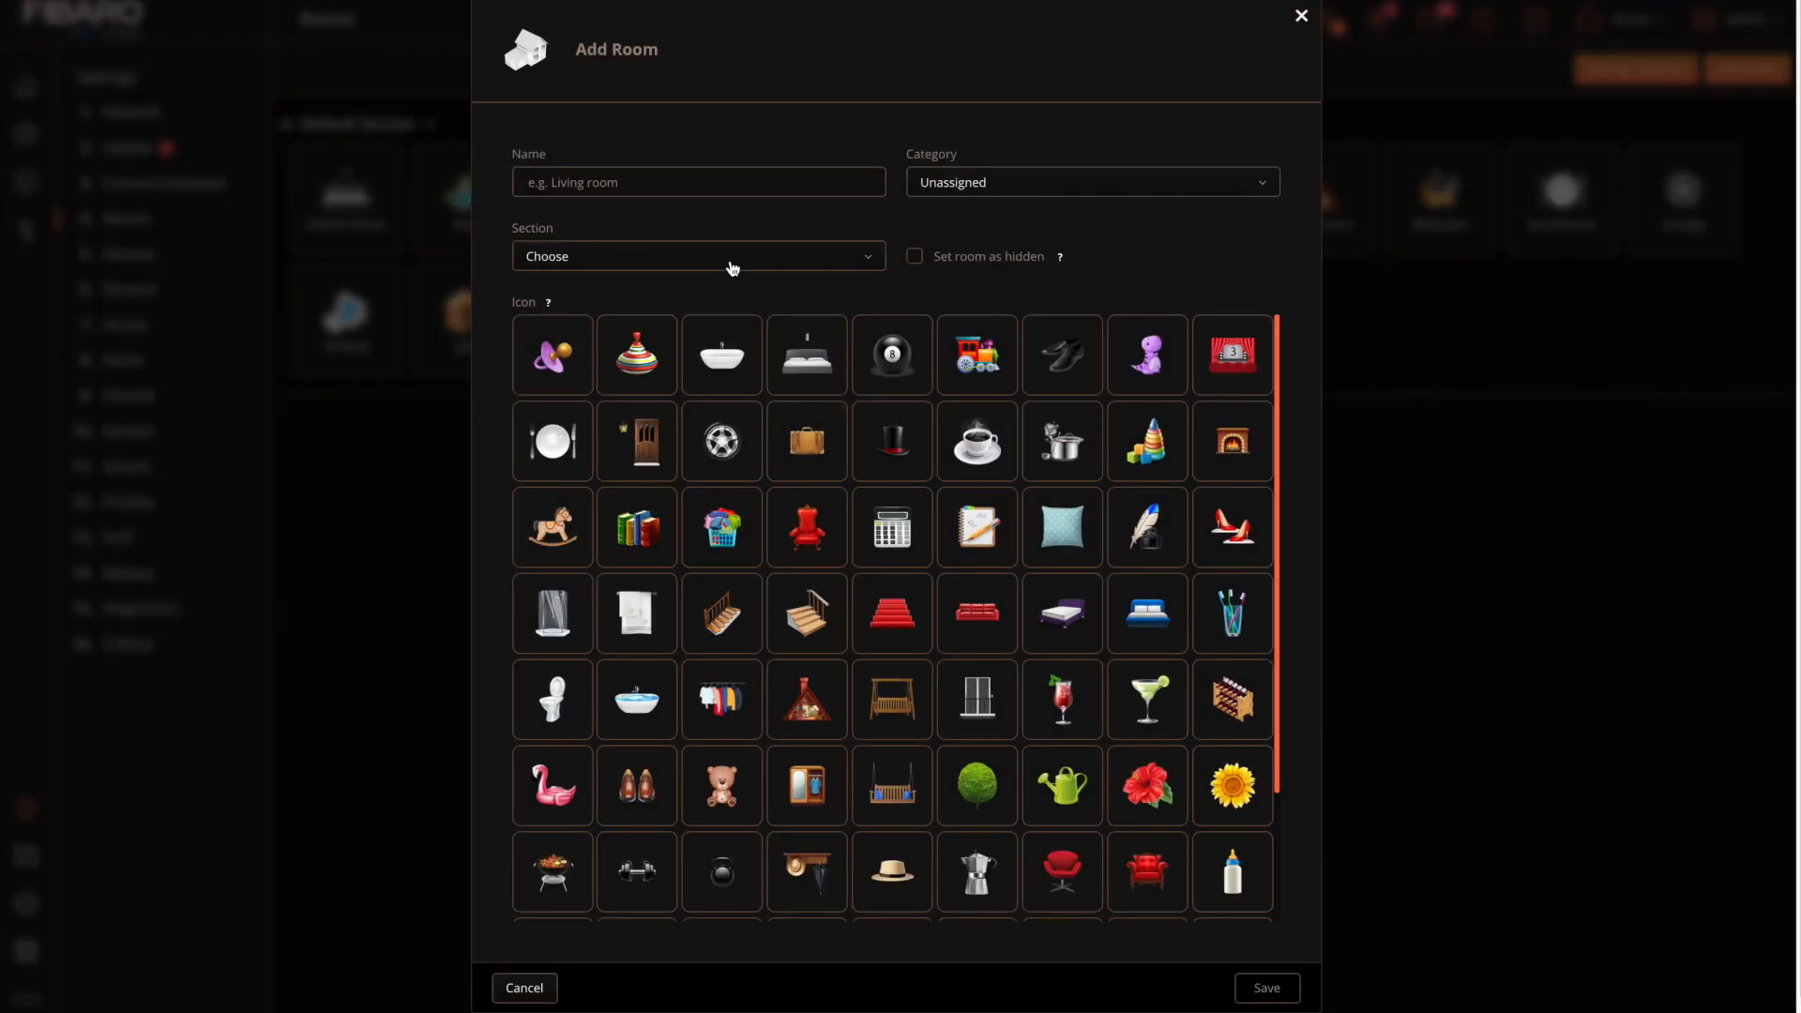
pyautogui.write('Guesthouse')
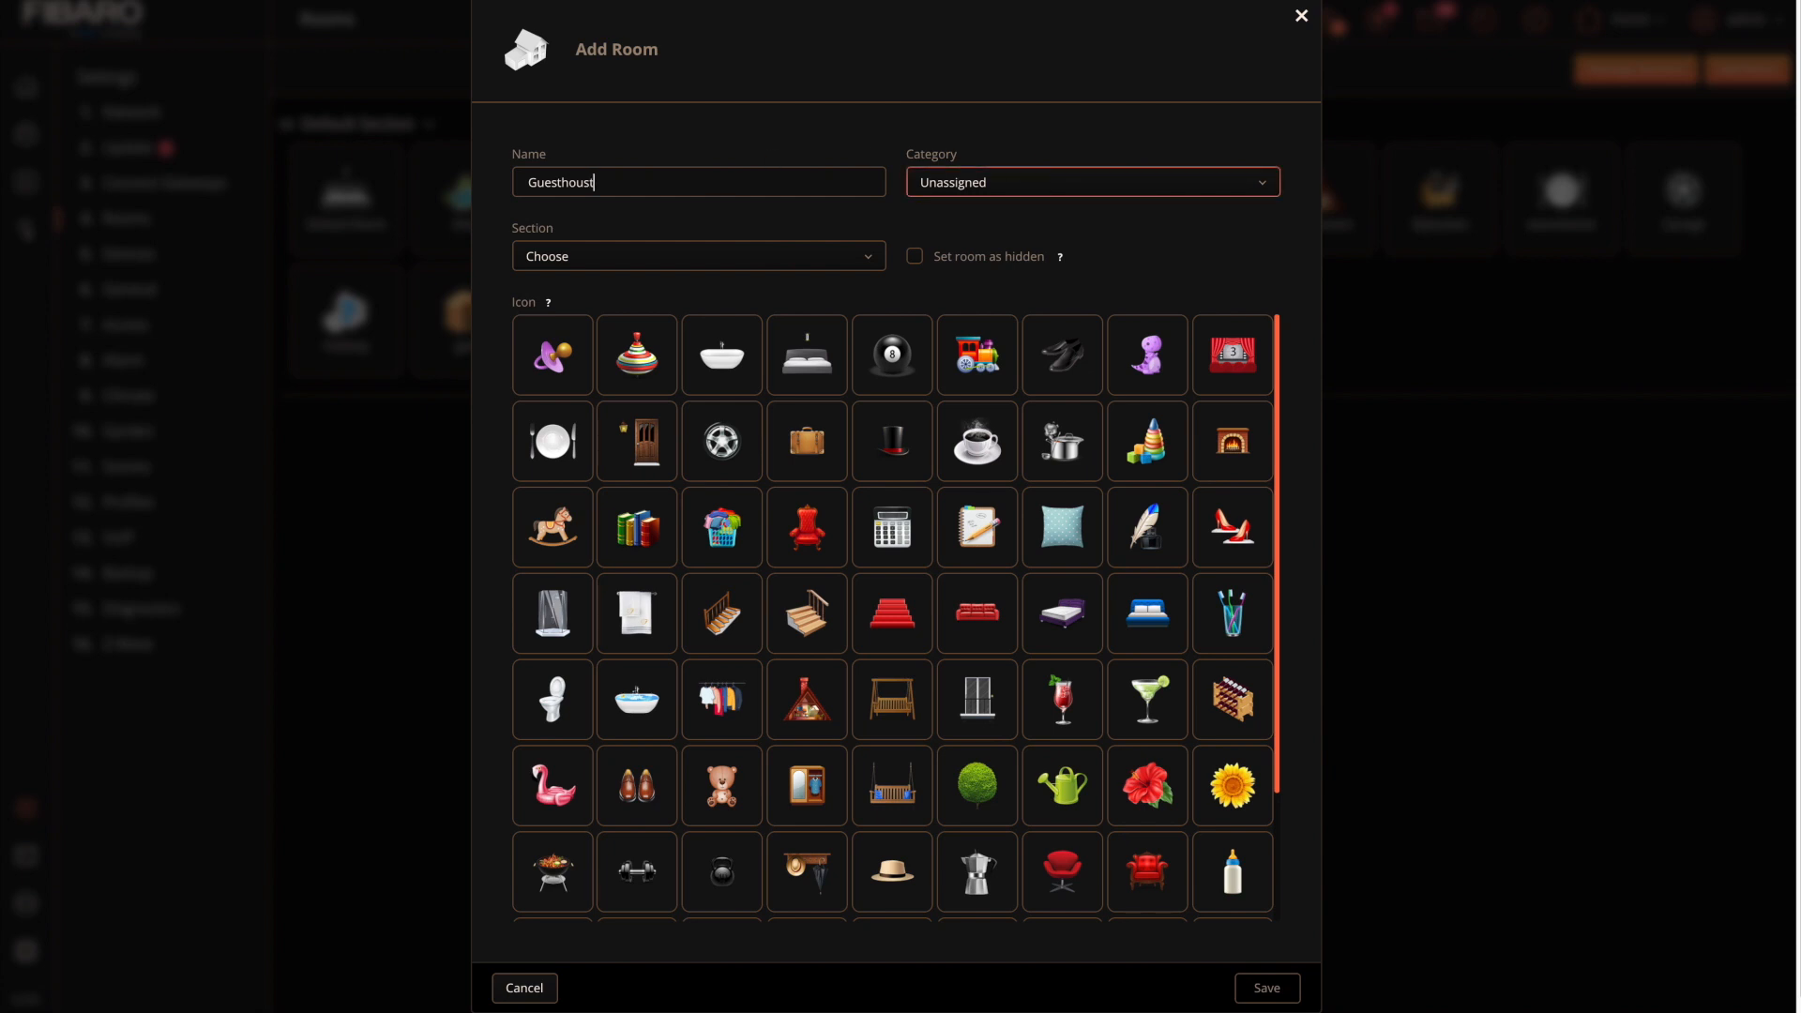
pyautogui.click(1088, 182)
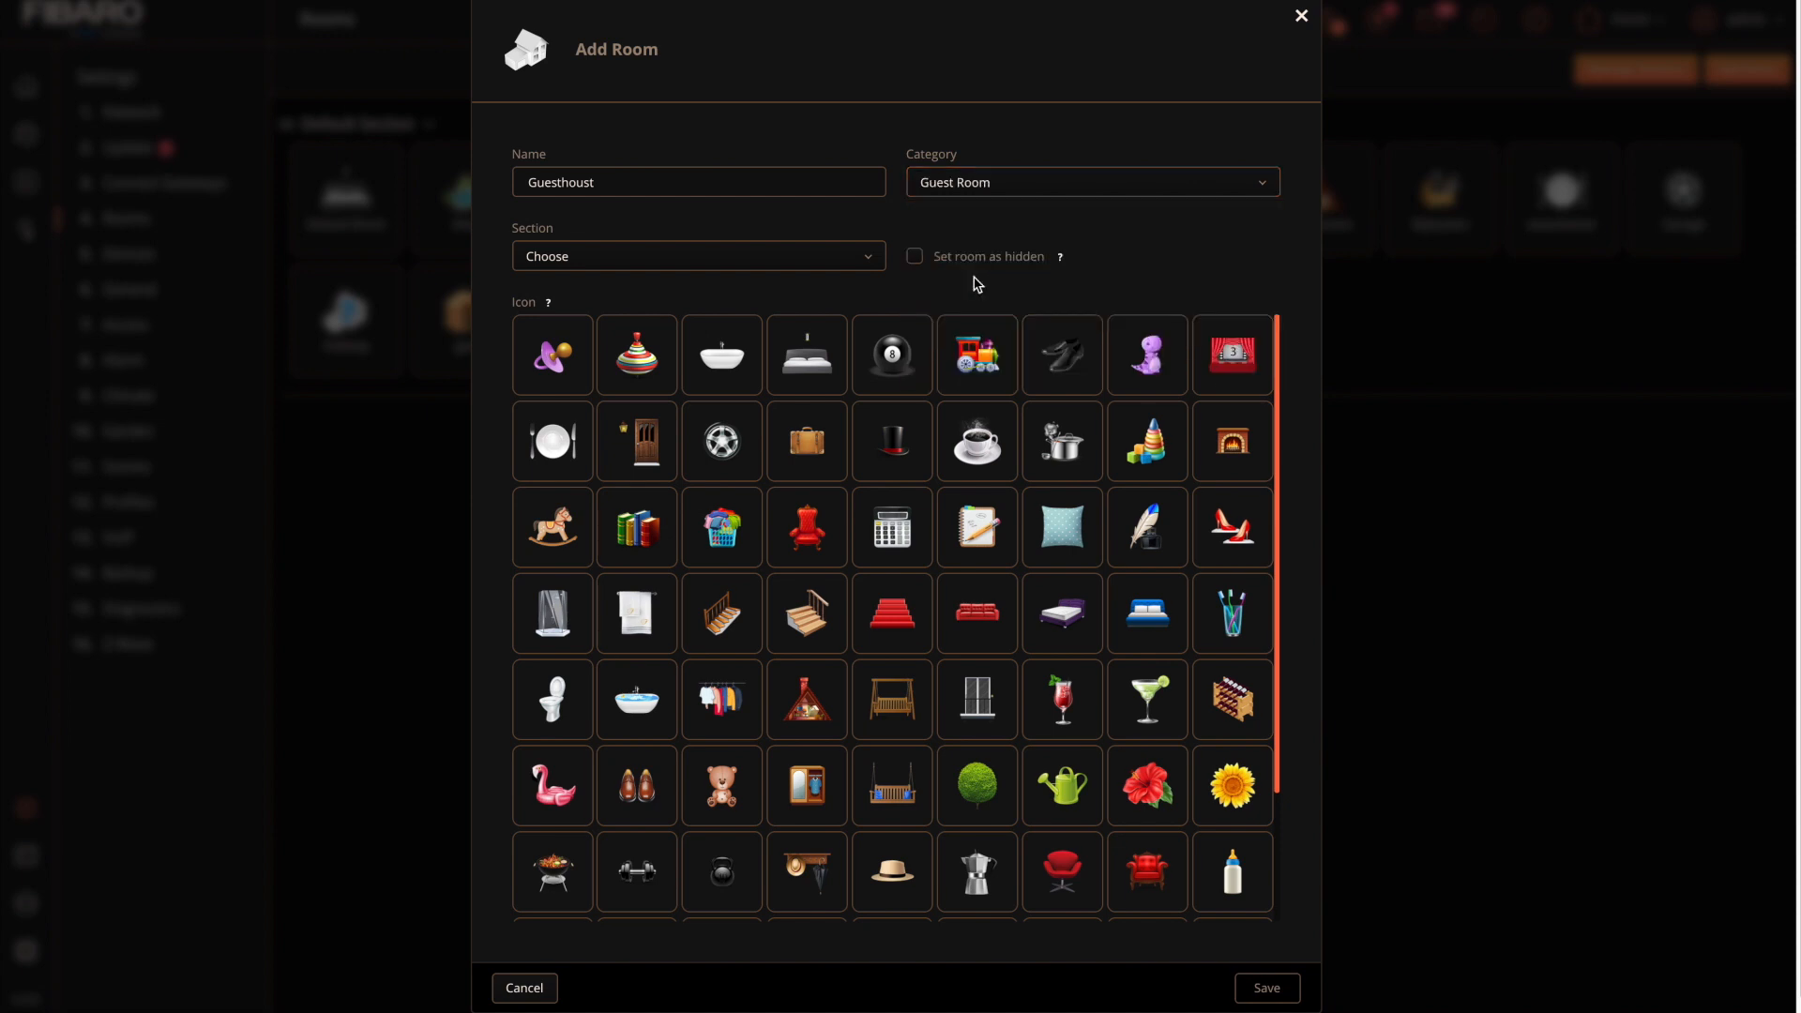
pyautogui.click(698, 255)
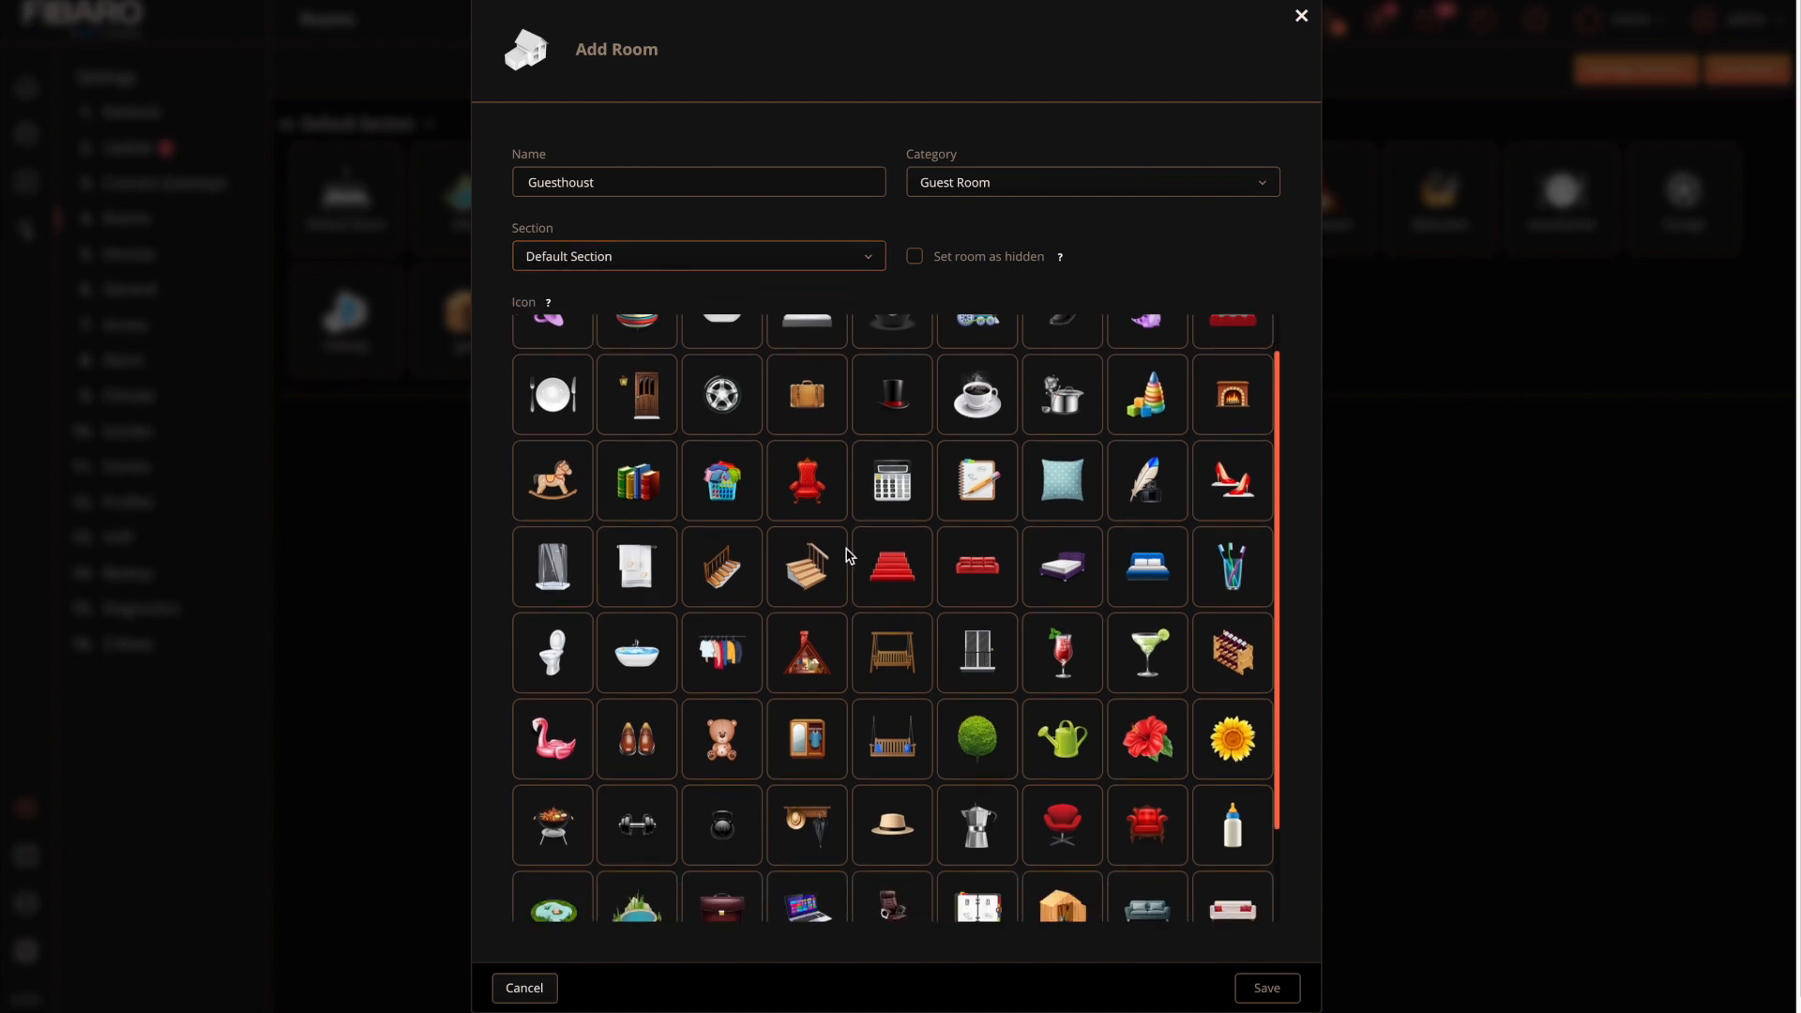
pyautogui.scroll(-3)
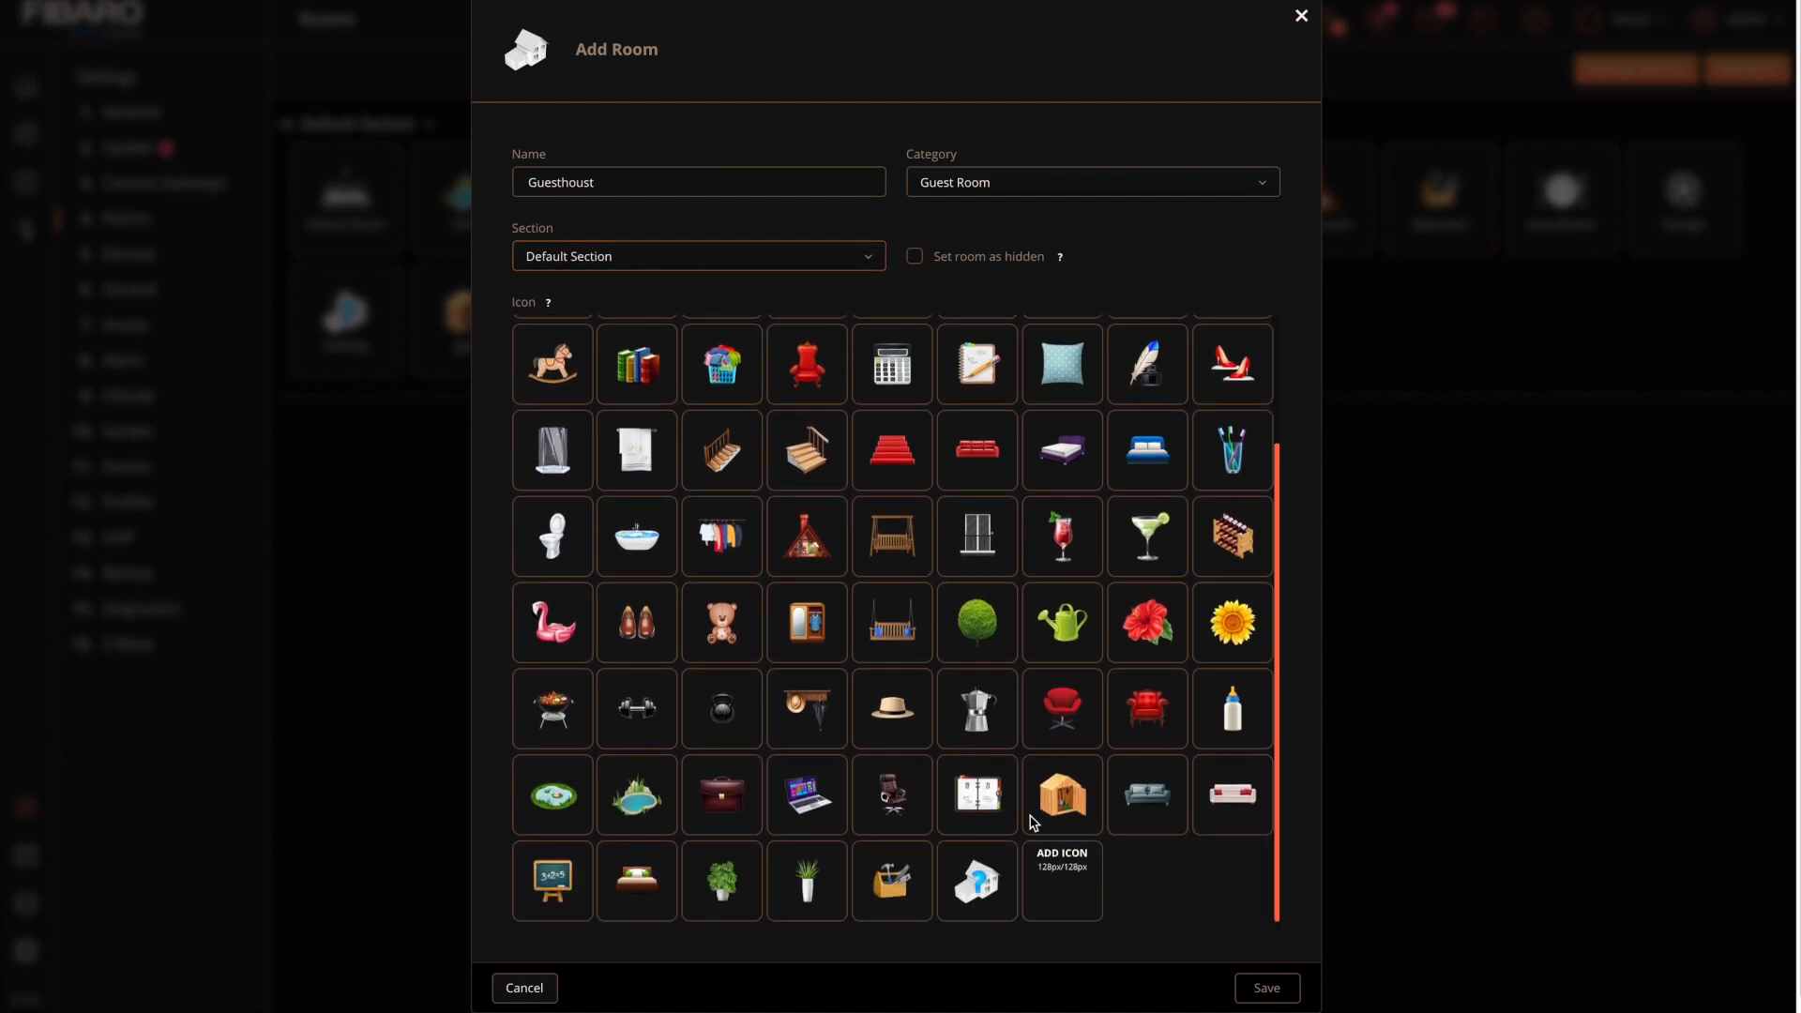
pyautogui.click(1265, 989)
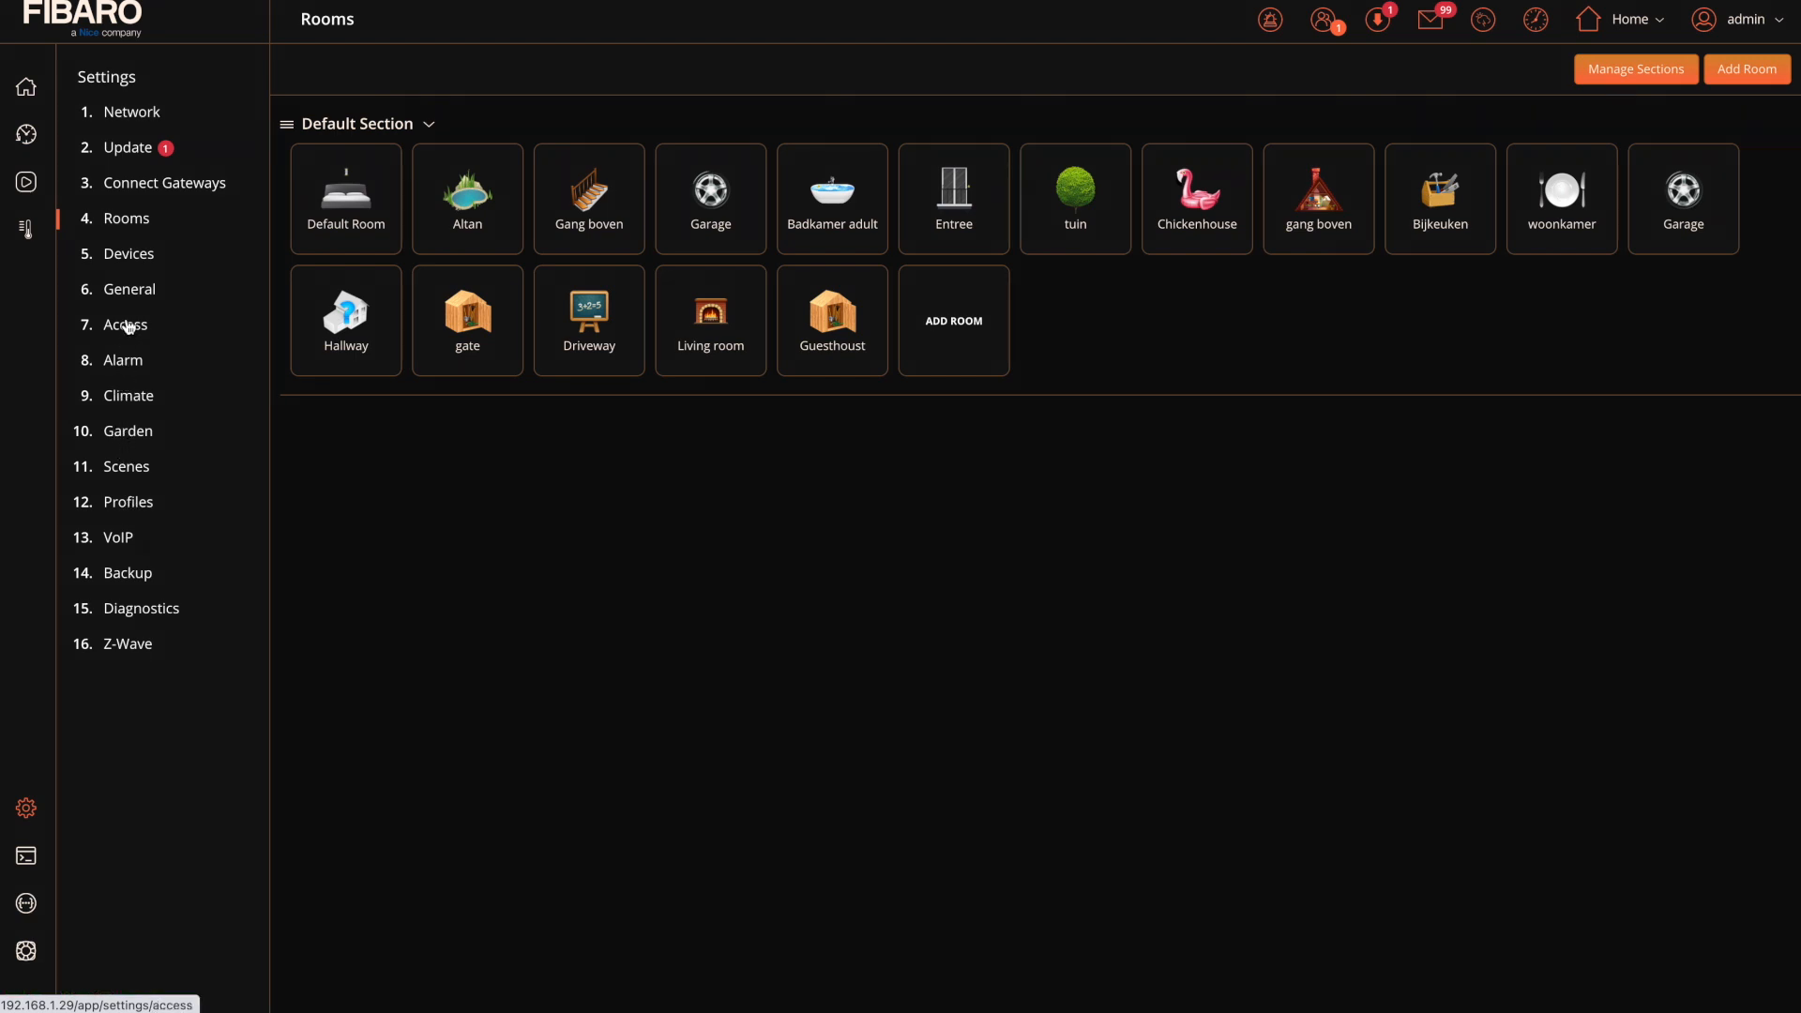
# - Assign Water guesthouse and Temp guesthouse to the Guesthoust room in the device list
pyautogui.click(124, 253)
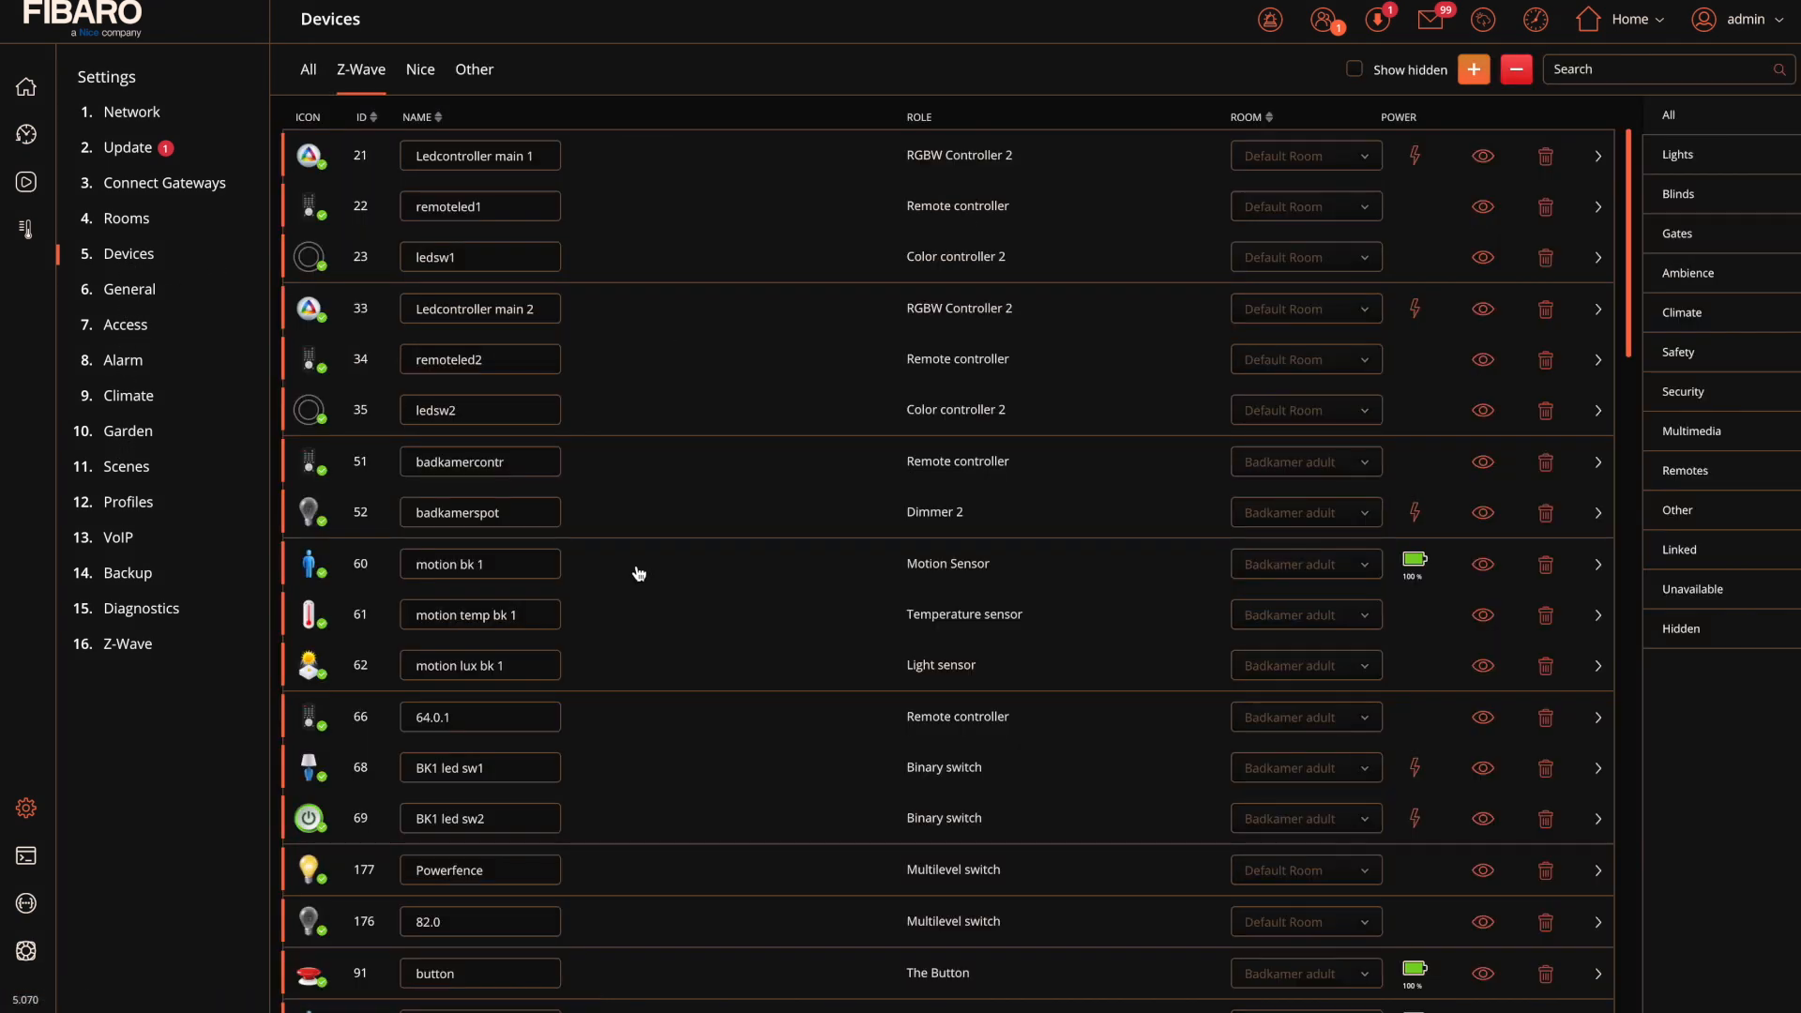
pyautogui.scroll(-3)
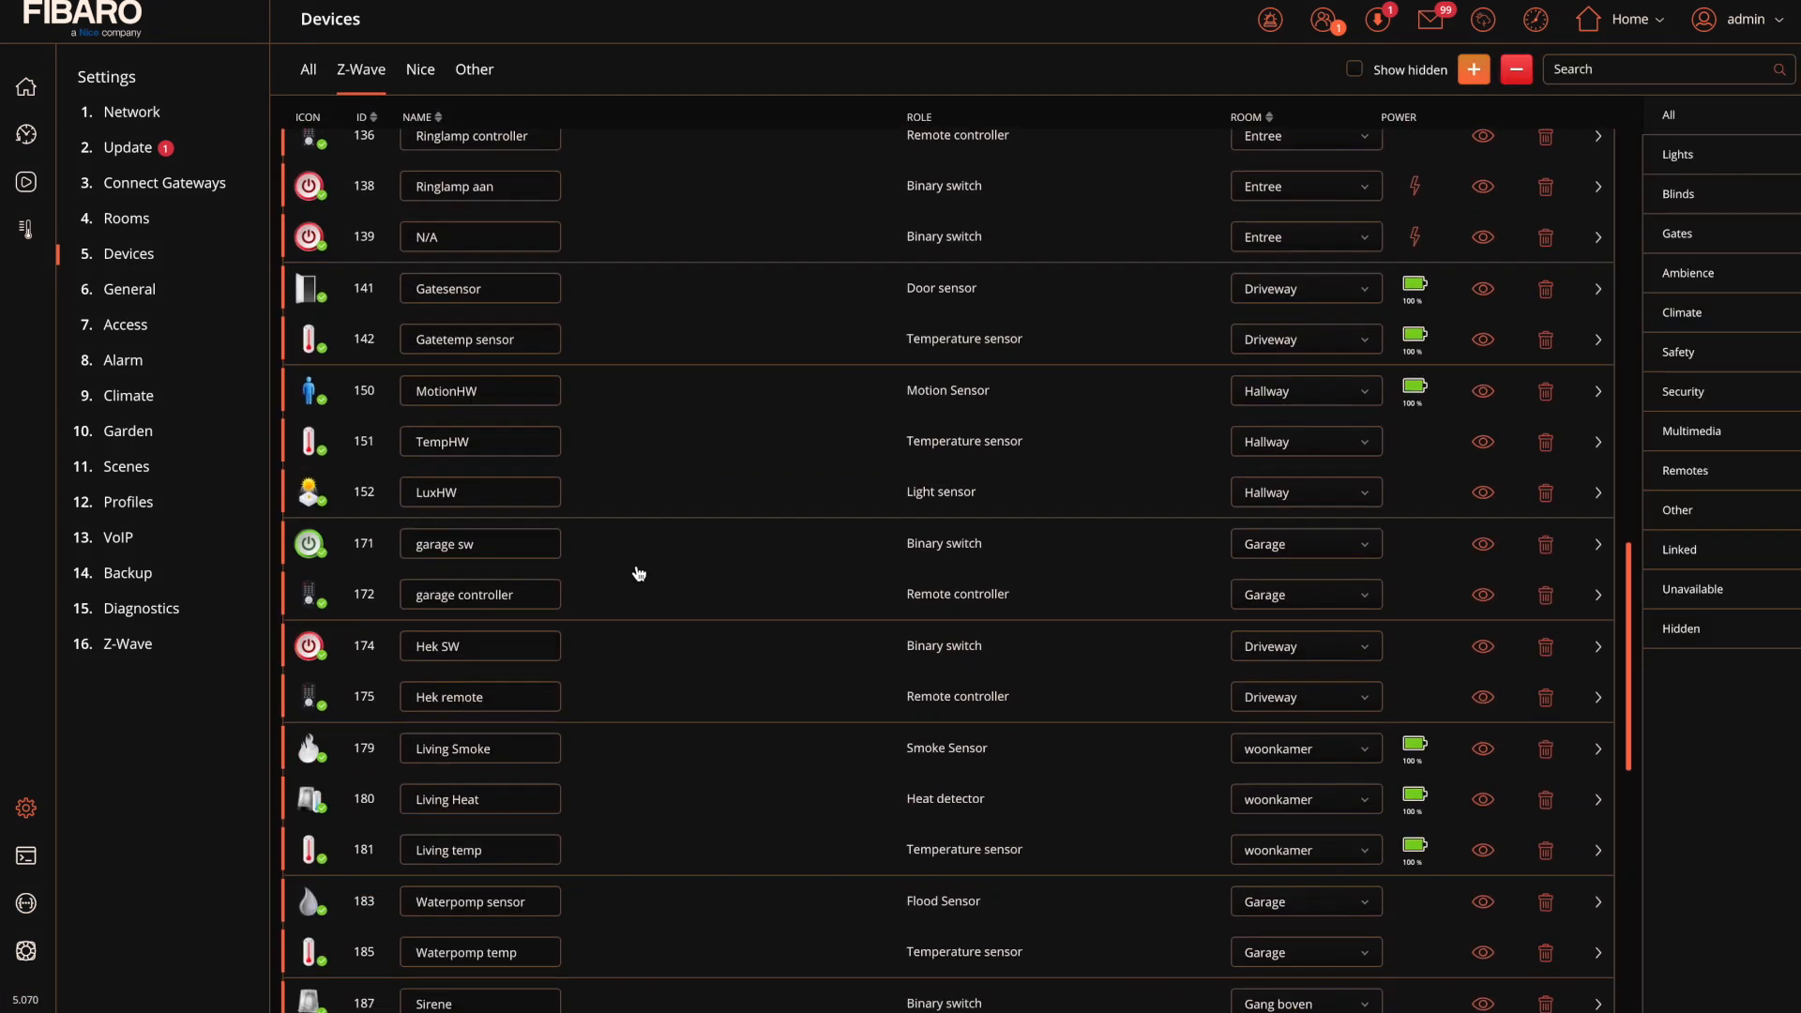
pyautogui.scroll(-3)
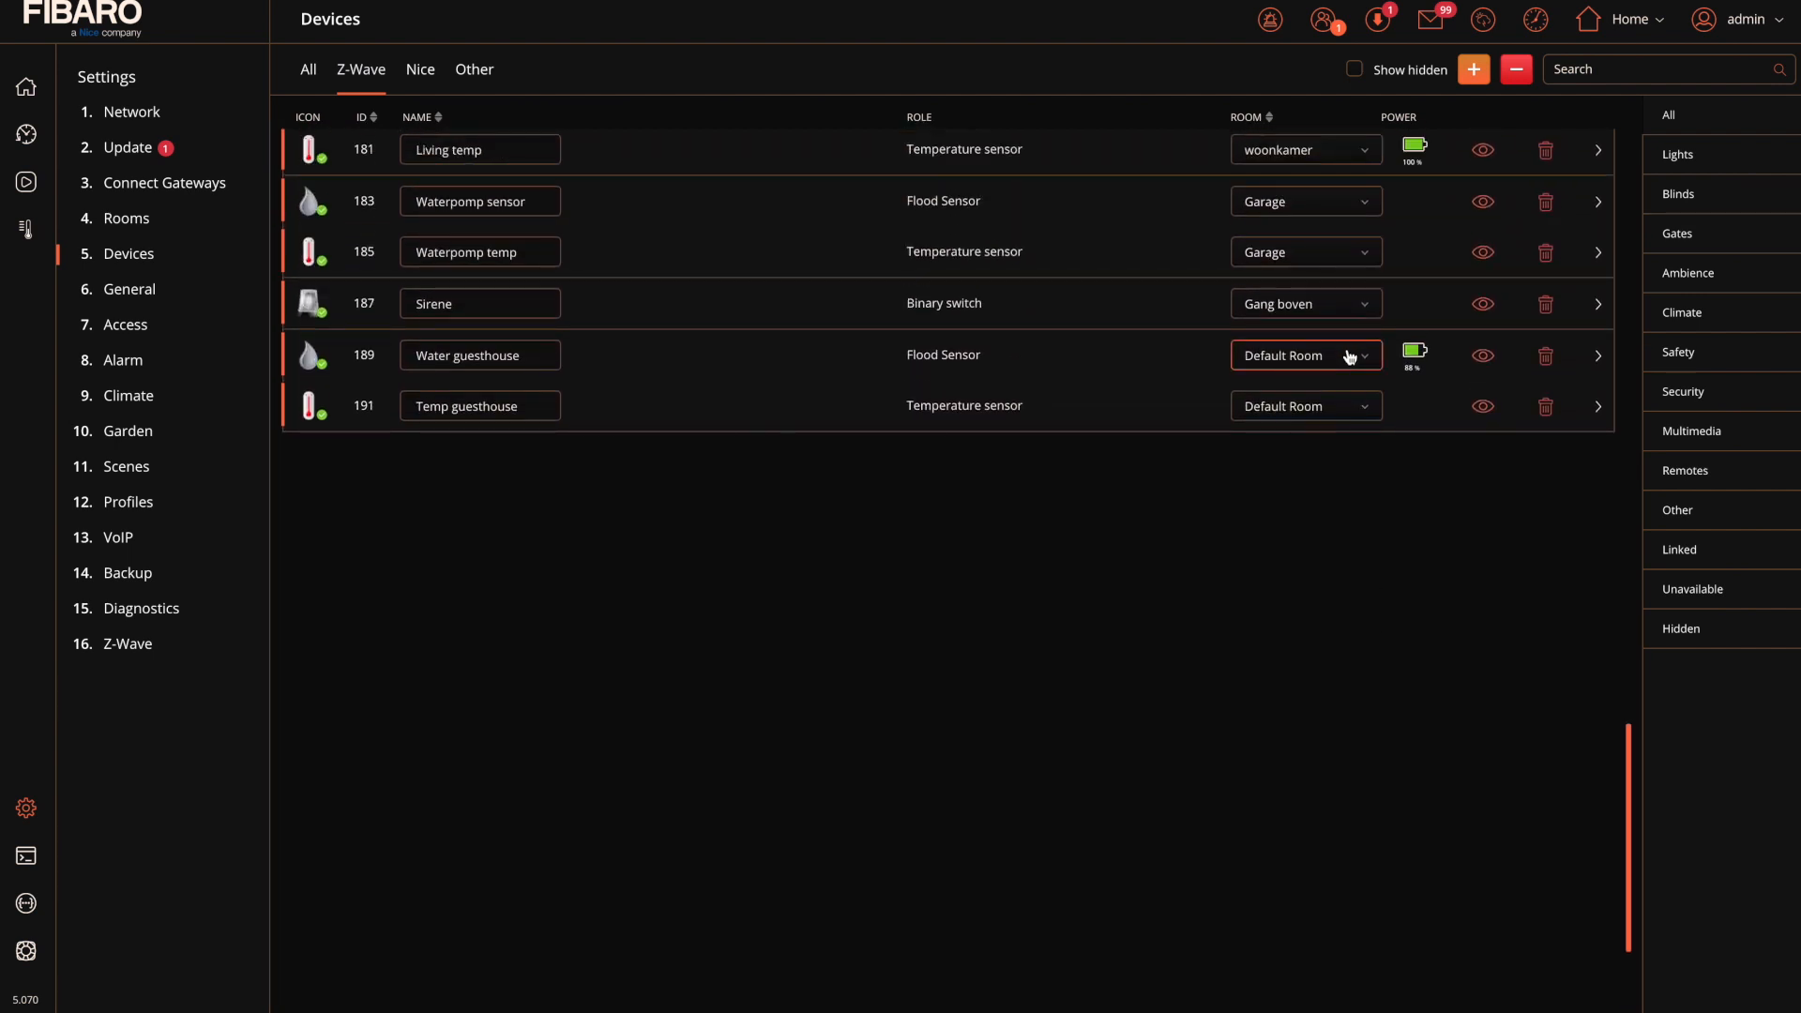
pyautogui.click(1304, 355)
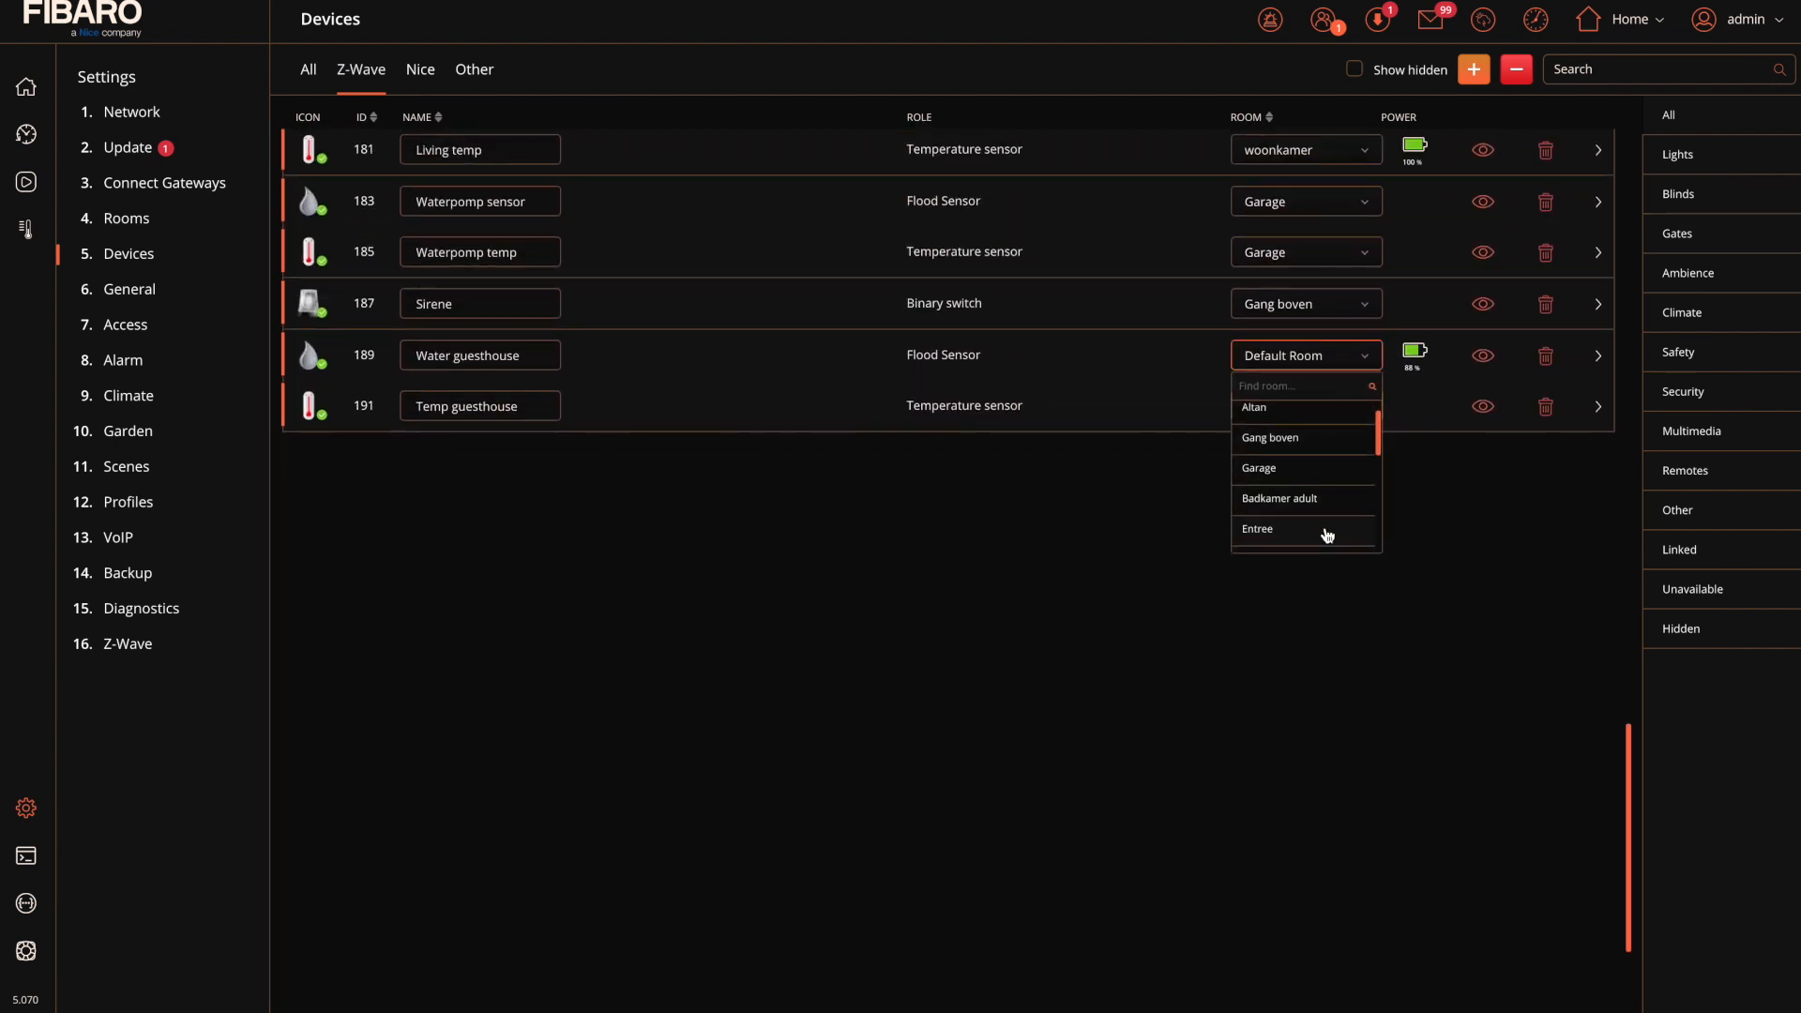
pyautogui.scroll(-3)
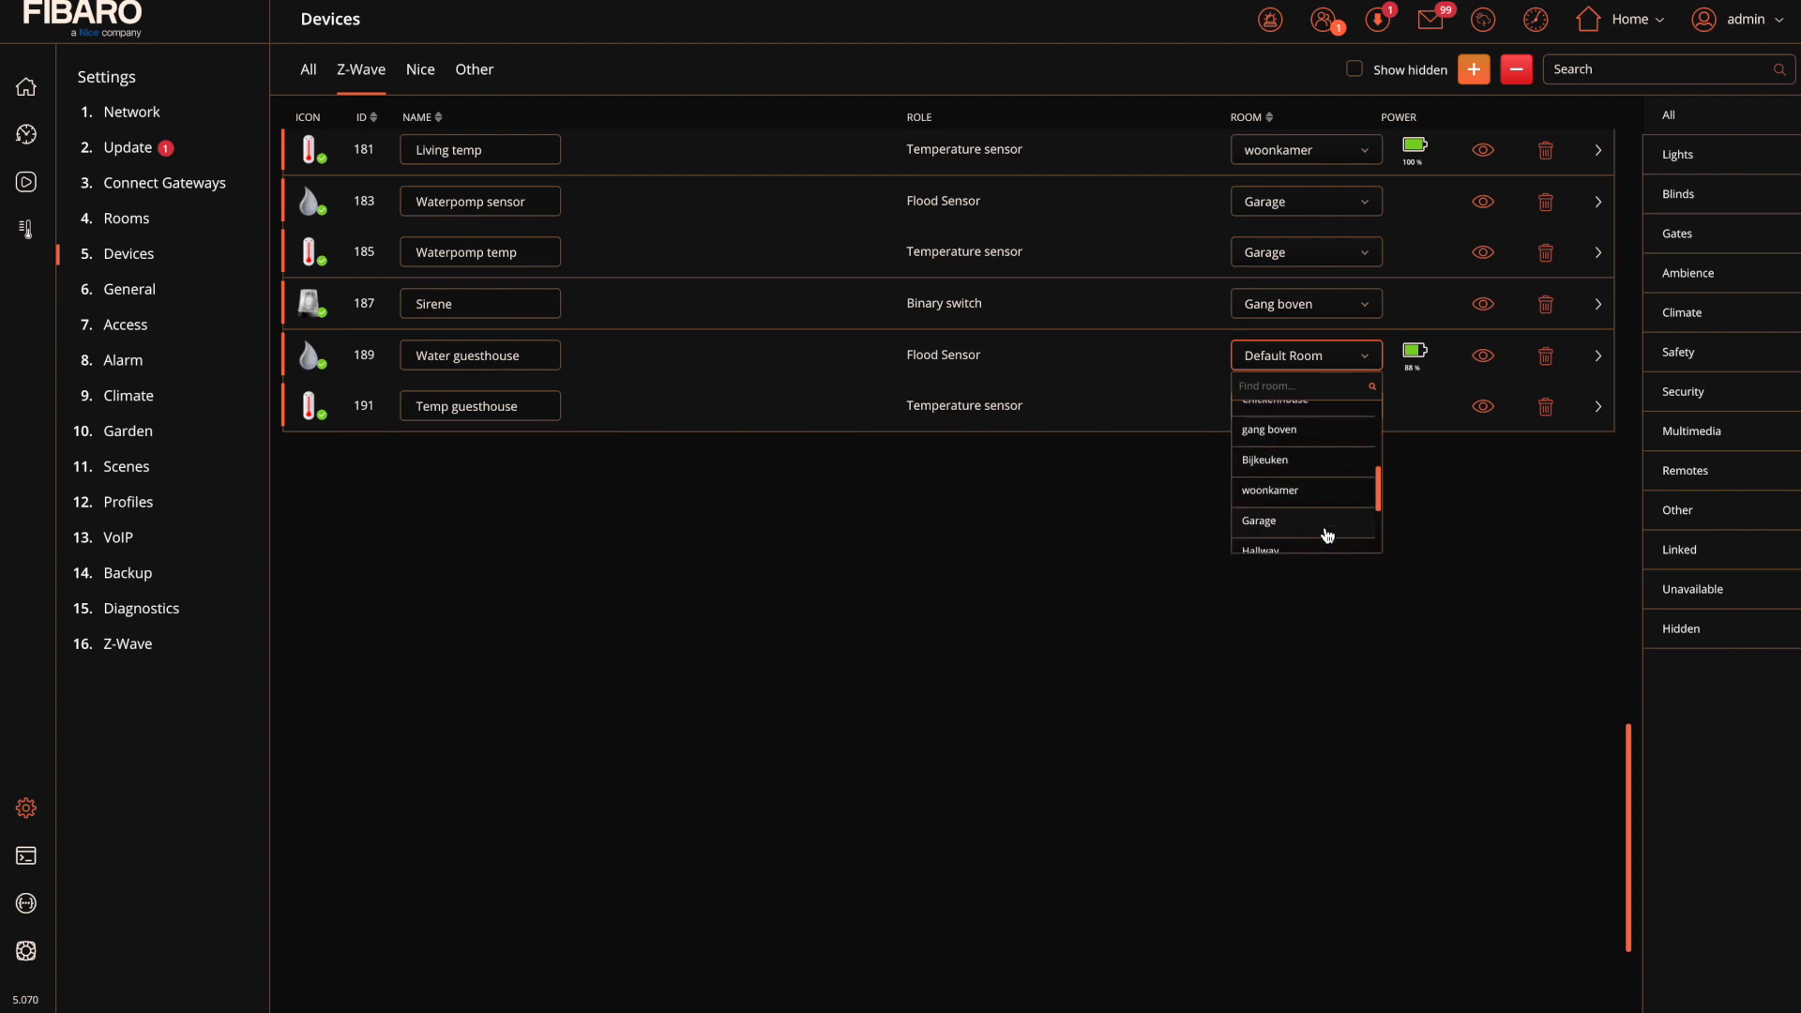
pyautogui.scroll(-3)
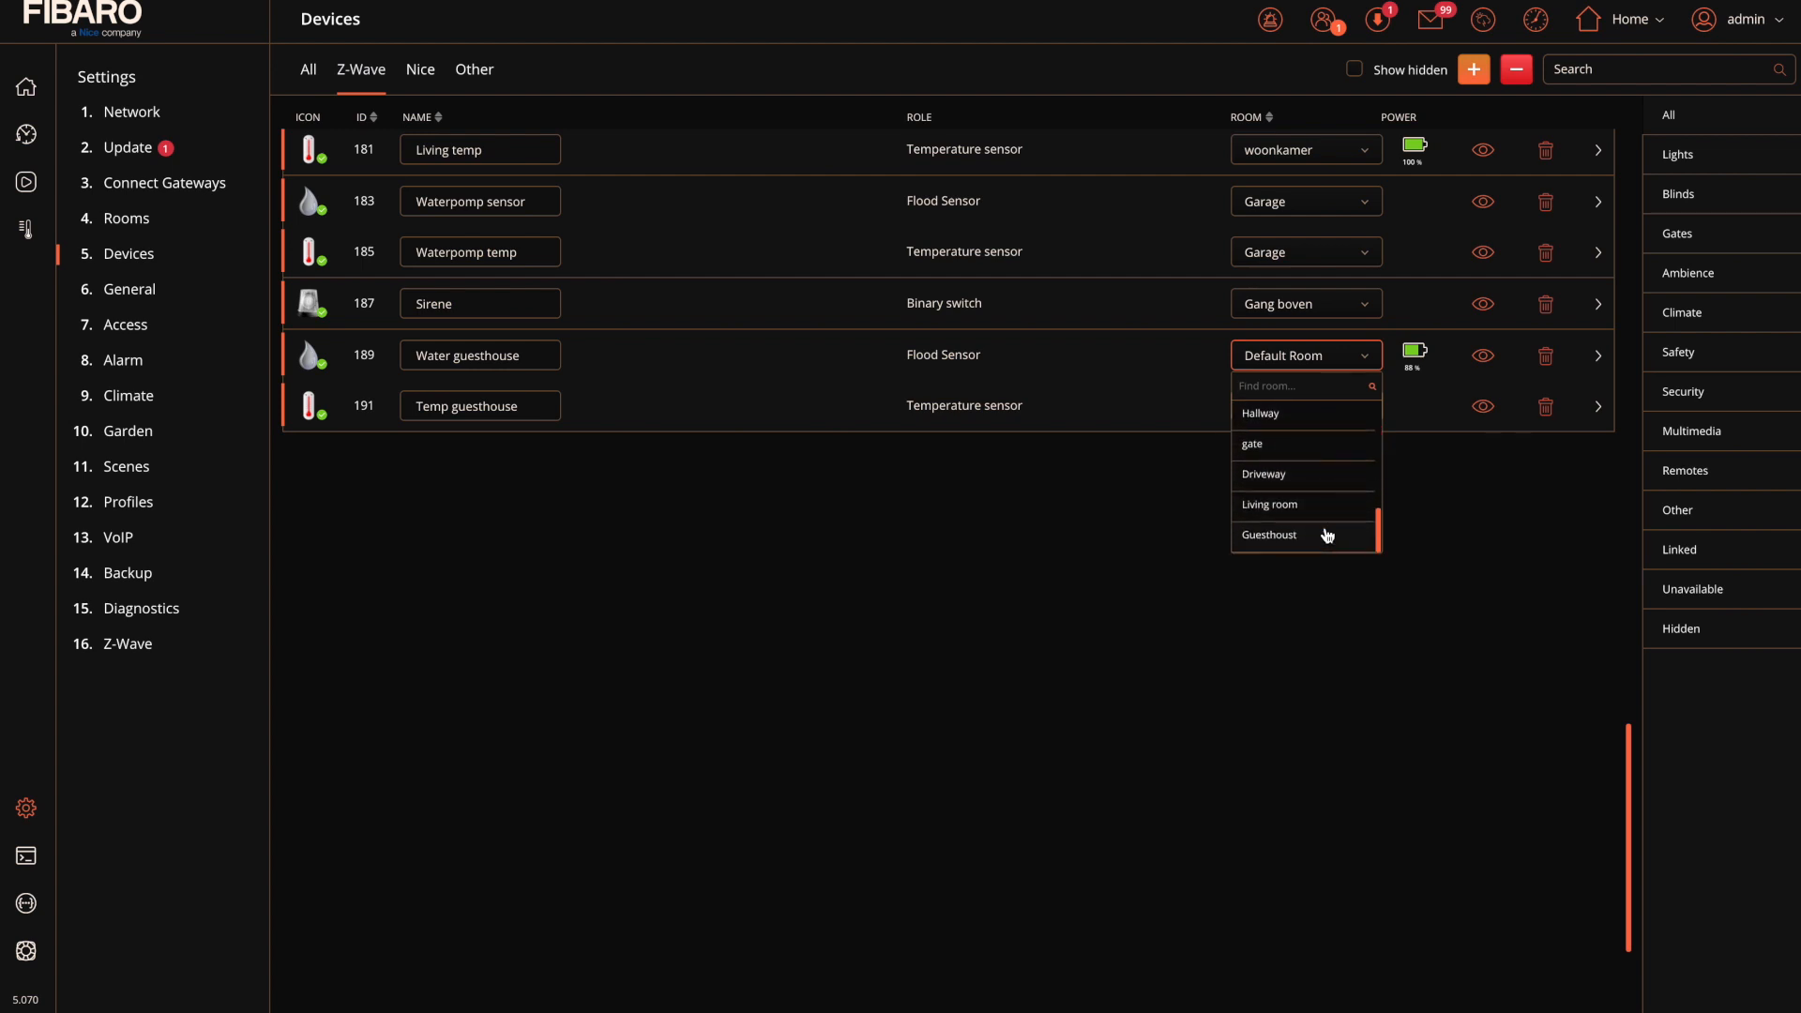
pyautogui.click(1270, 534)
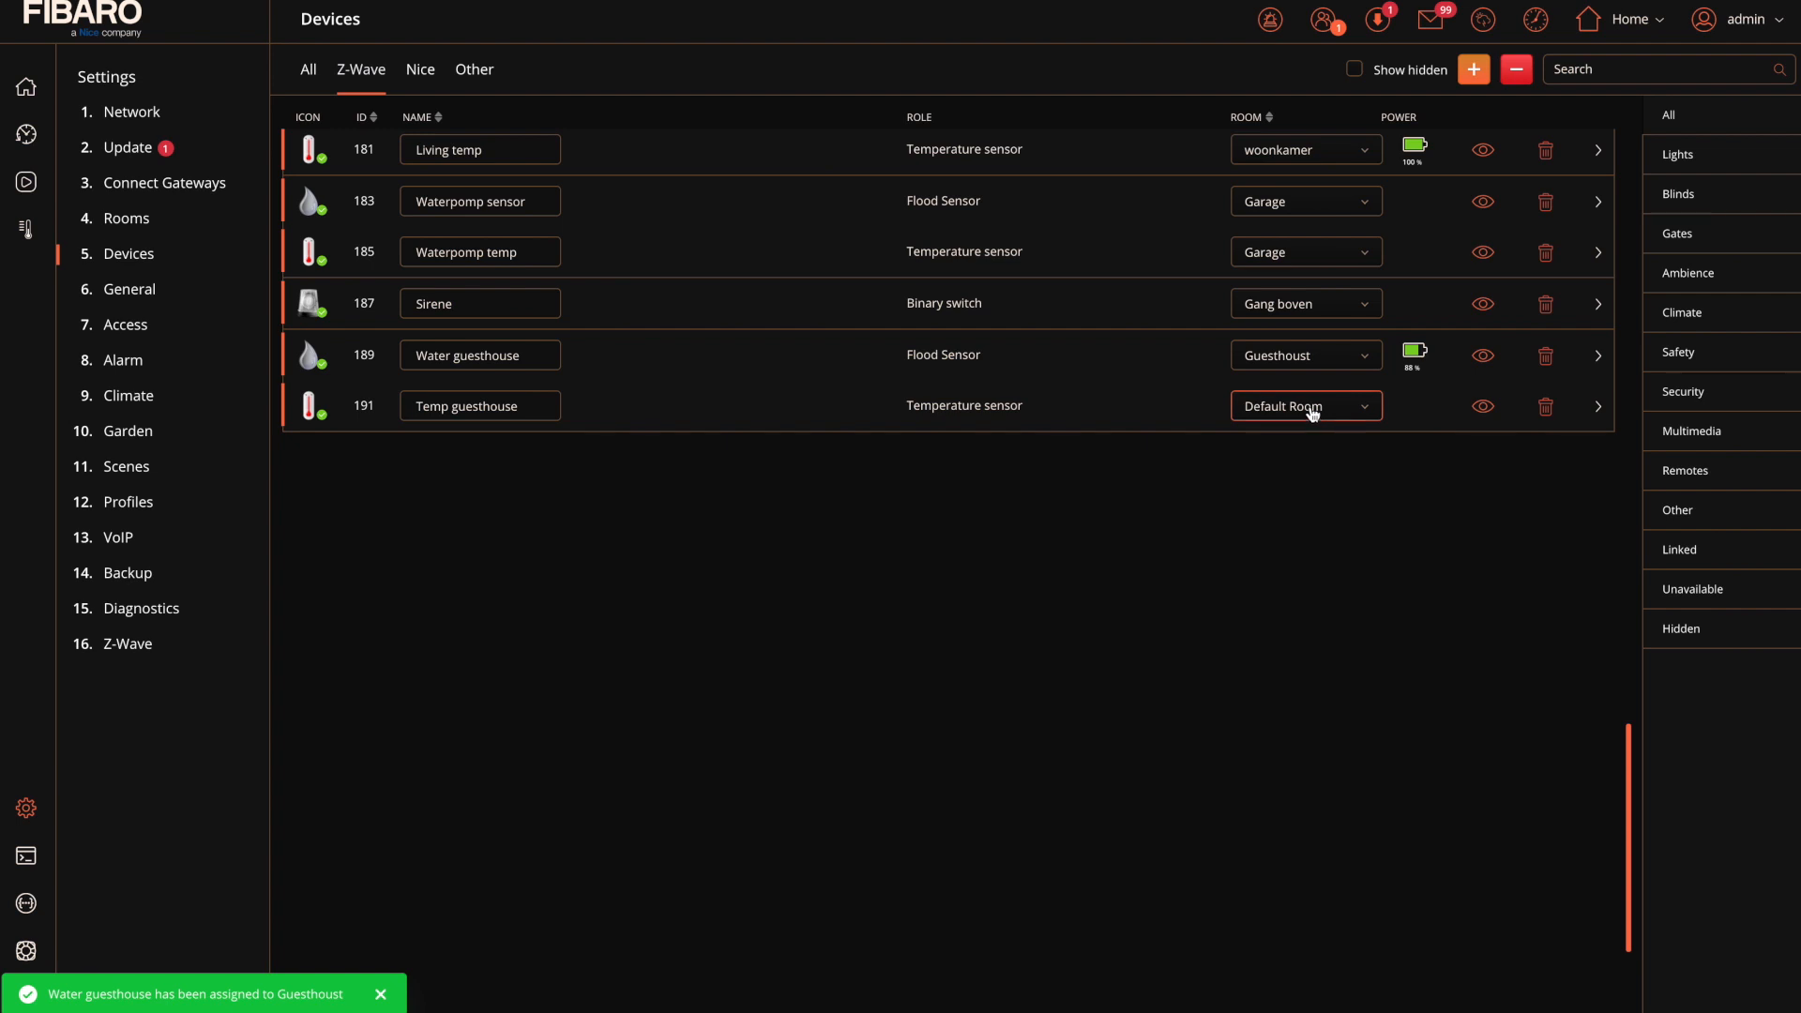
pyautogui.click(1306, 405)
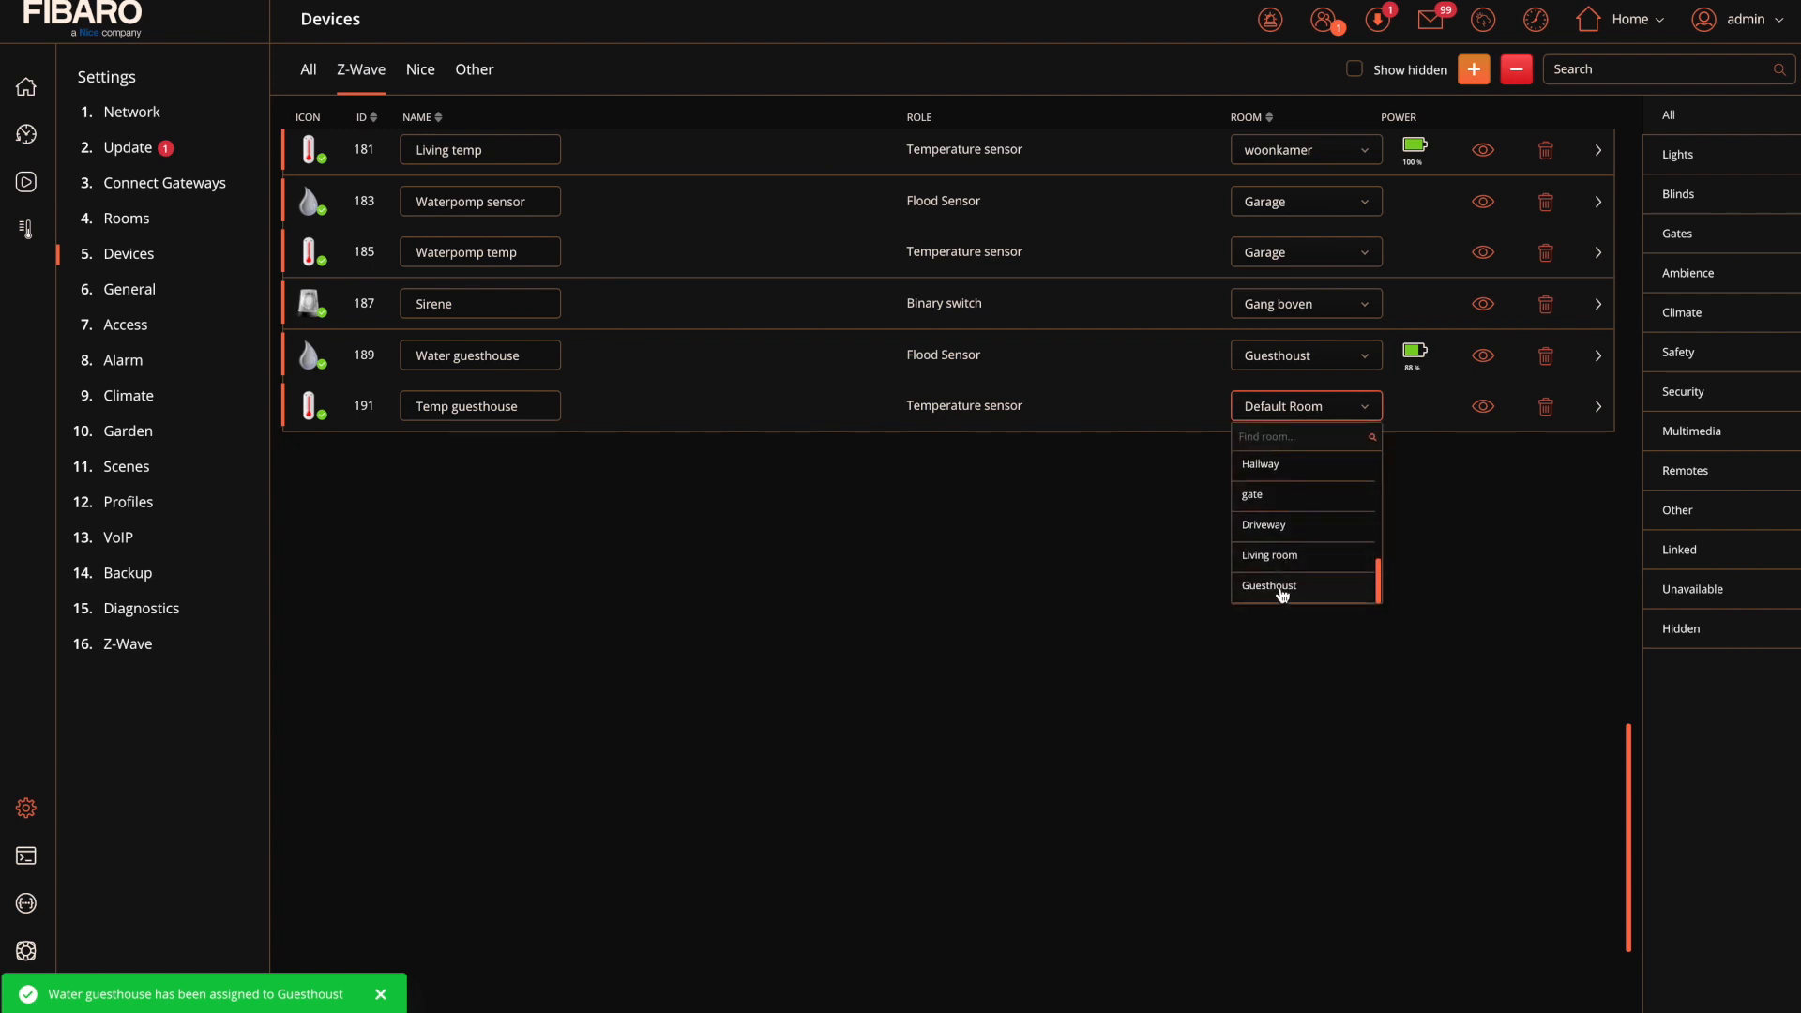
pyautogui.click(1270, 585)
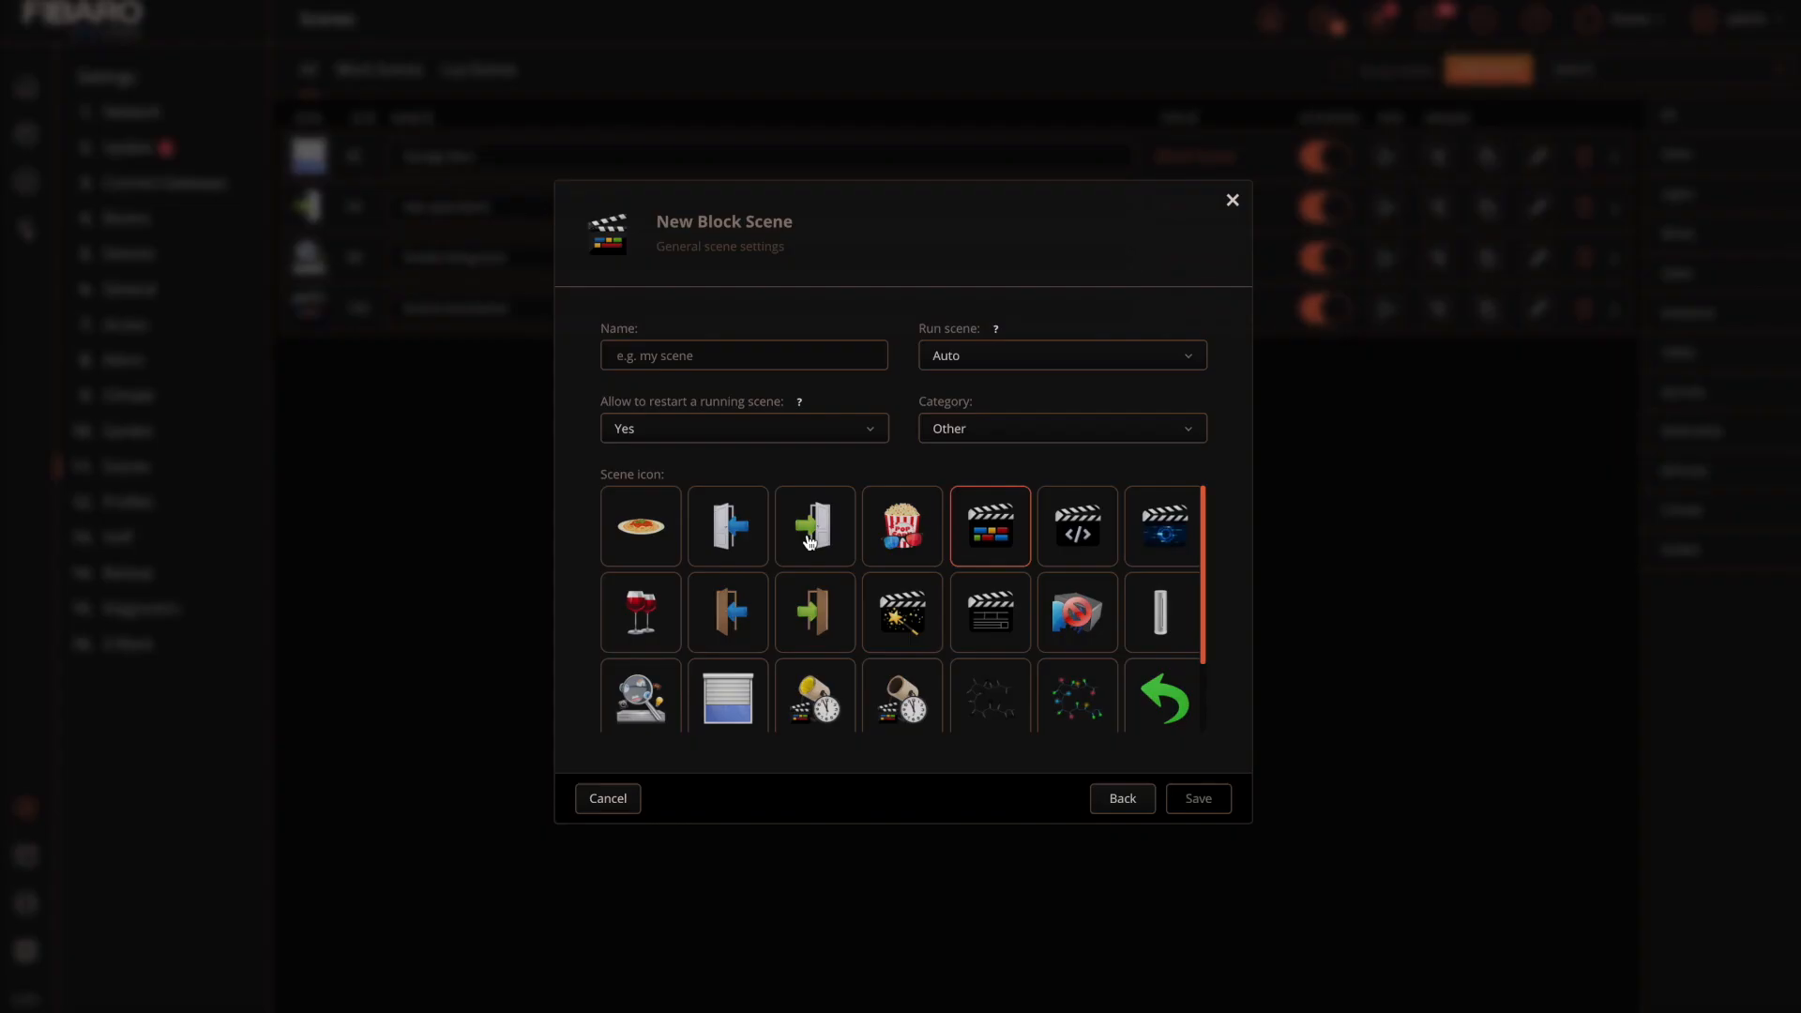
# - Create the block scene 'water guesthouse' with a chosen icon and save it
pyautogui.write('water guesth')
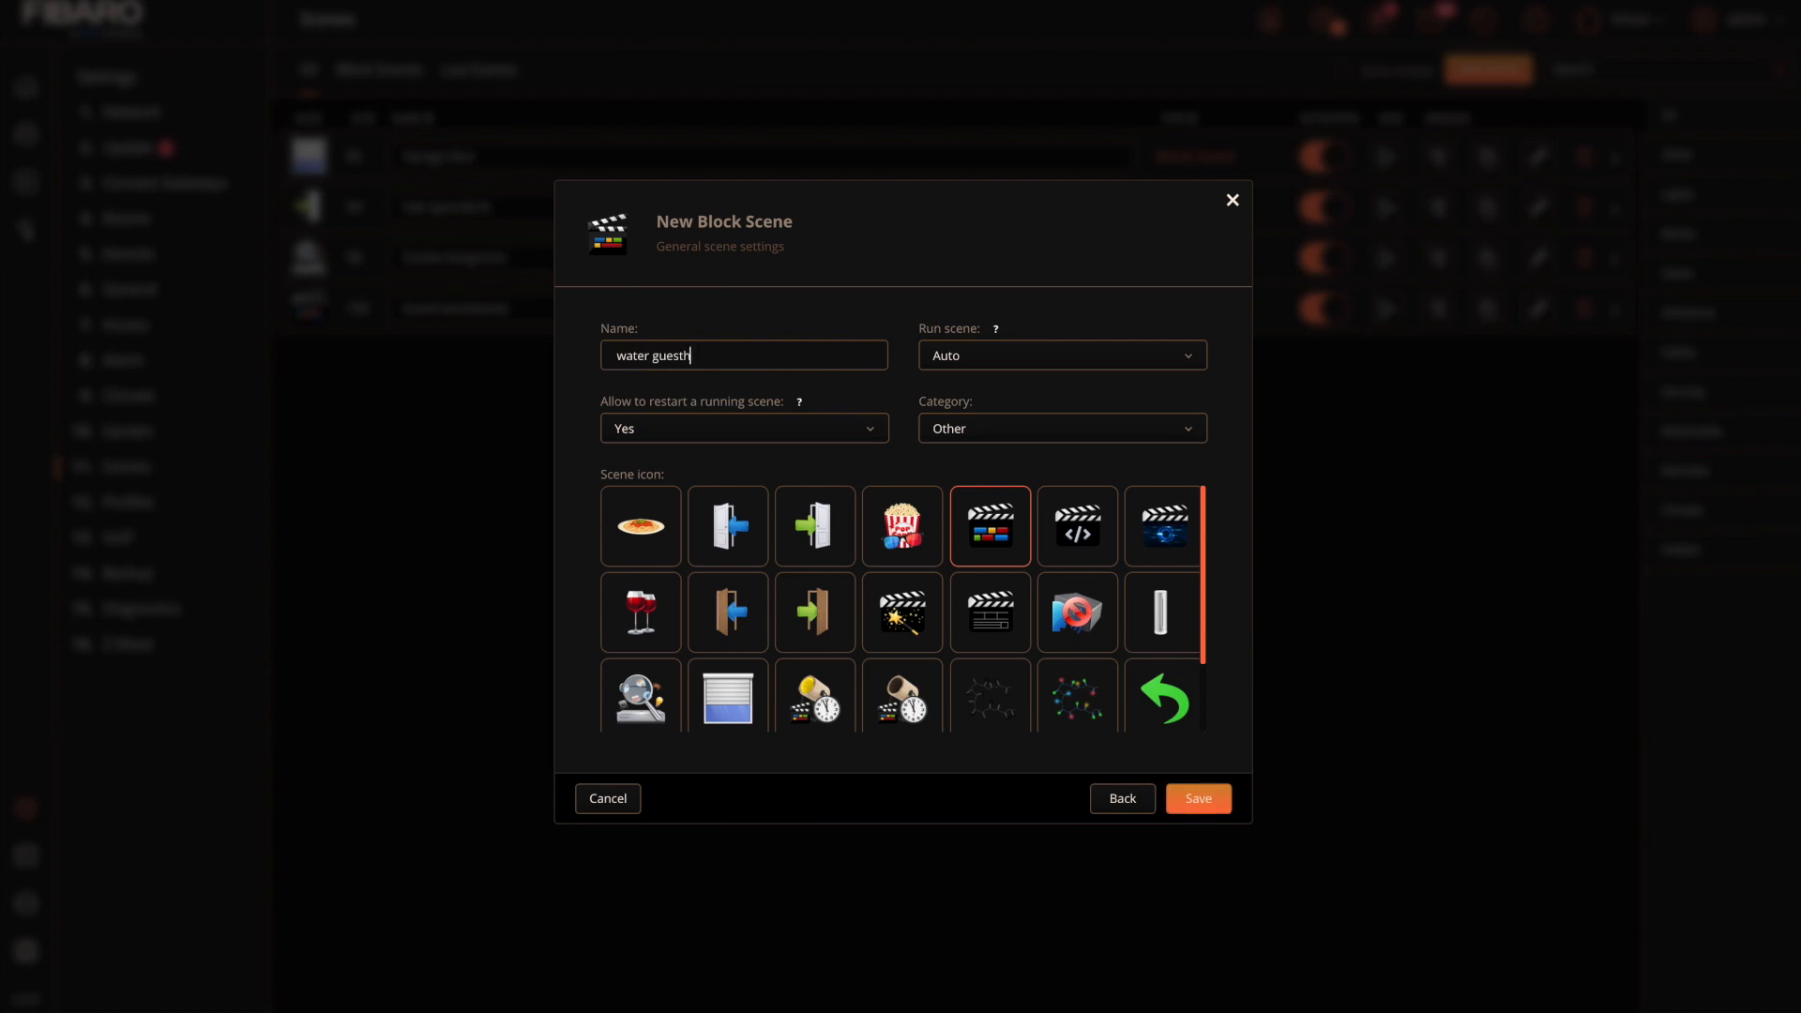
pyautogui.write('ouse')
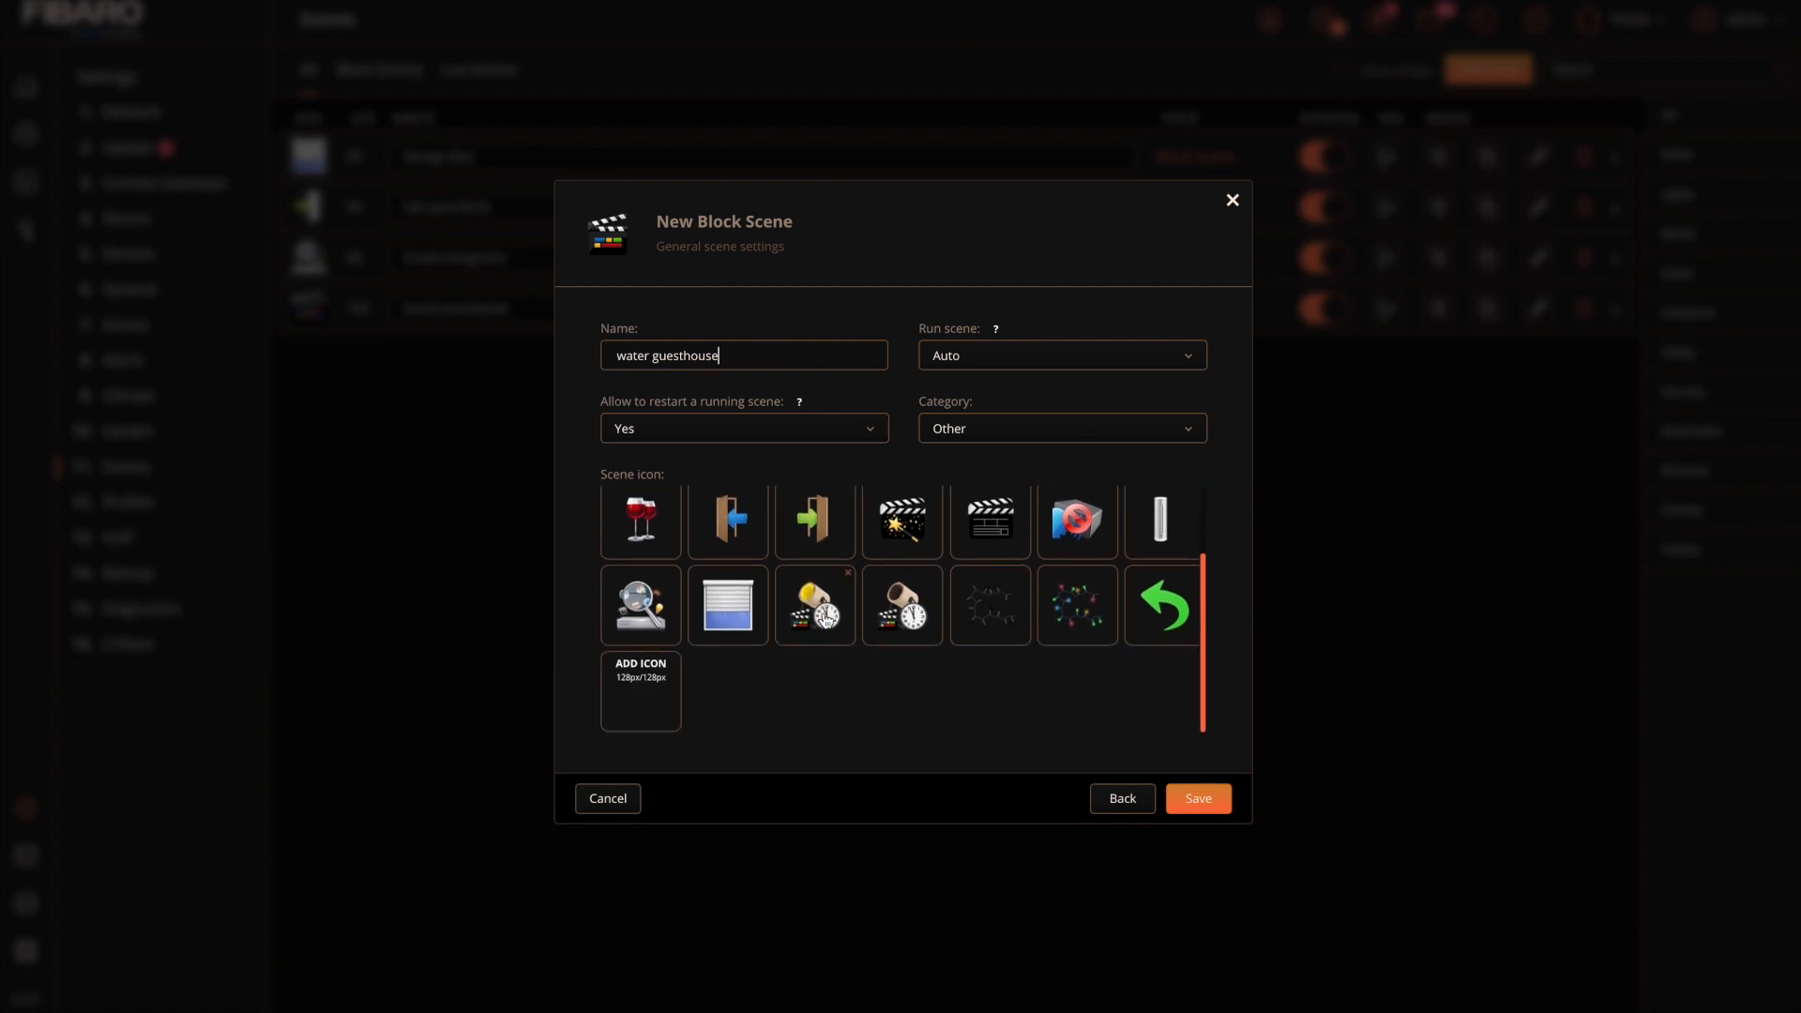
pyautogui.click(640, 606)
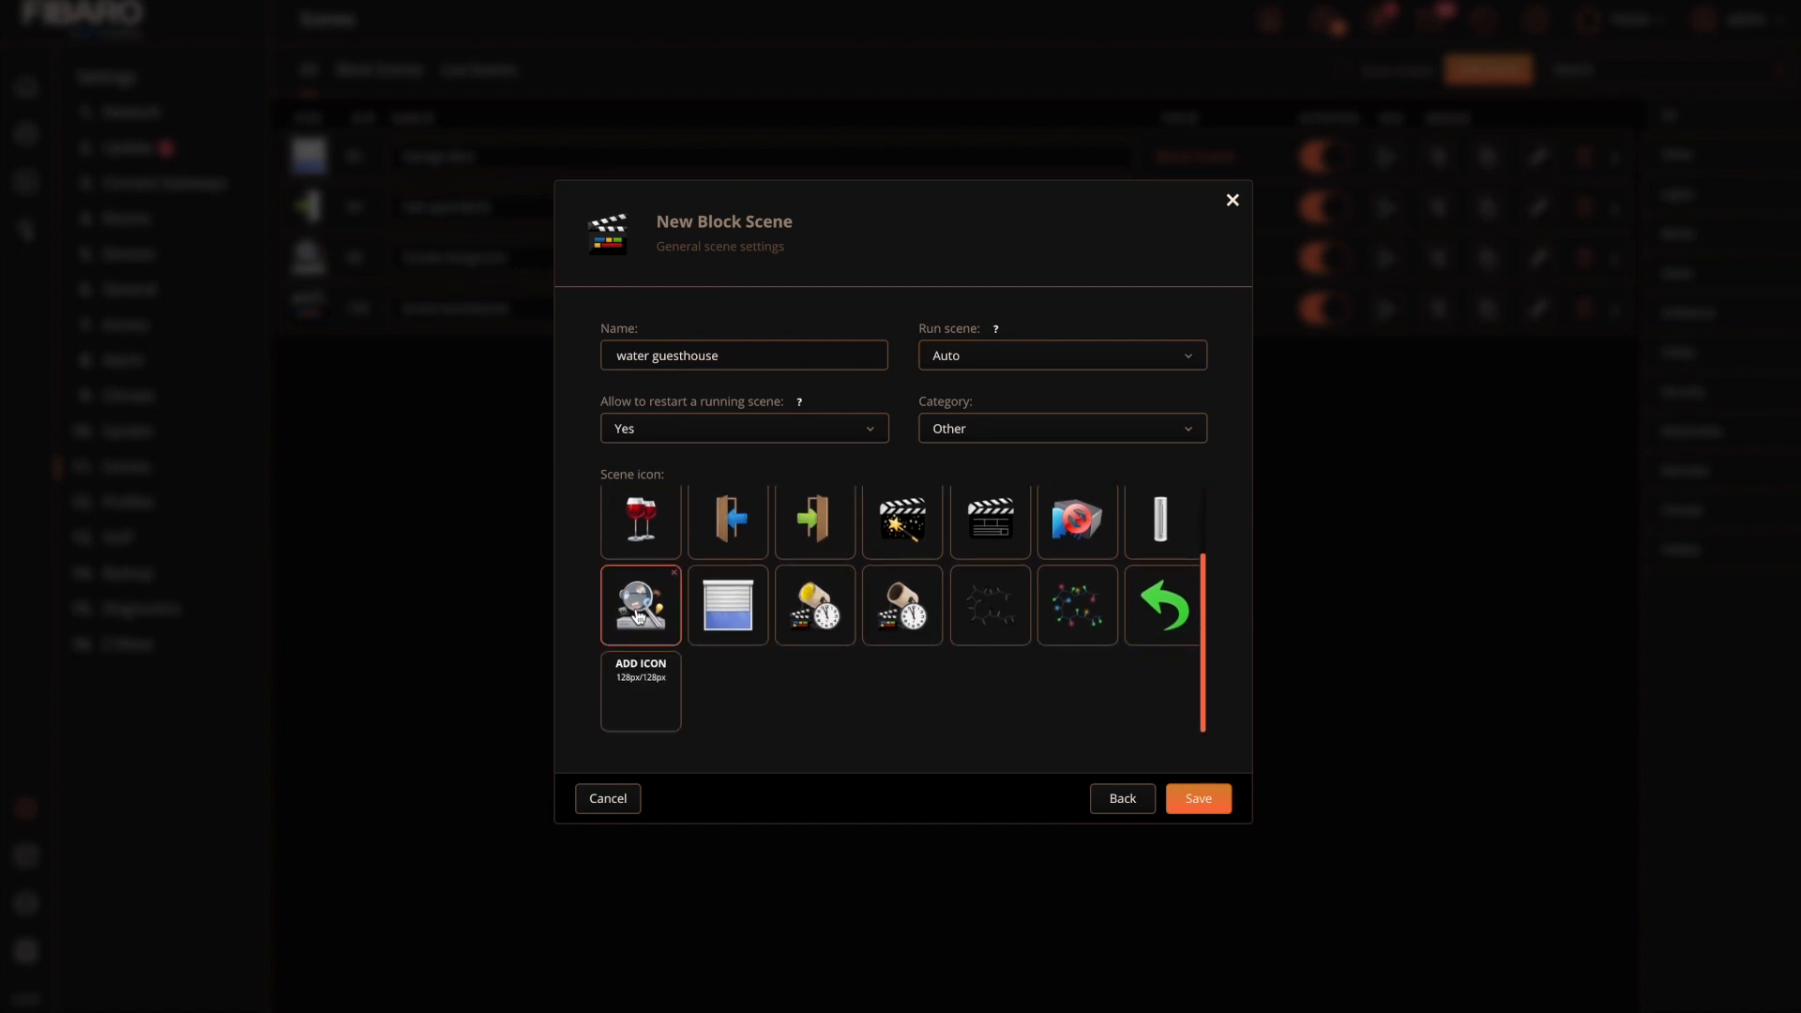
pyautogui.click(1195, 799)
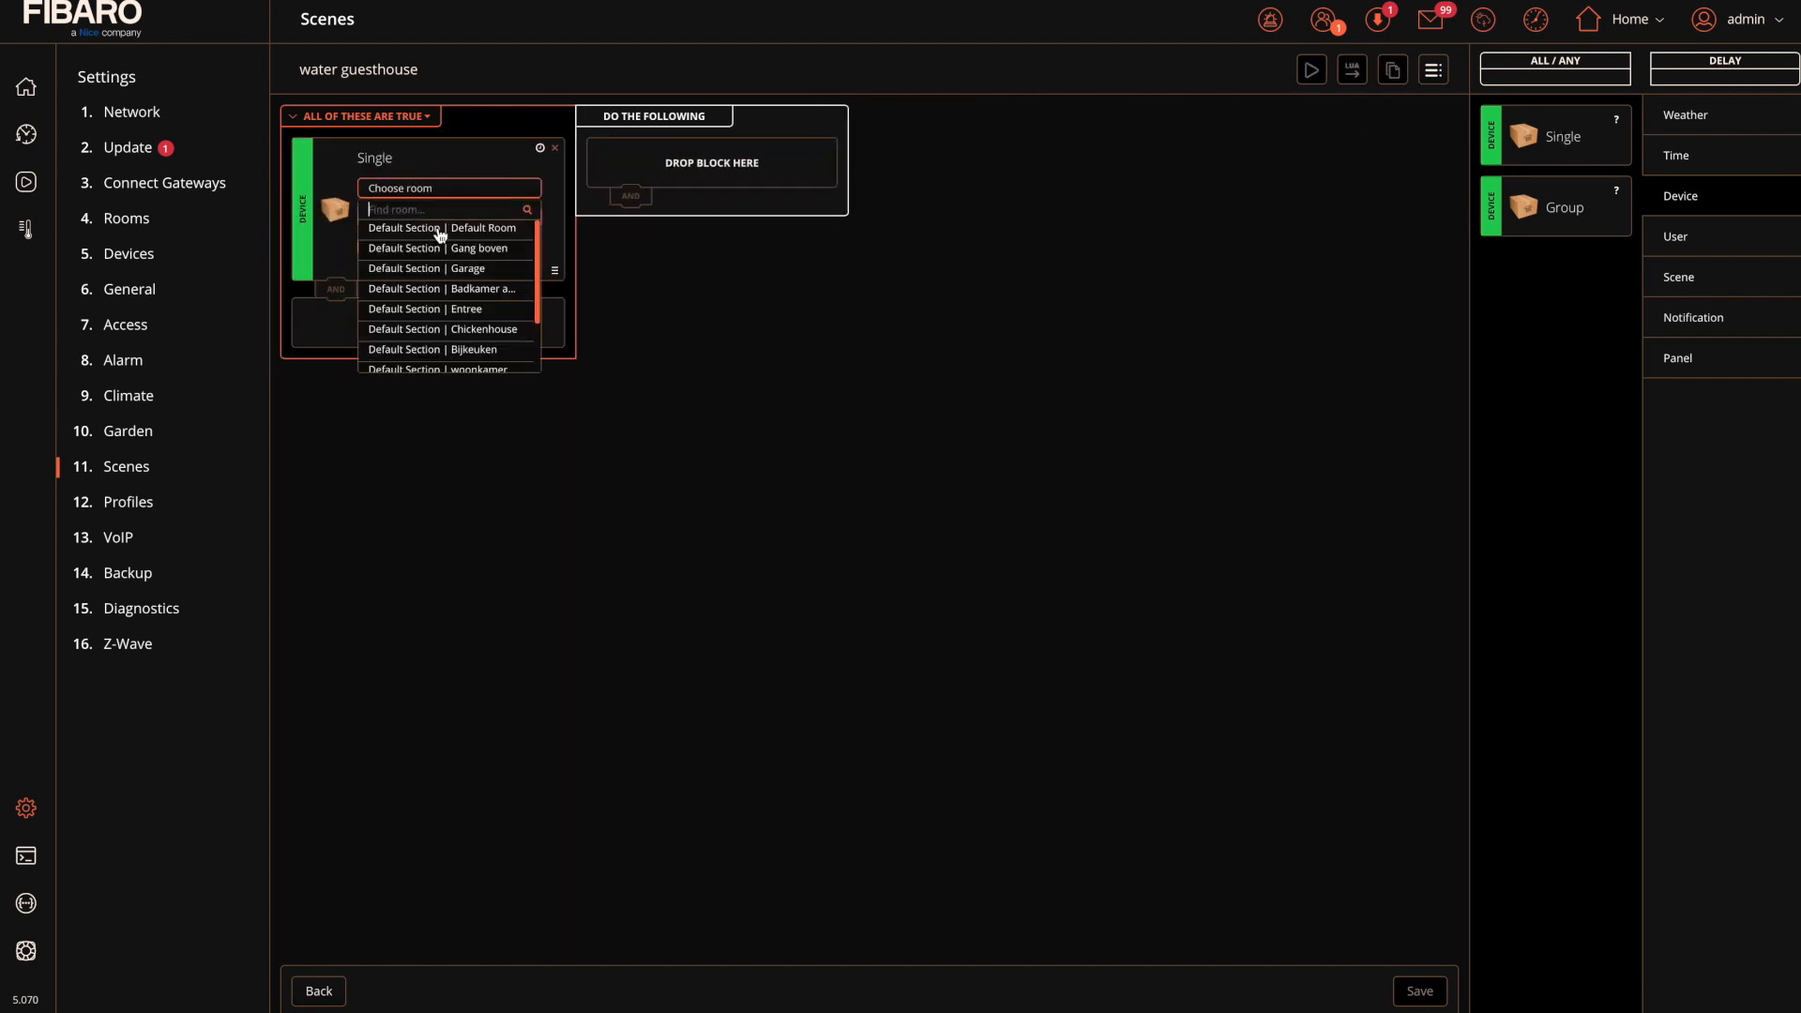
# - Set the condition: Guesthoust's Water guesthouse sensor reports Water leak equal to Detected
pyautogui.scroll(-3)
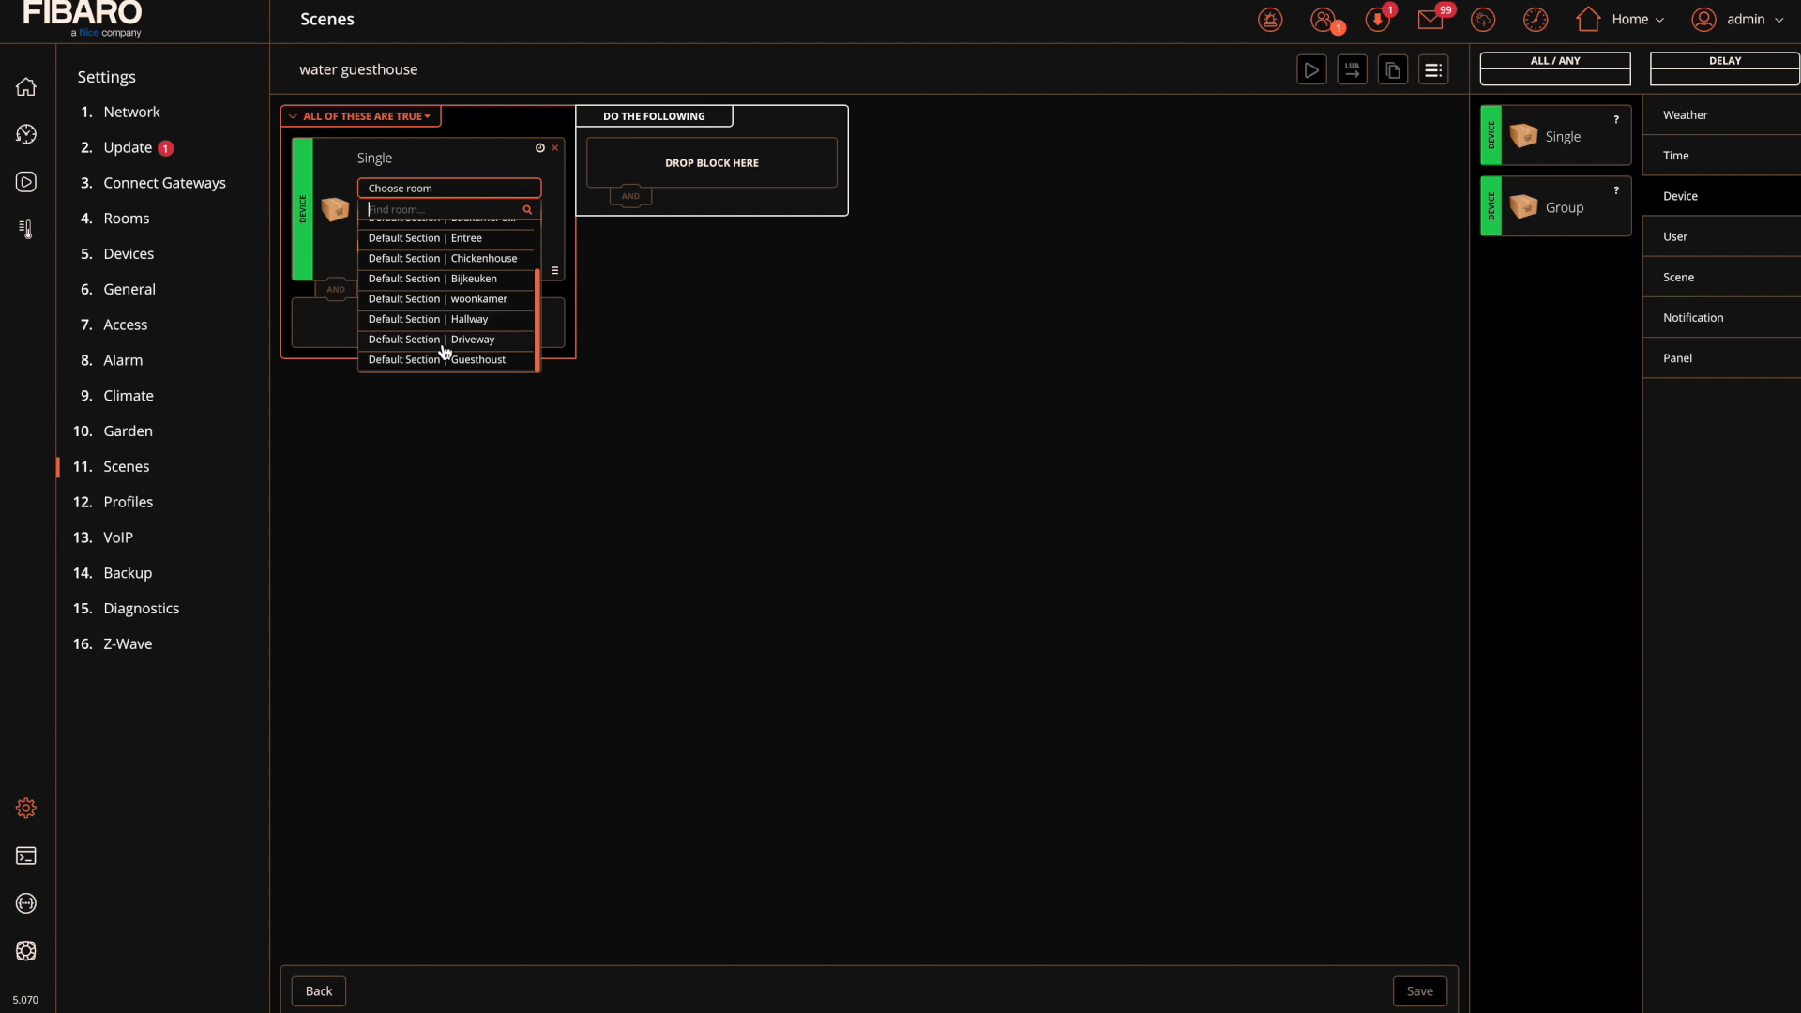
pyautogui.click(447, 360)
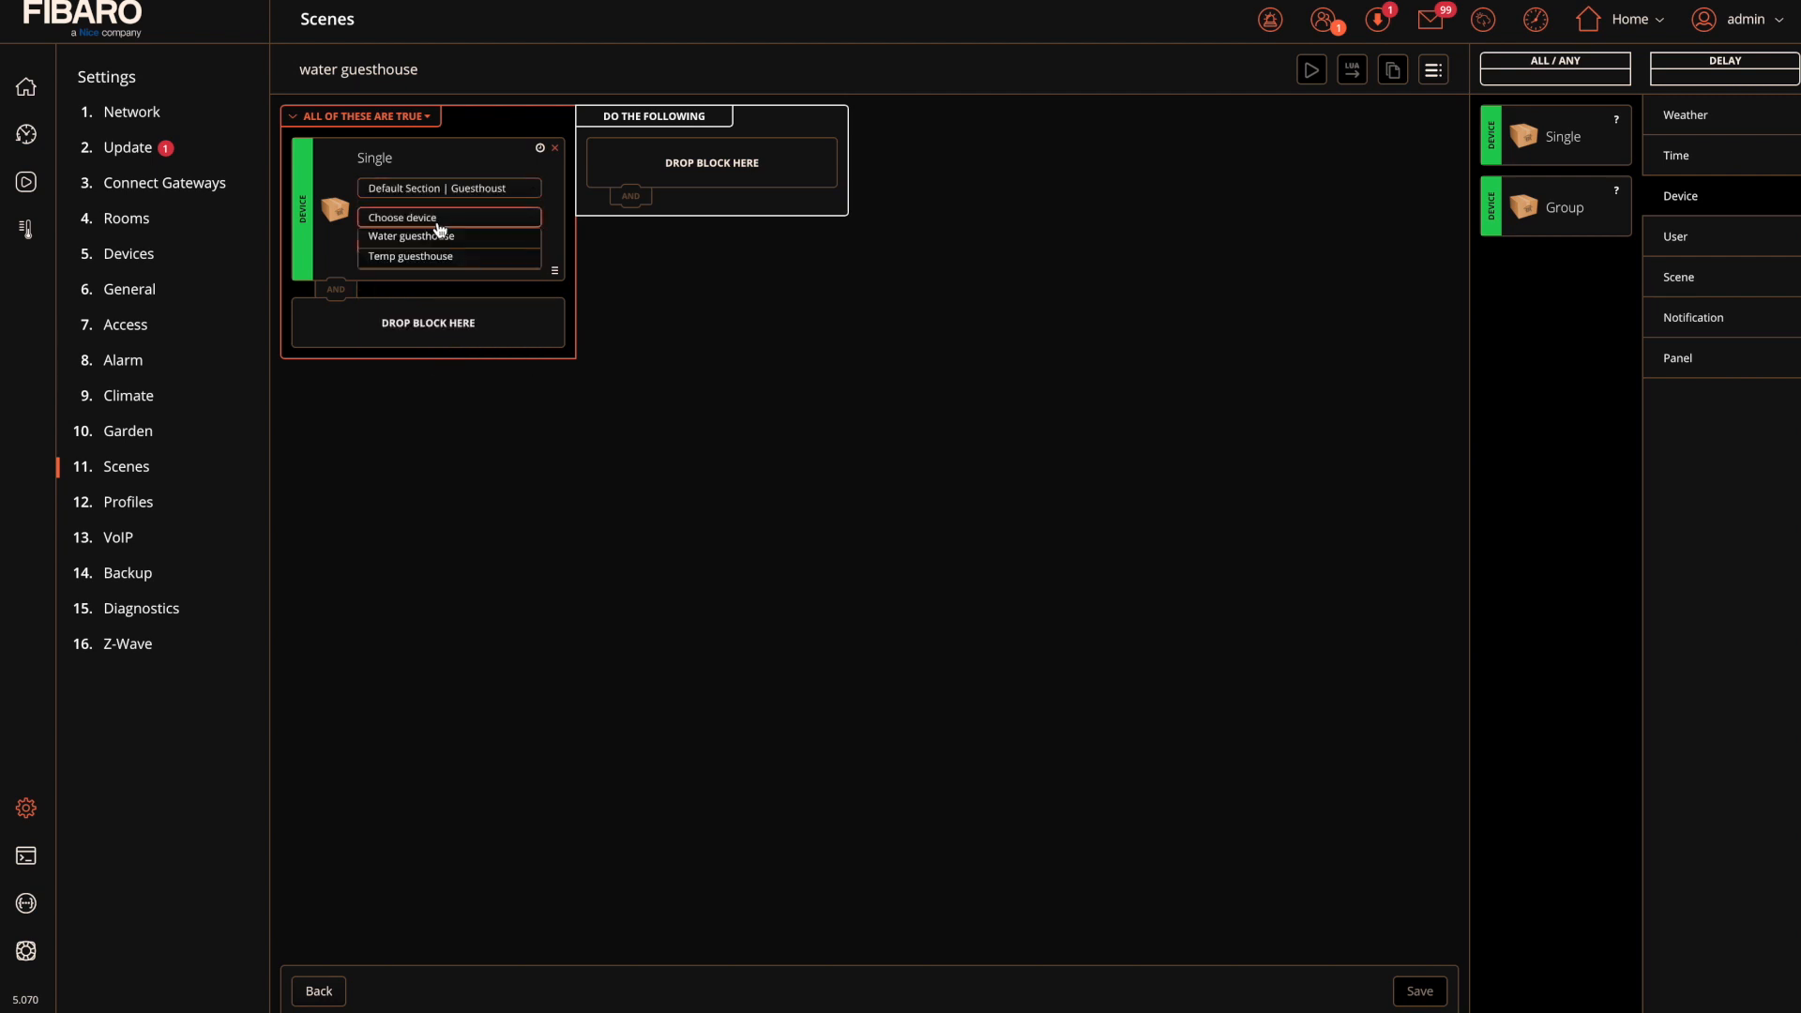
pyautogui.click(411, 236)
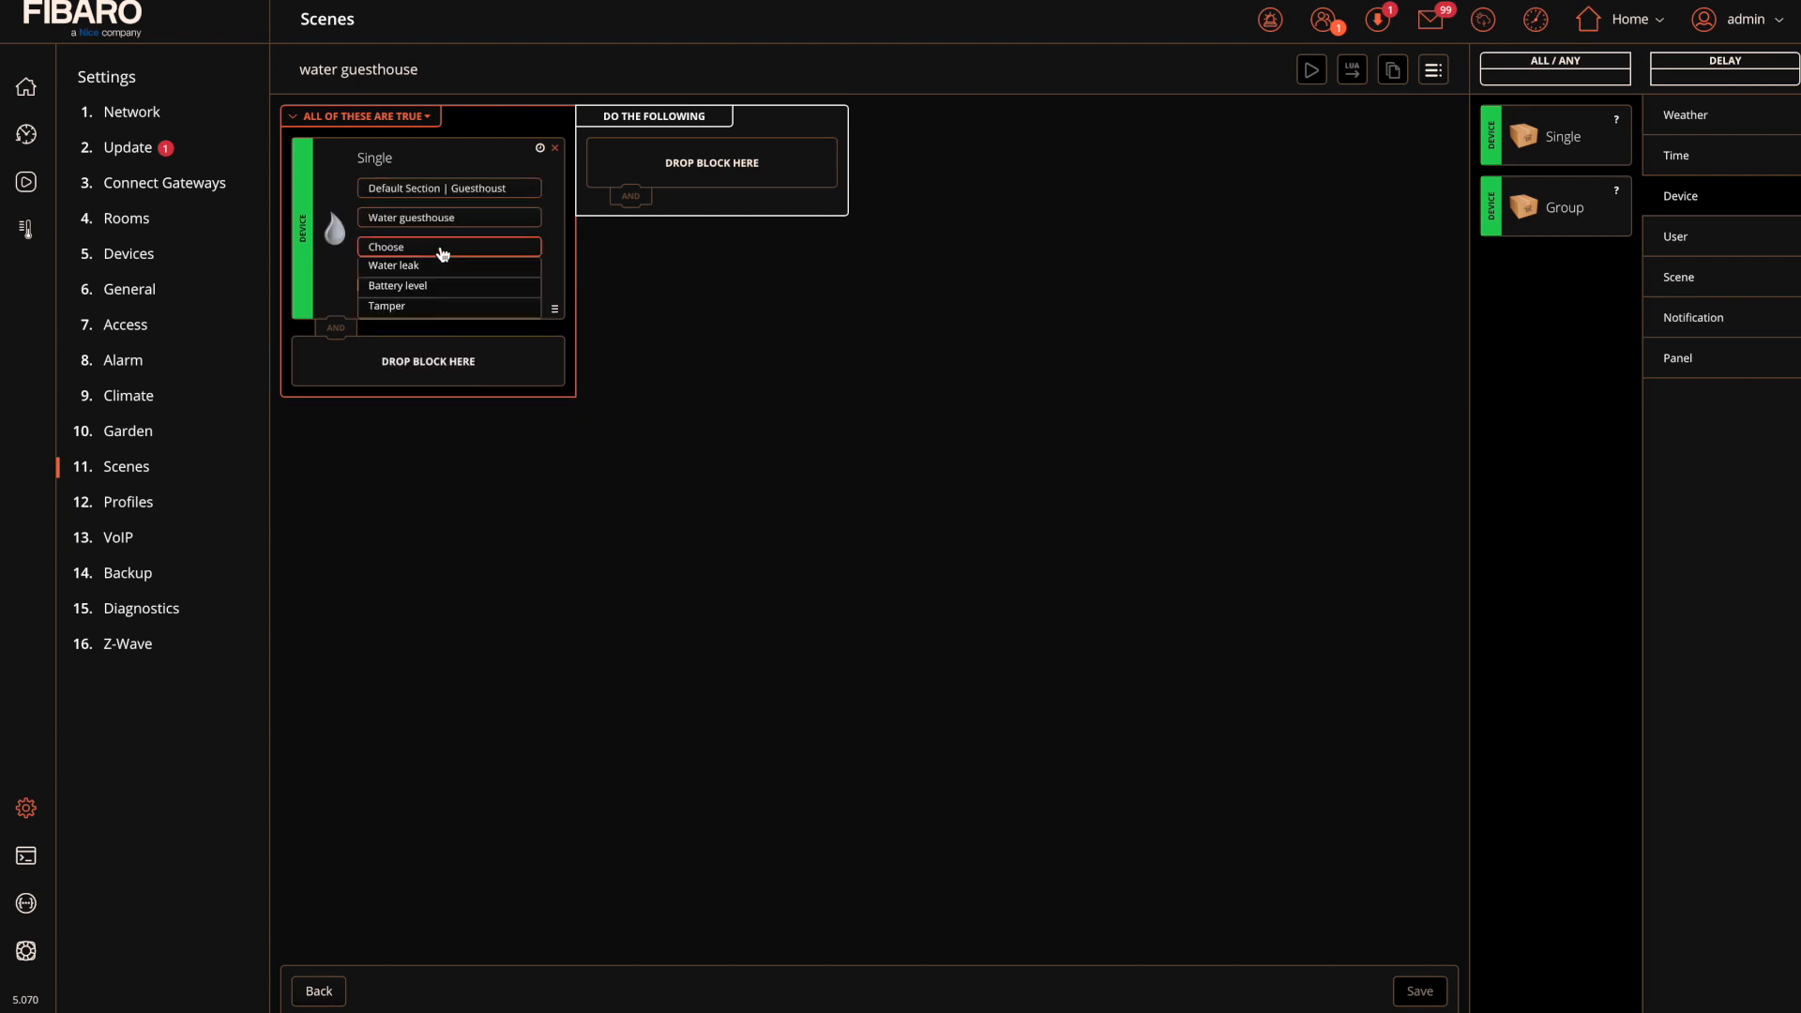
pyautogui.click(392, 265)
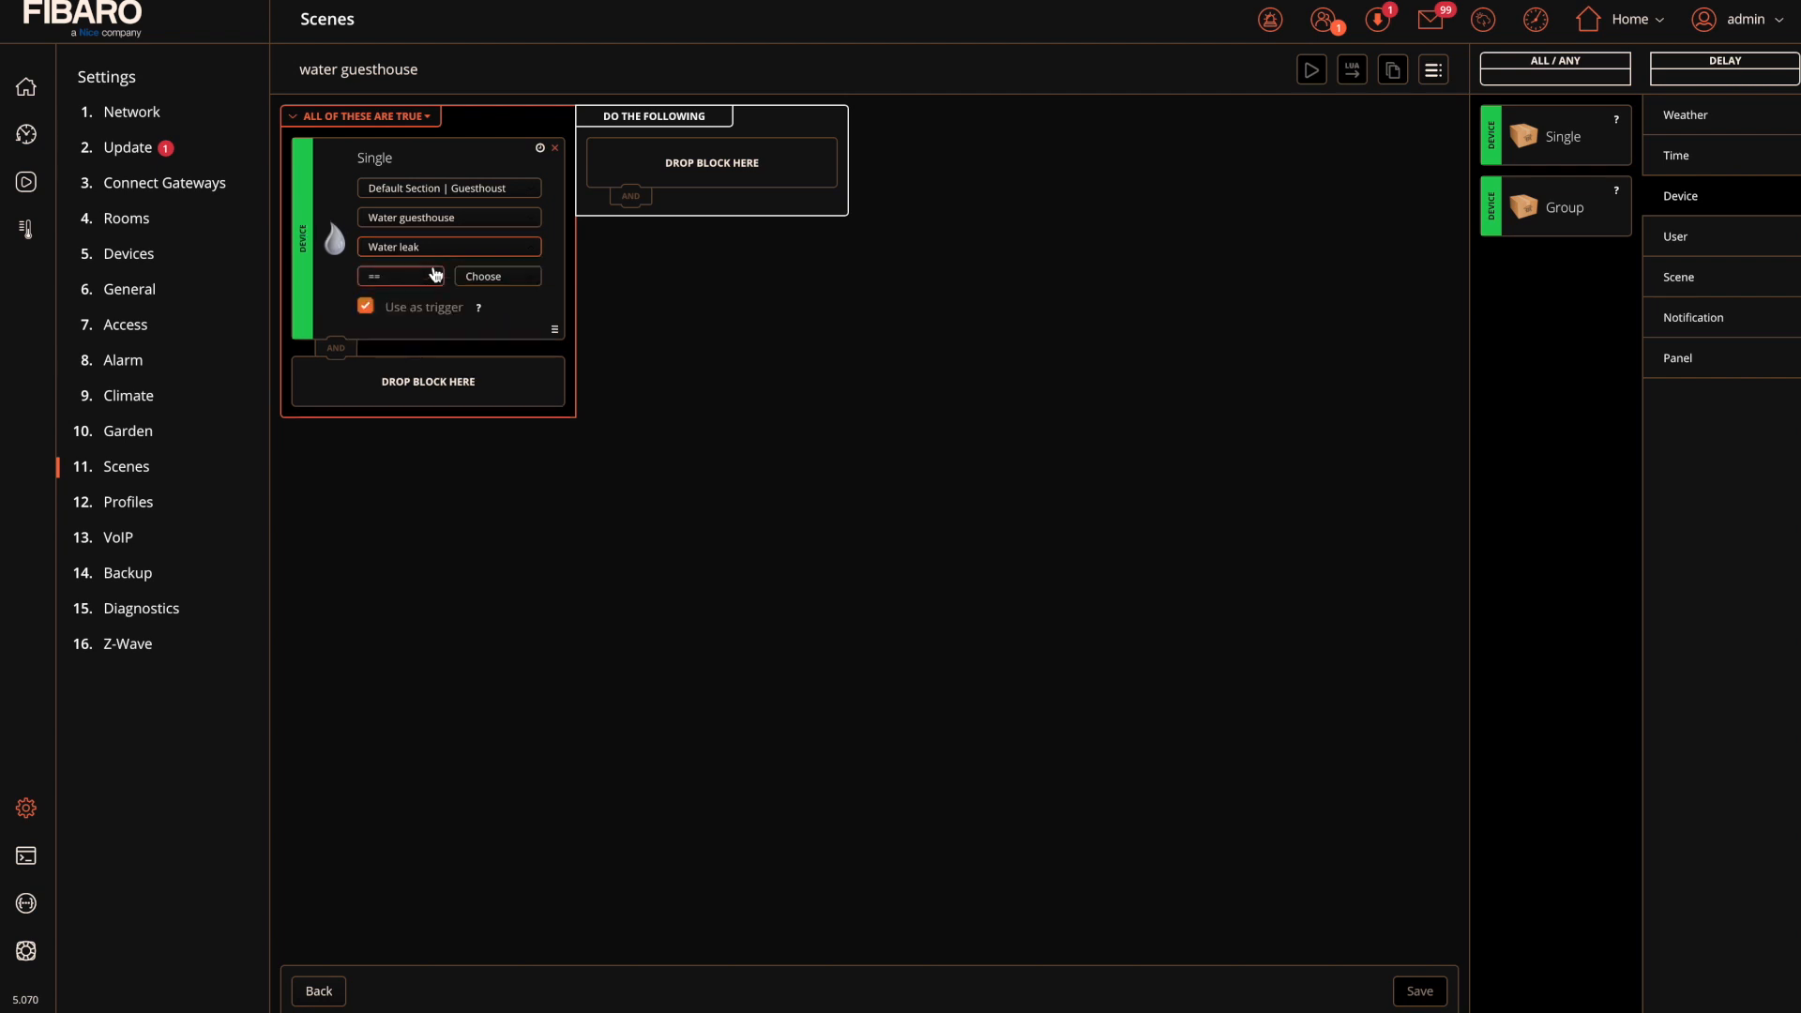
pyautogui.click(496, 276)
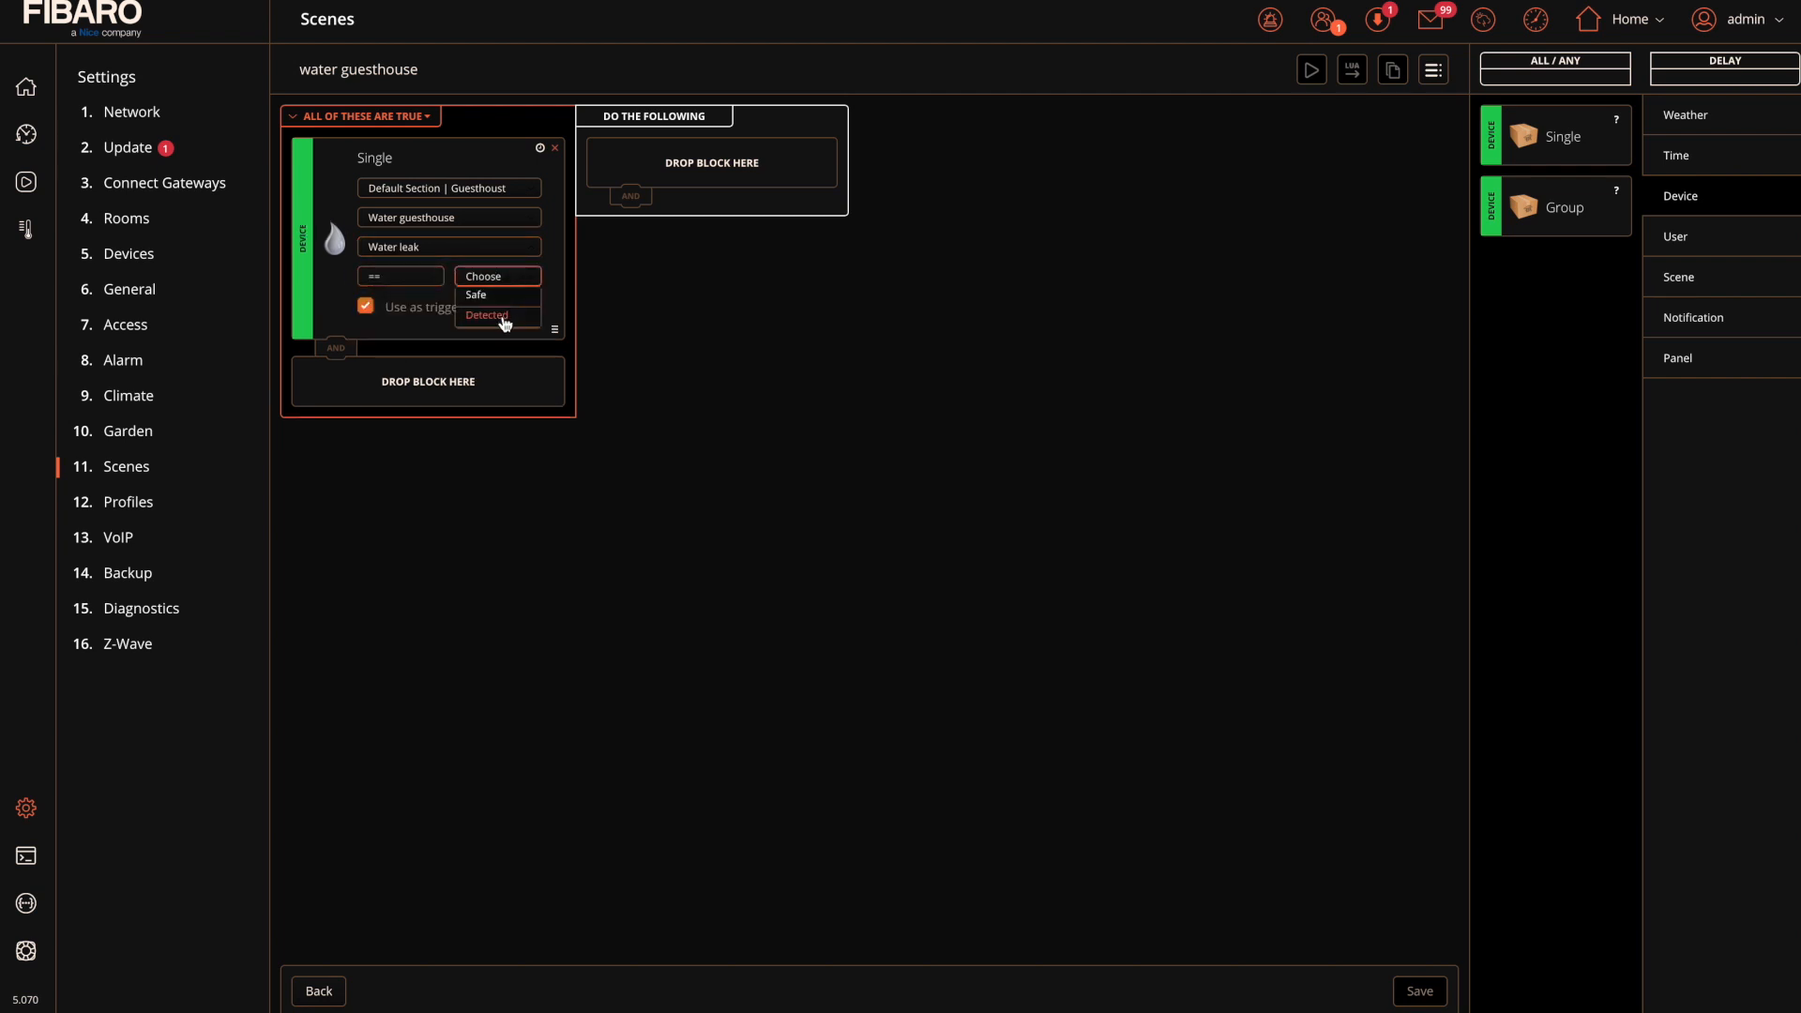
pyautogui.click(484, 315)
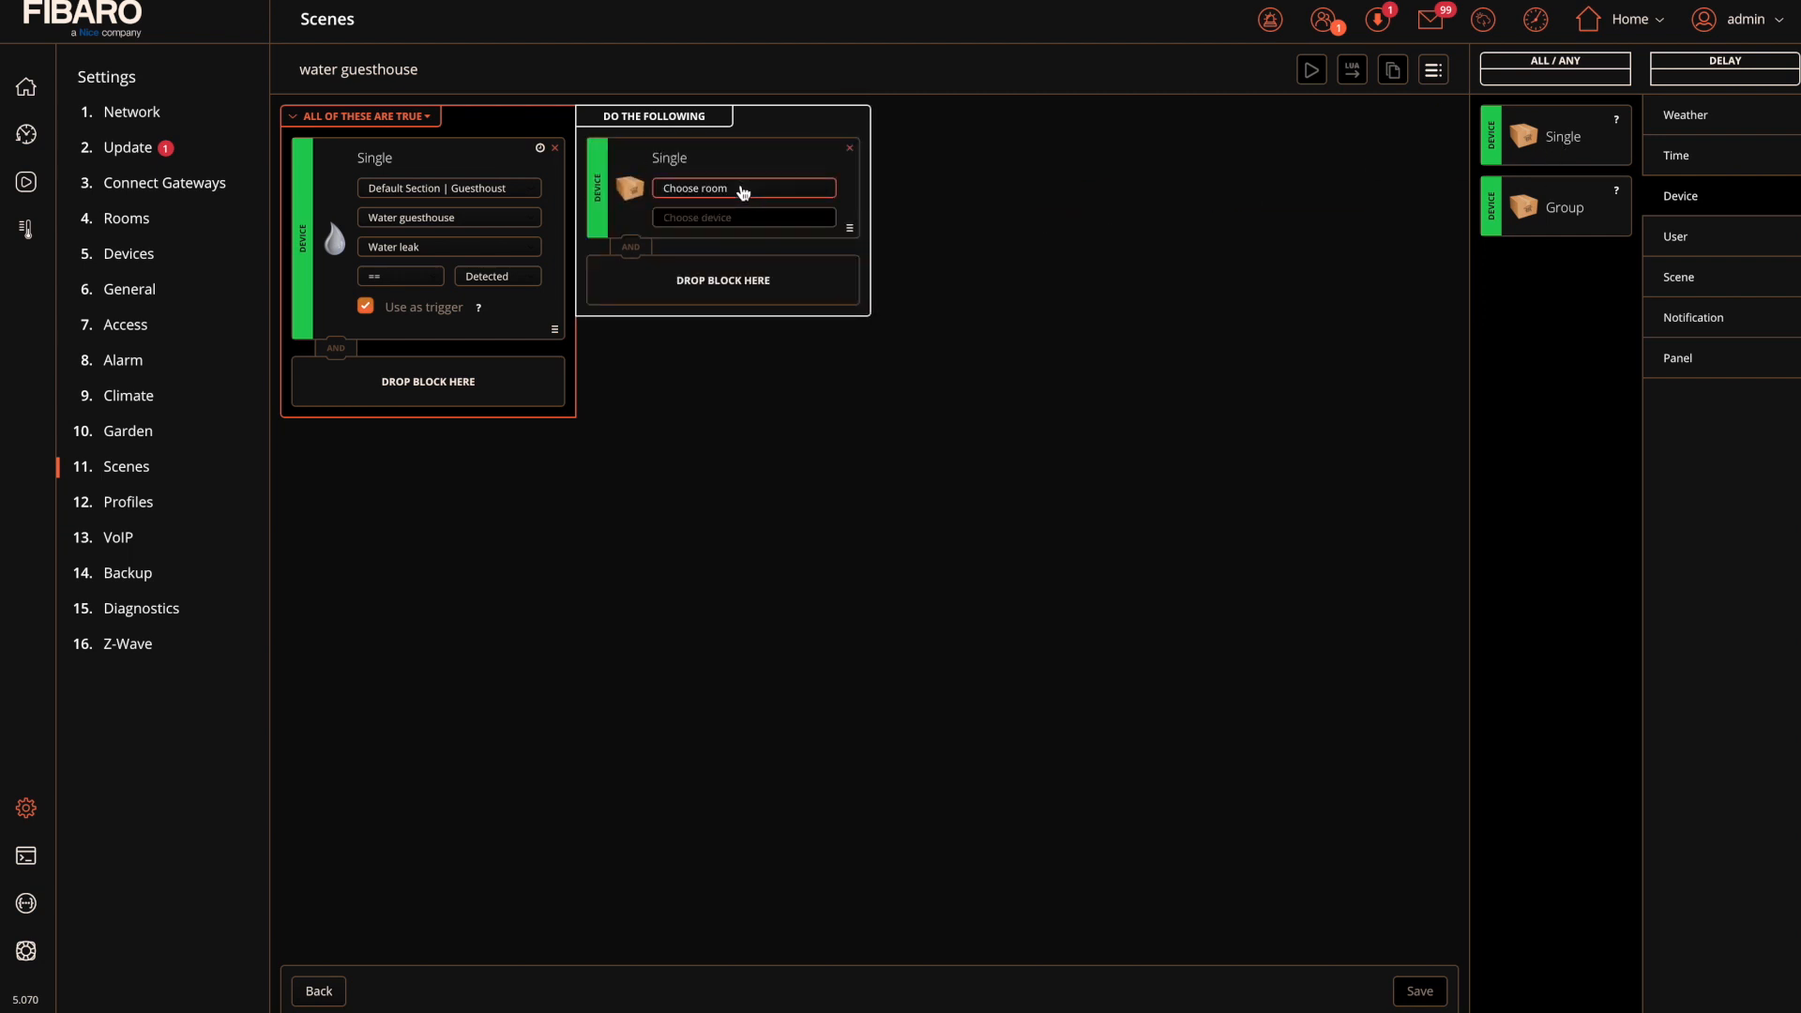
# - Make the action turn on the Sirene in Gang boven and save the scene
pyautogui.click(743, 187)
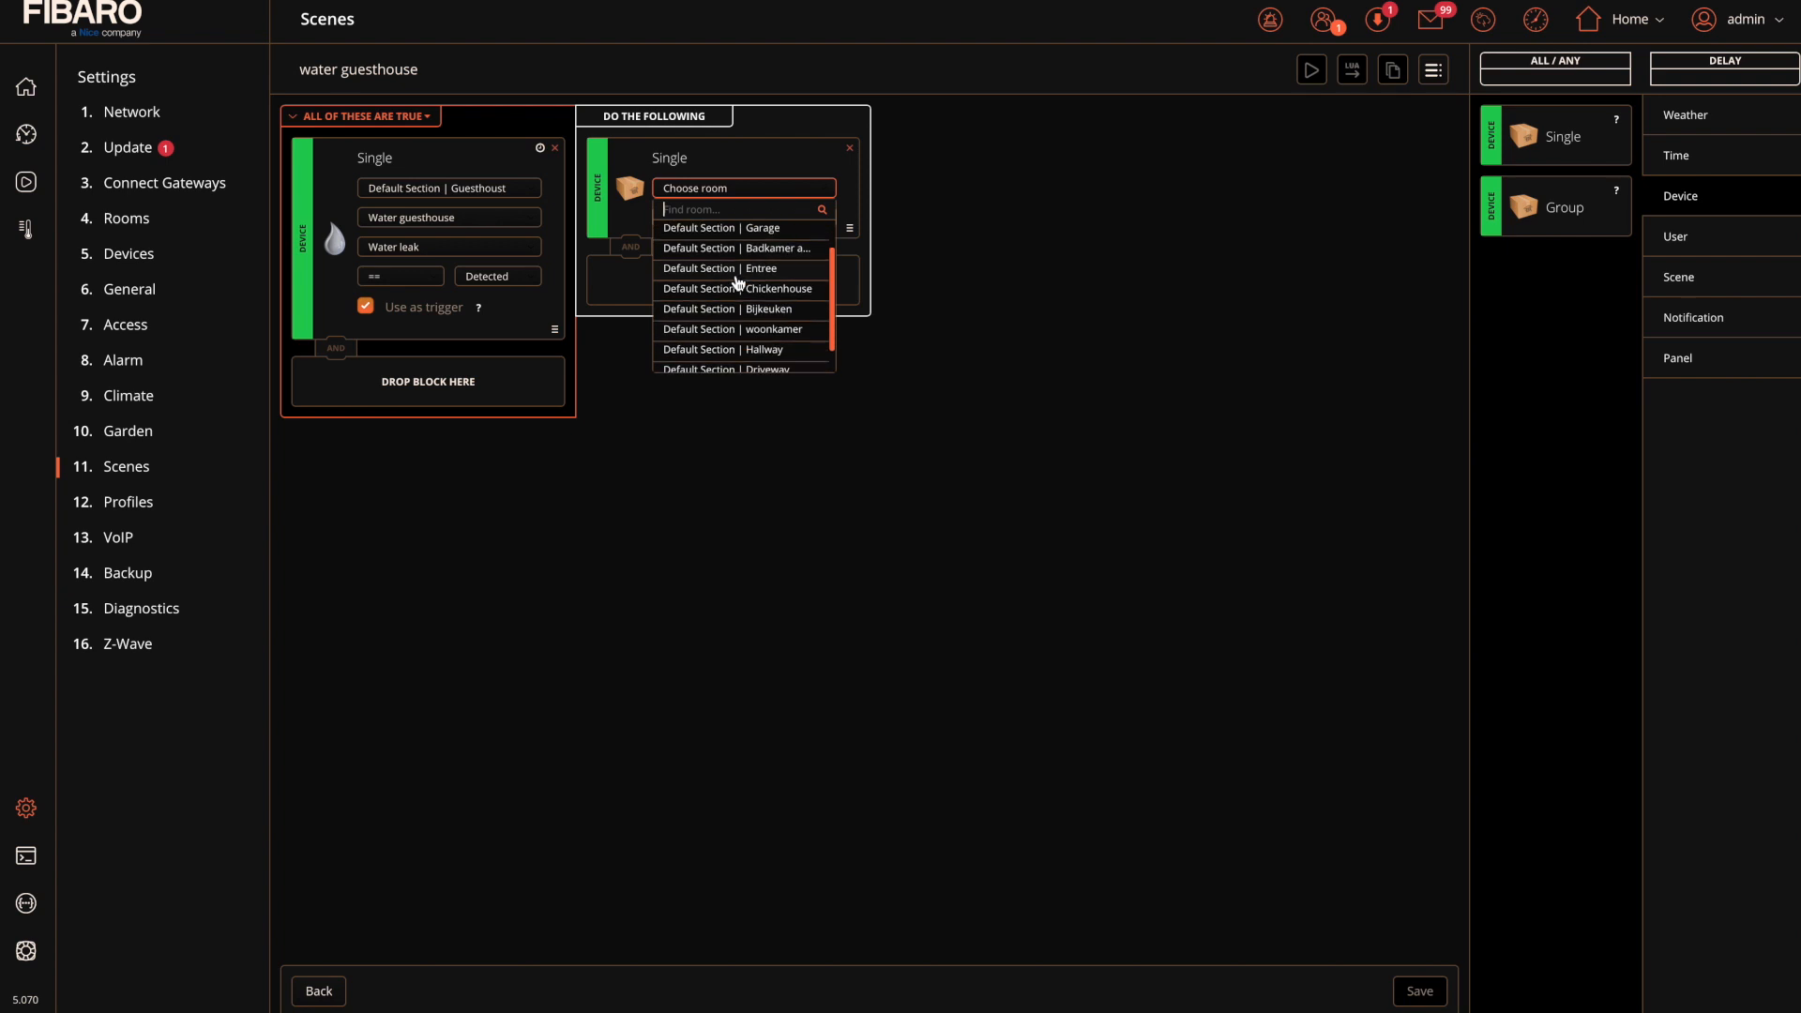
pyautogui.scroll(-3)
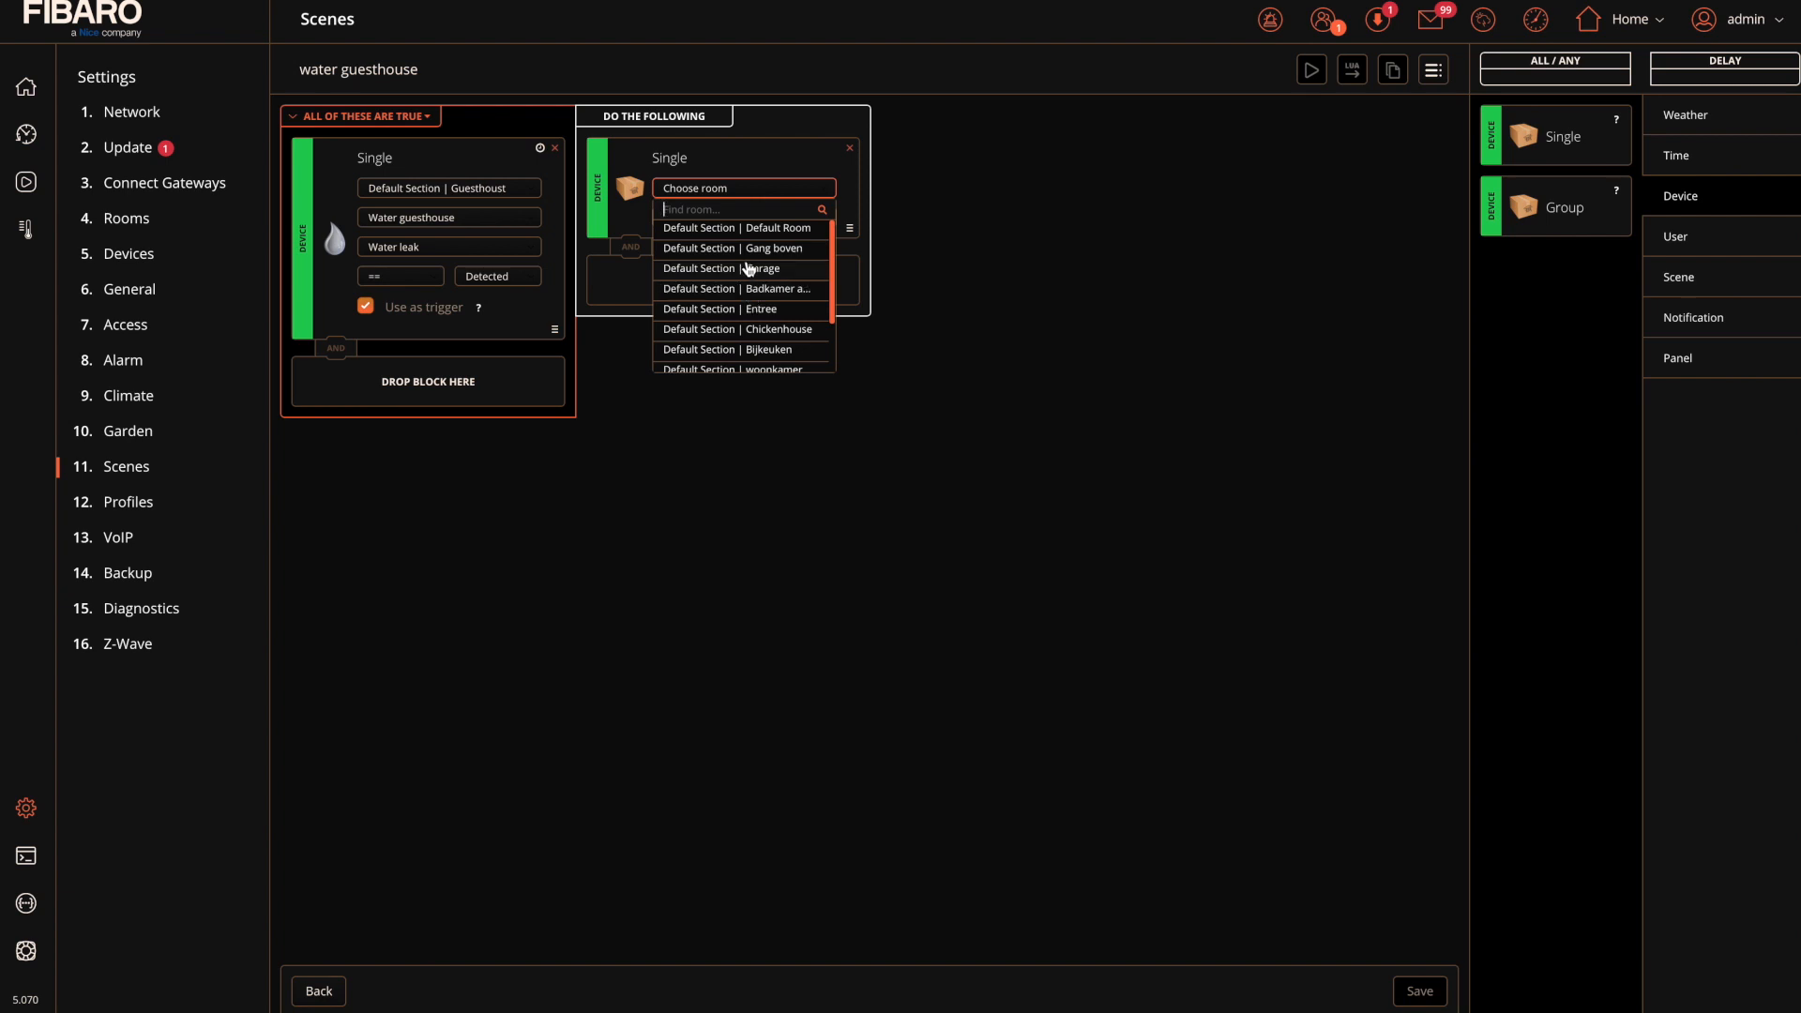
pyautogui.click(734, 248)
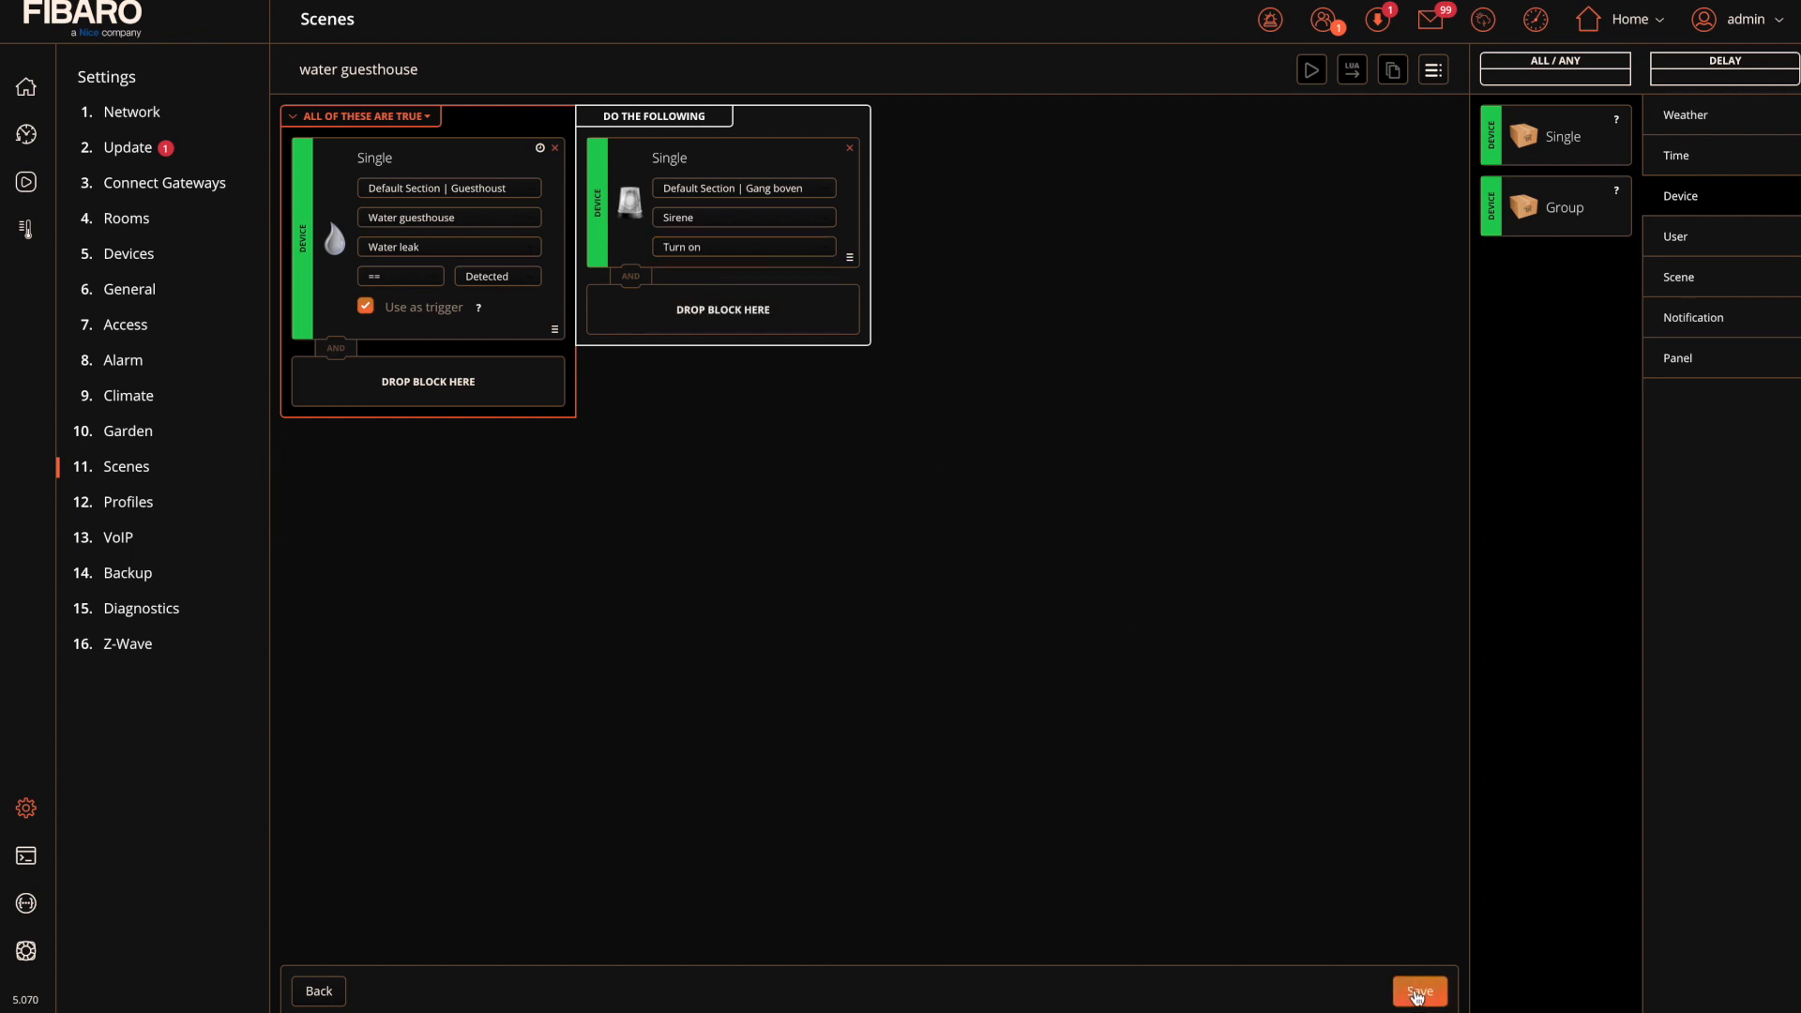
pyautogui.click(1418, 991)
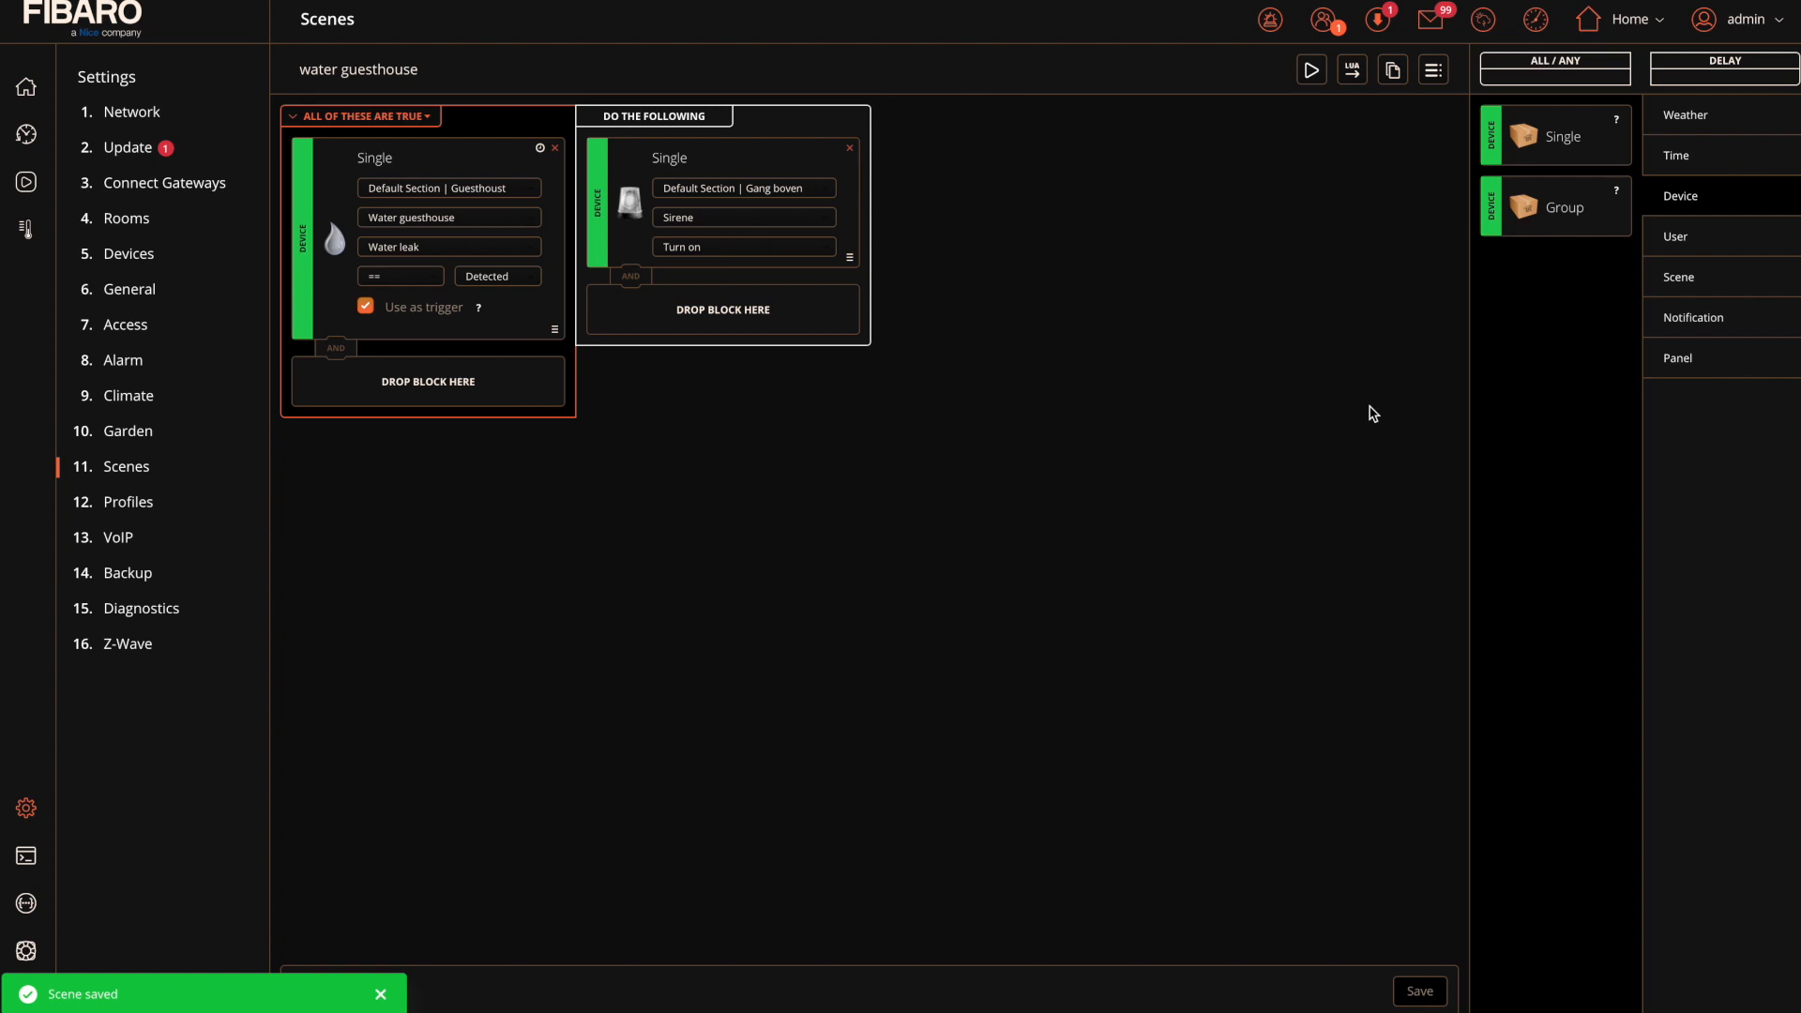